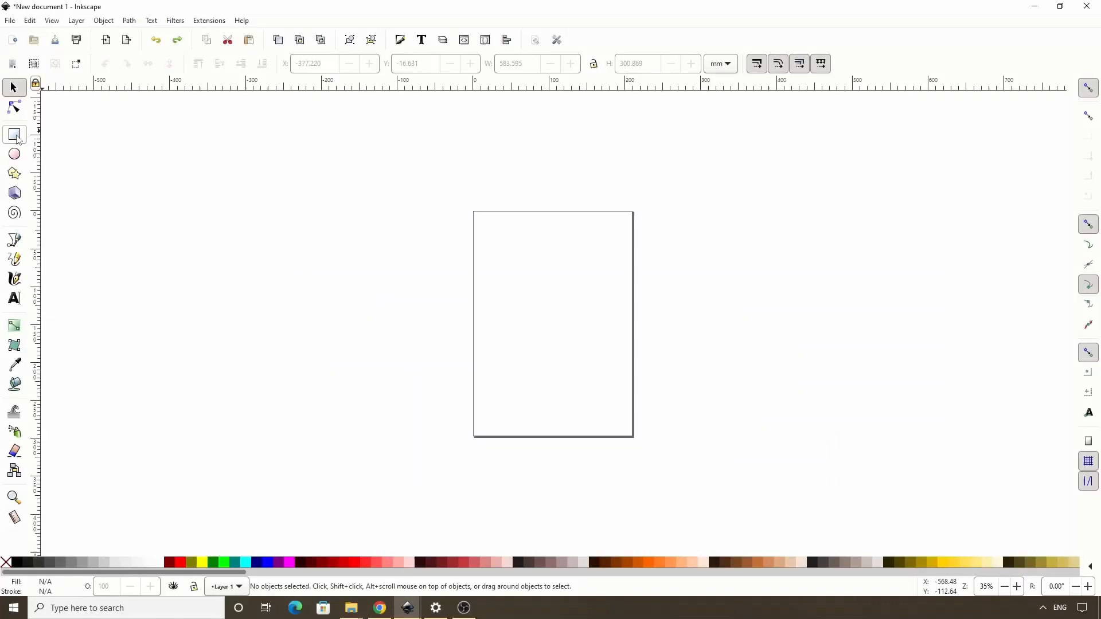
- Draw a large rectangle extending beyond the page and bring up its fill settings
drag(283, 233, 658, 419)
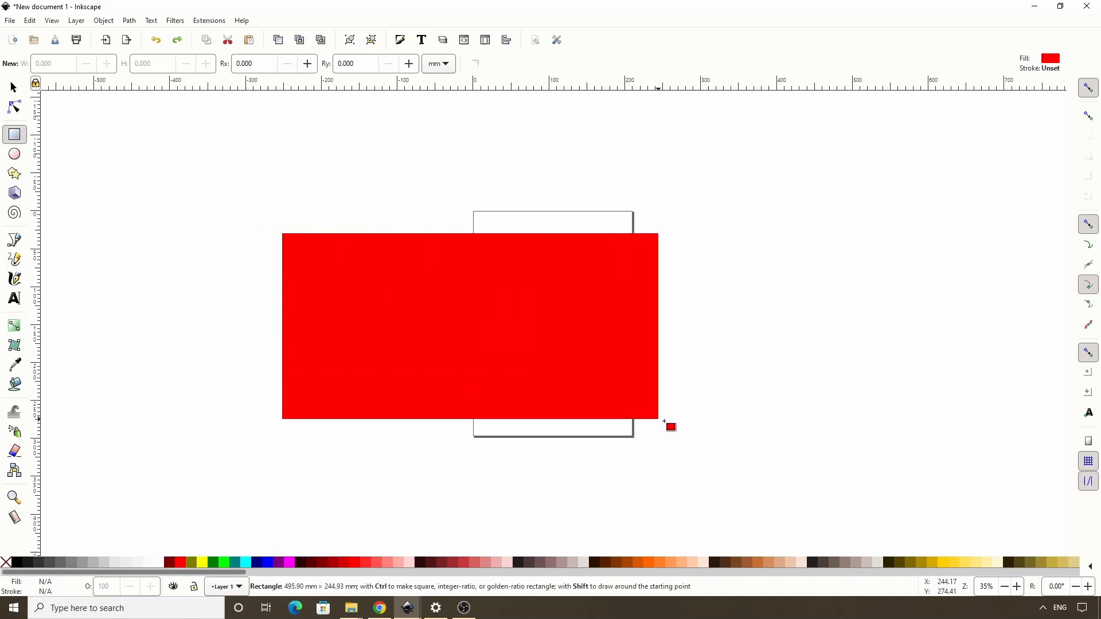
drag(671, 426, 756, 472)
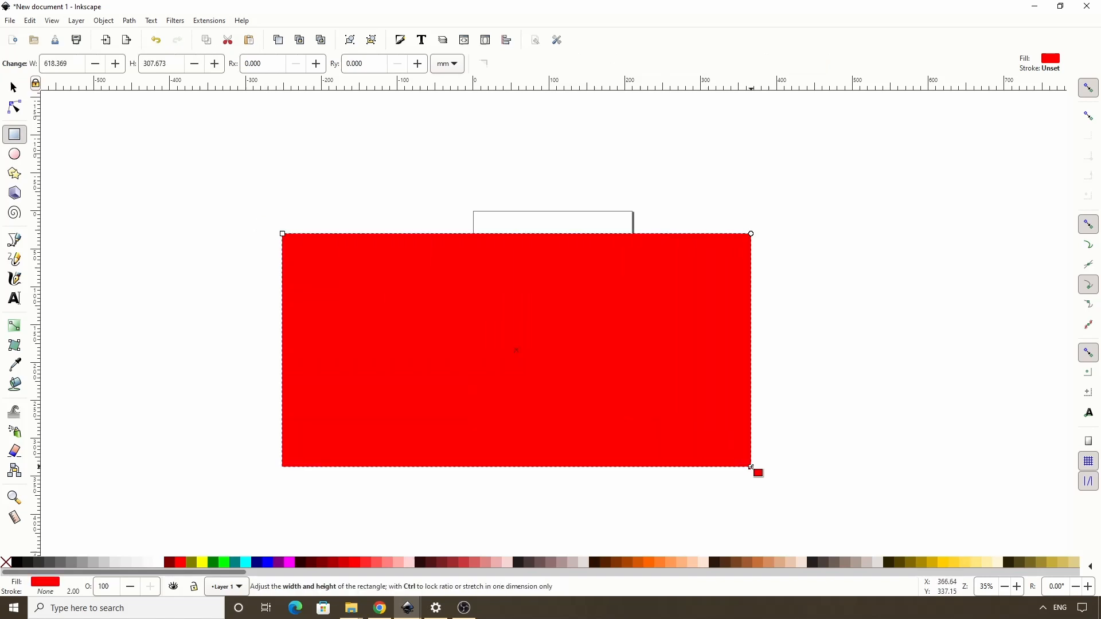
click(399, 39)
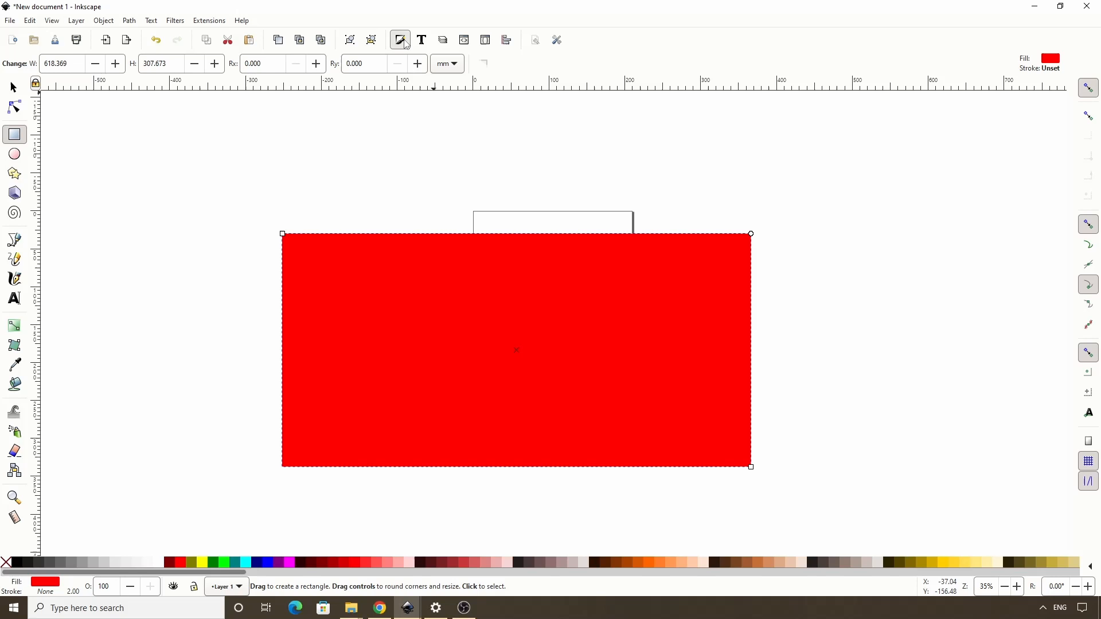
click(399, 39)
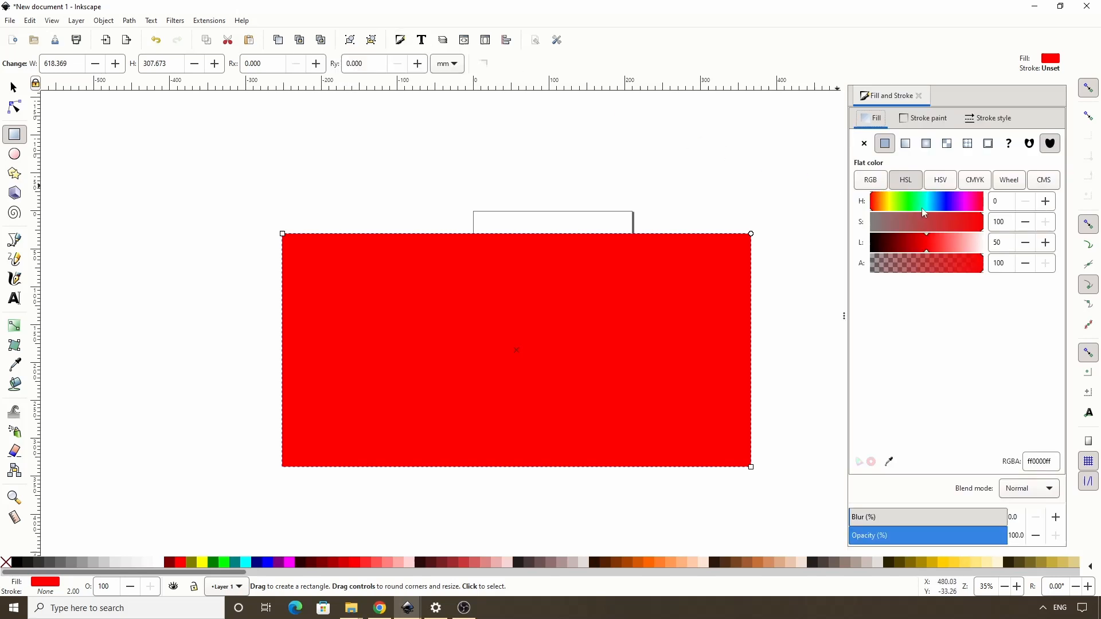
- Recolour the rectangle fill from red to a dark muted navy blue (HSL about 245, 62, 29)
click(952, 201)
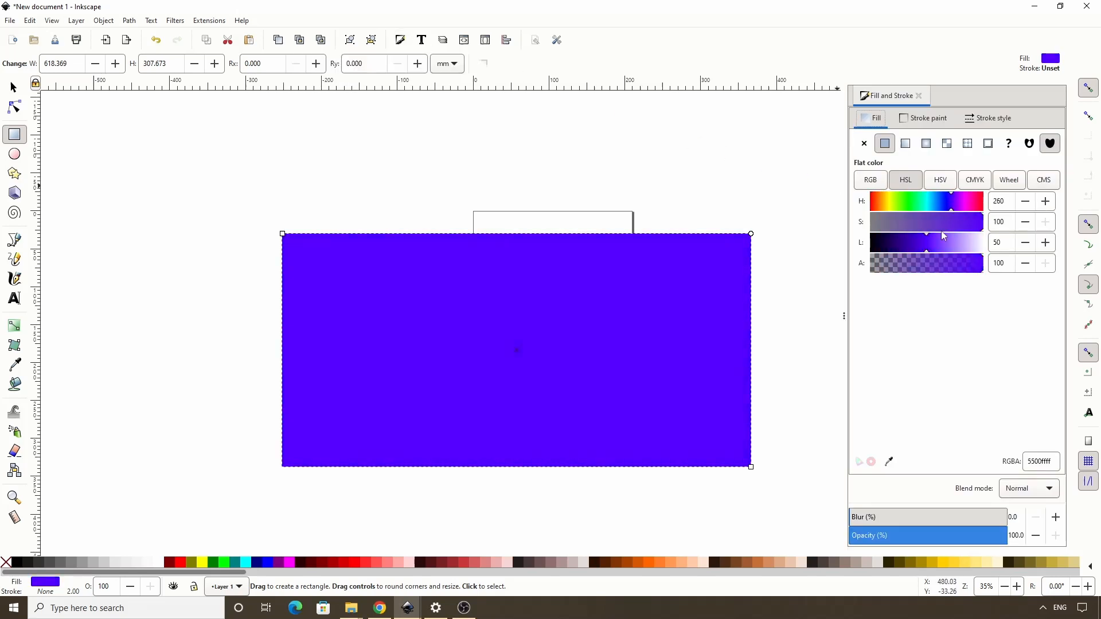
drag(943, 234, 906, 242)
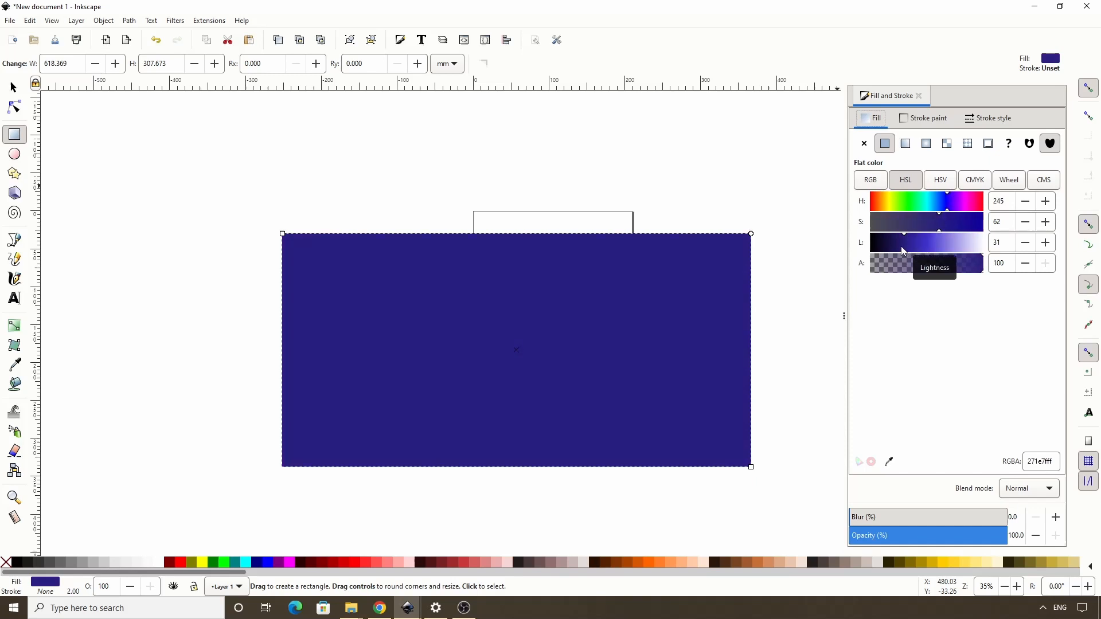
drag(906, 251, 902, 251)
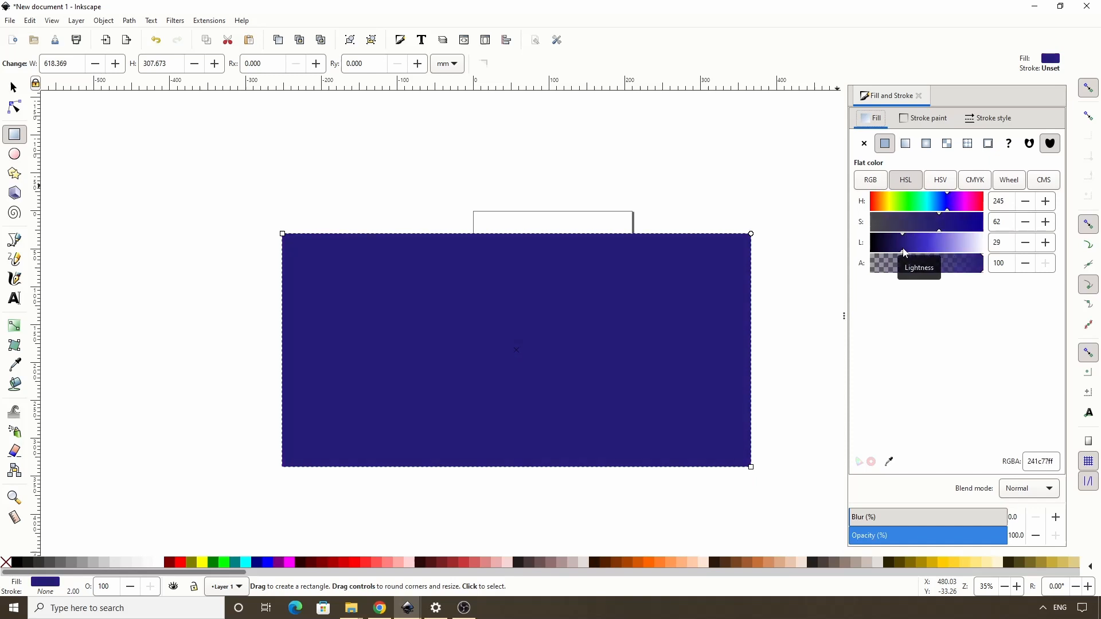
- Place a new text object reading STITCH in large red letters over the rectangle
click(13, 298)
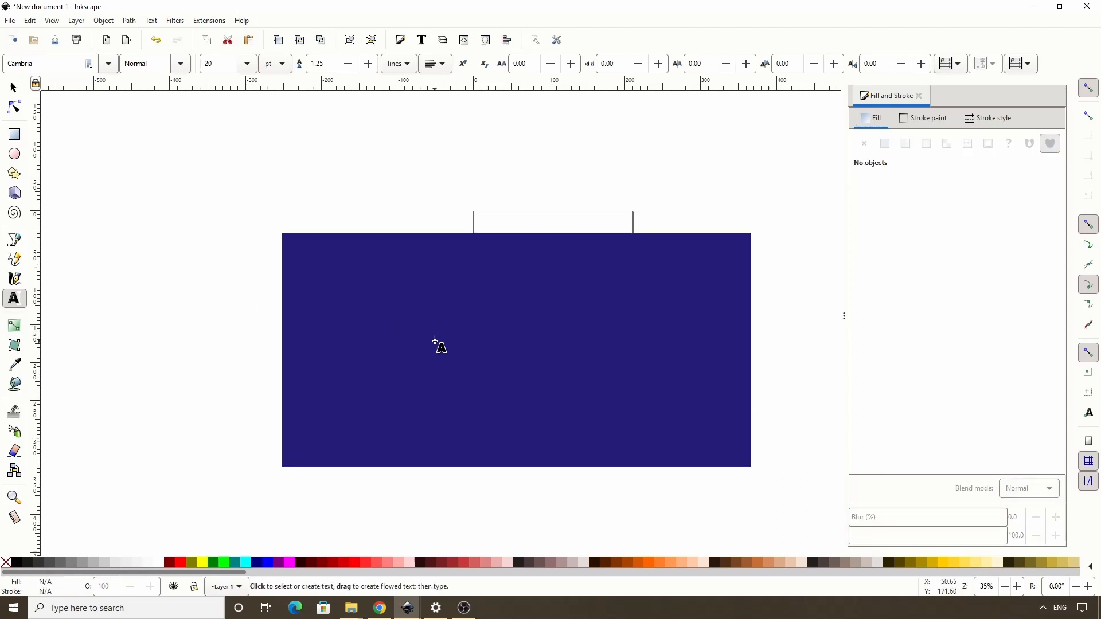
click(884, 144)
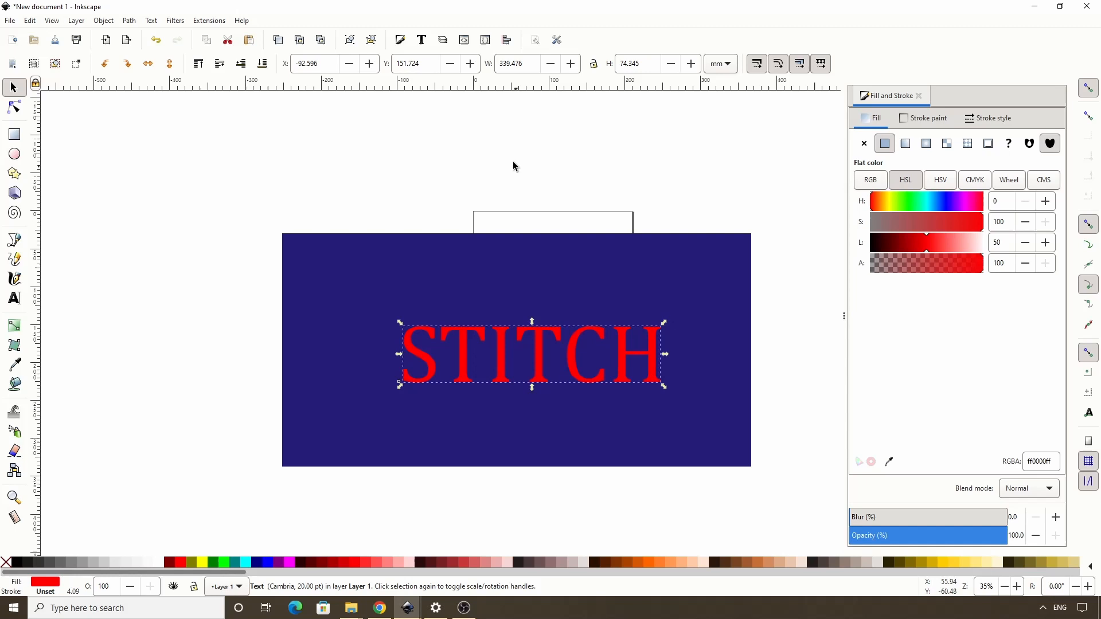
- Switch STITCH to a heavy extra-bold sans-serif font family from the Text and Font list
click(421, 40)
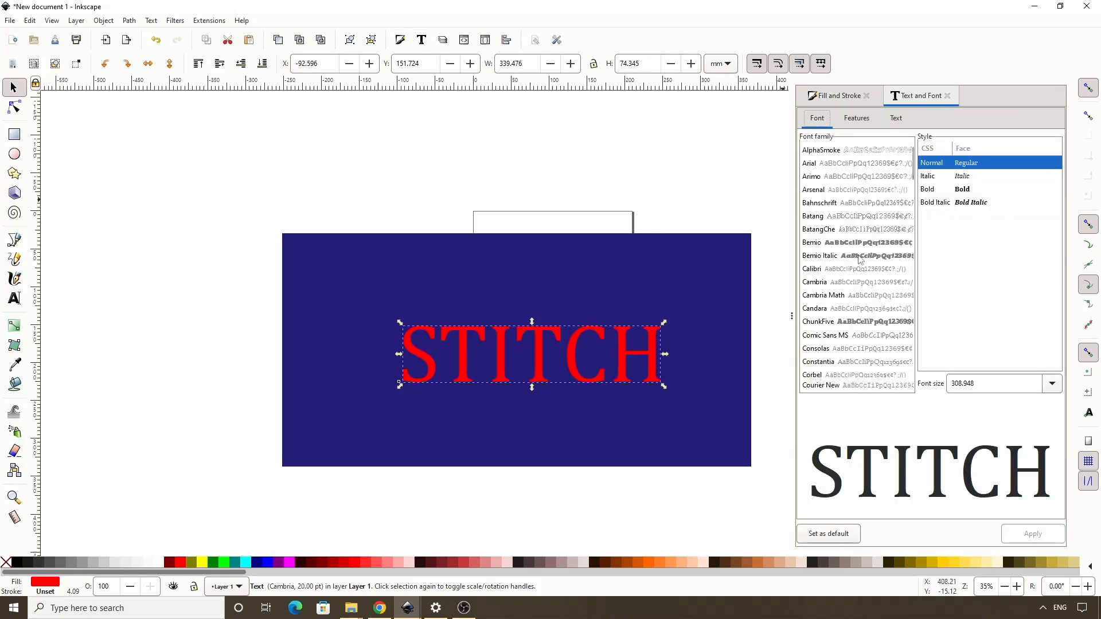
scroll(down, 3)
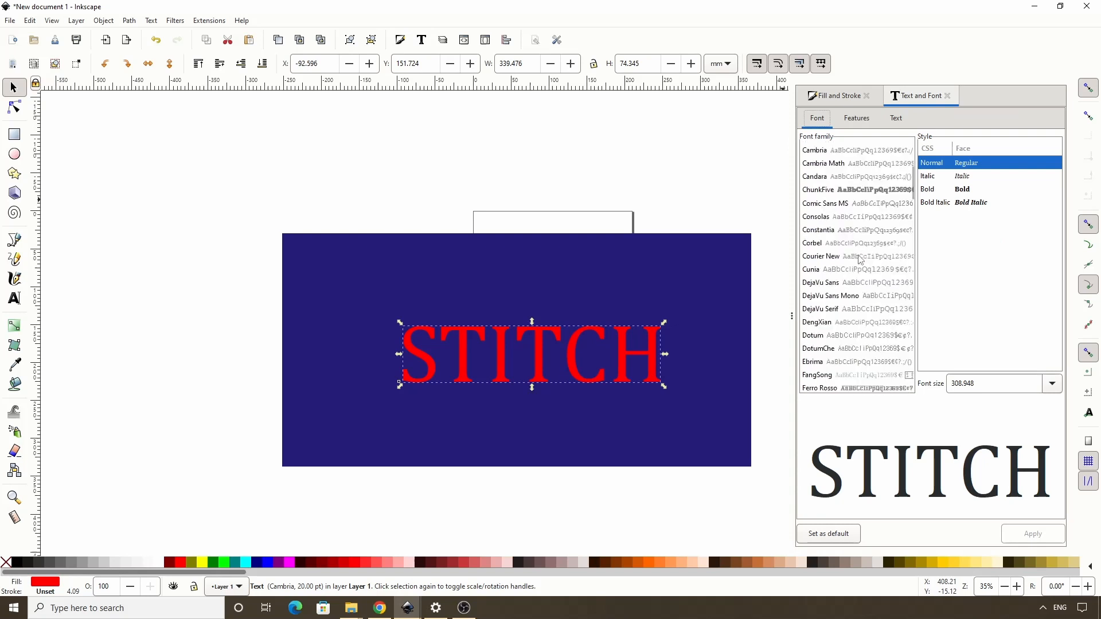
scroll(down, 3)
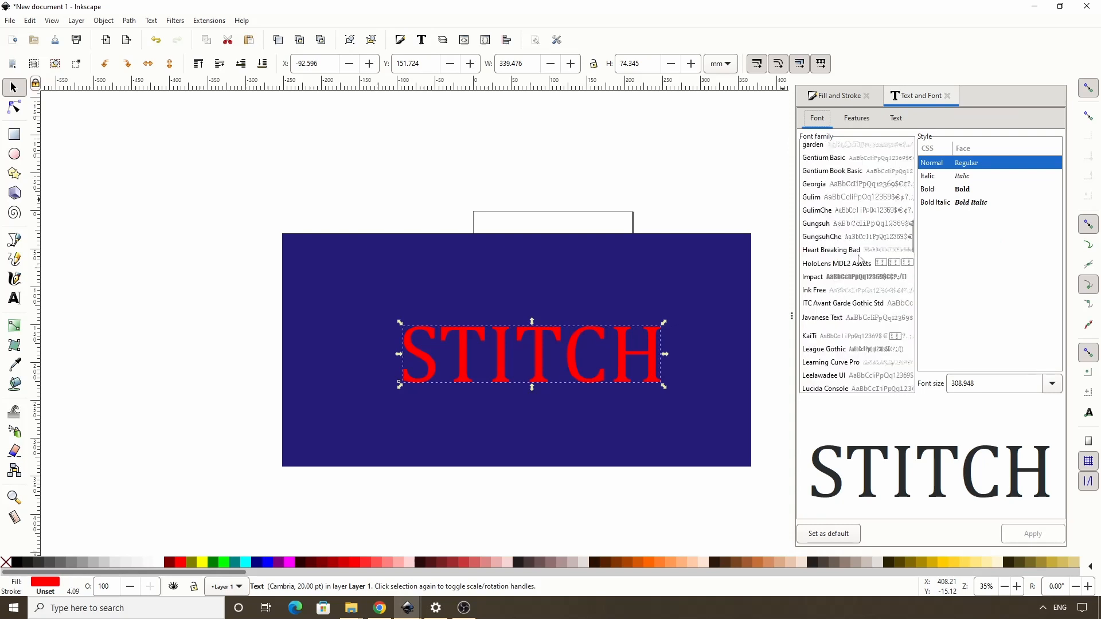
scroll(down, 3)
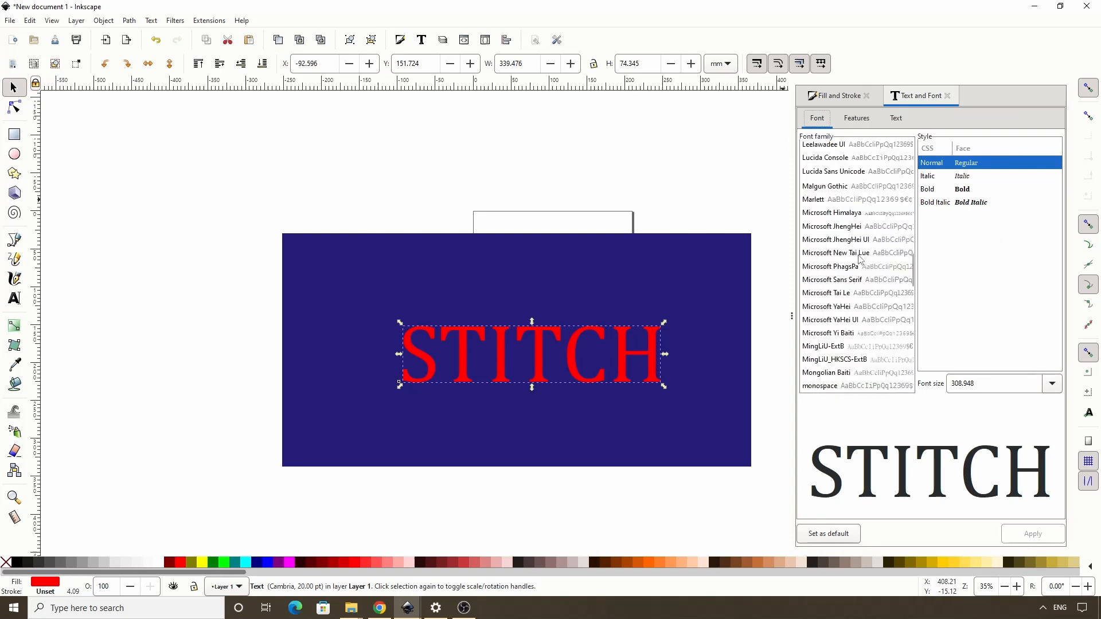
click(818, 331)
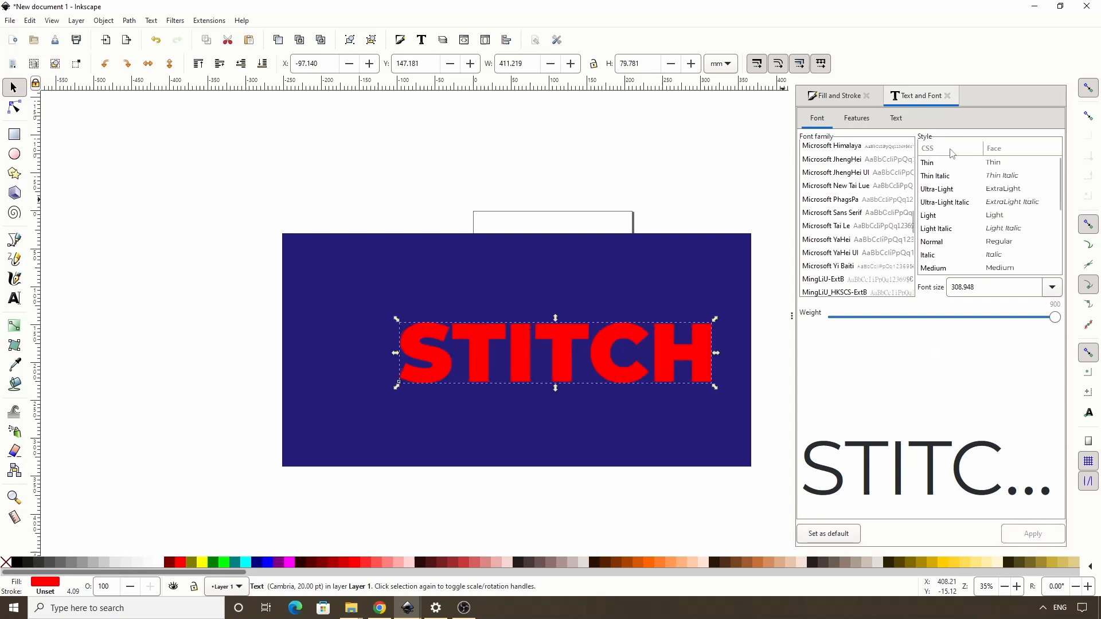
click(831, 95)
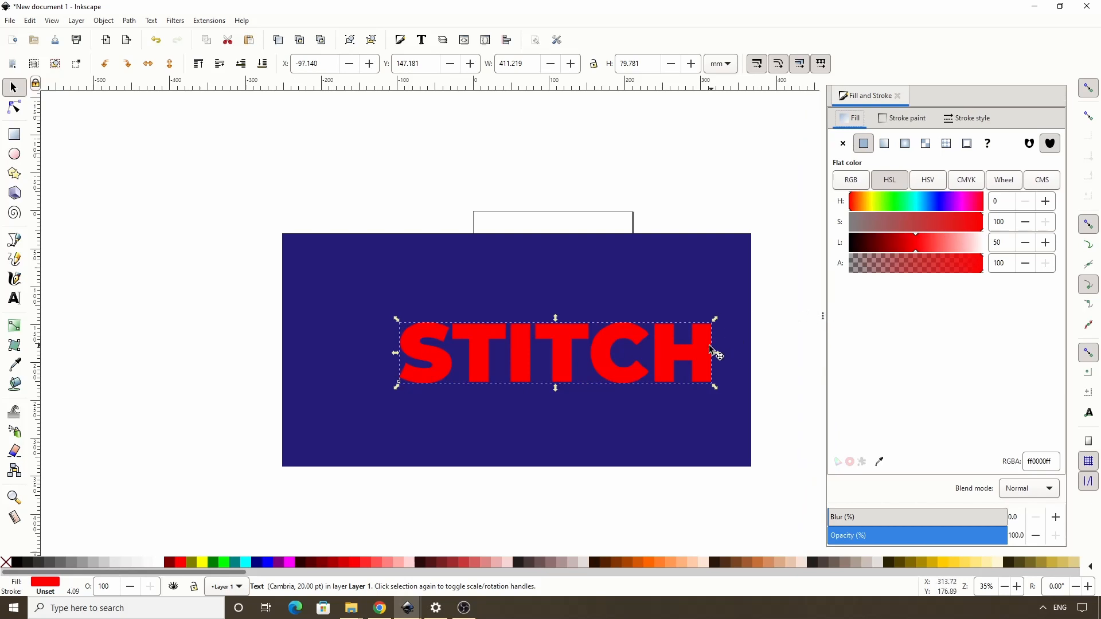
- Move STITCH left so it sits horizontally centred on the navy rectangle
drag(709, 351, 551, 351)
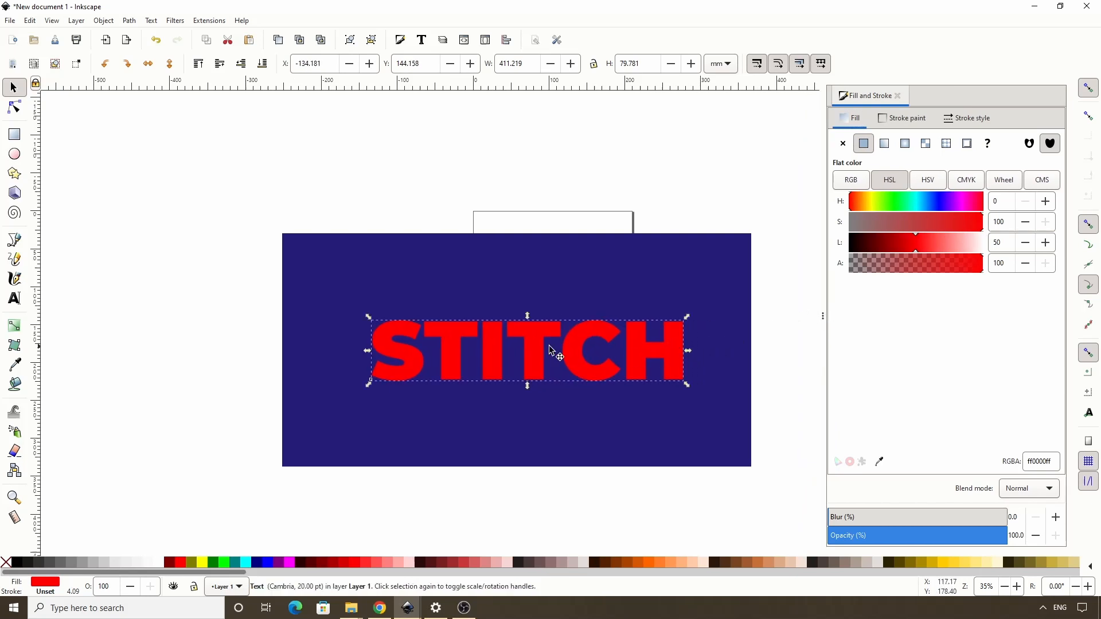
mouse_move(530, 288)
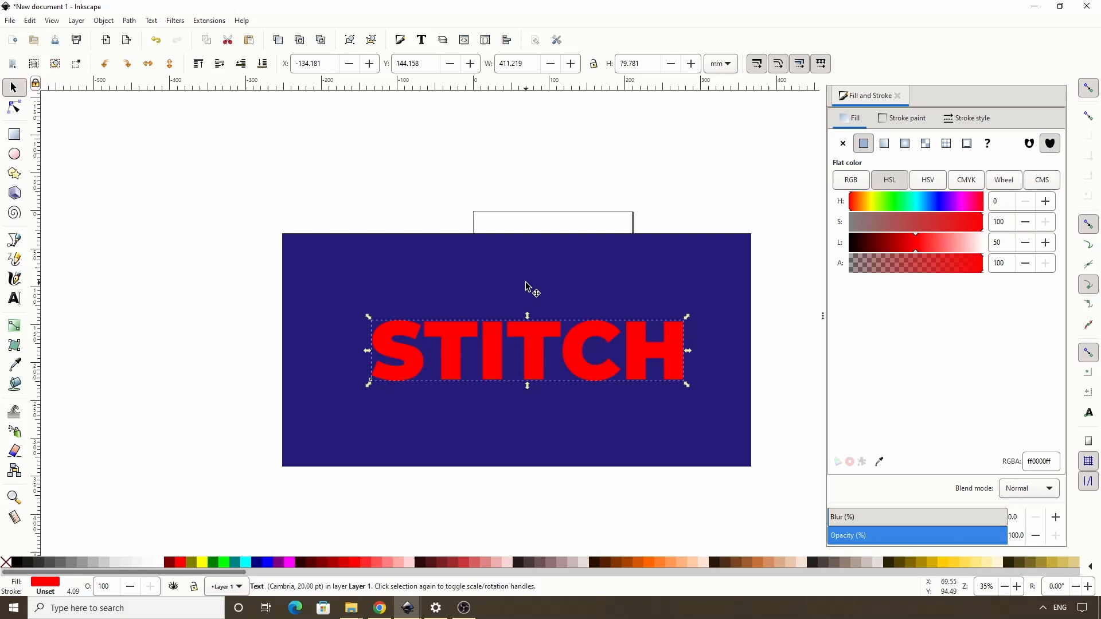
click(14, 298)
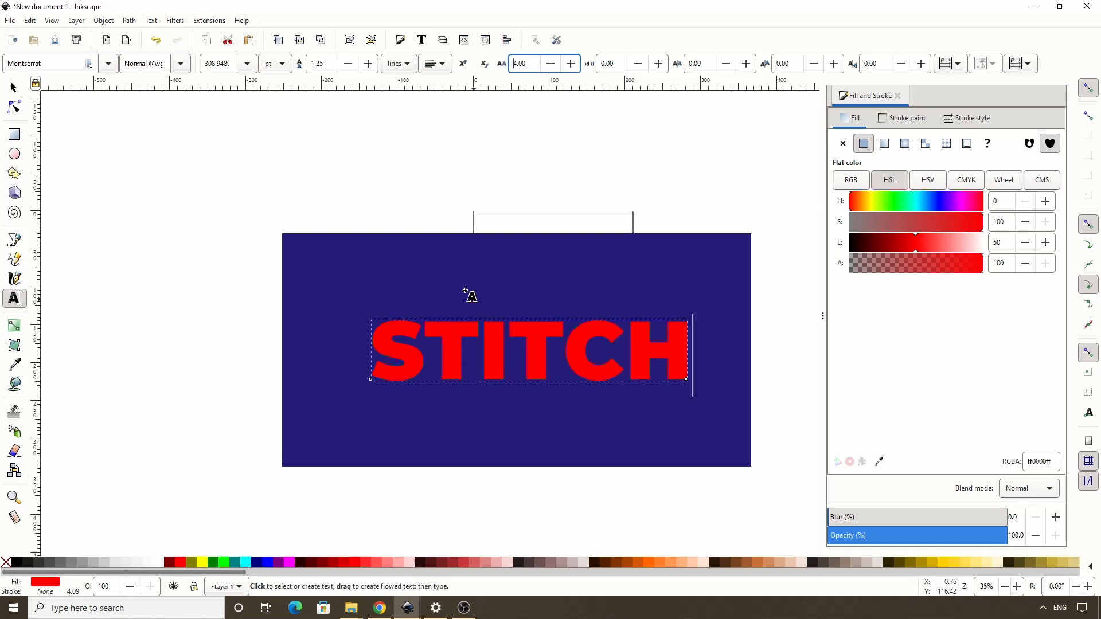
mouse_move(459, 286)
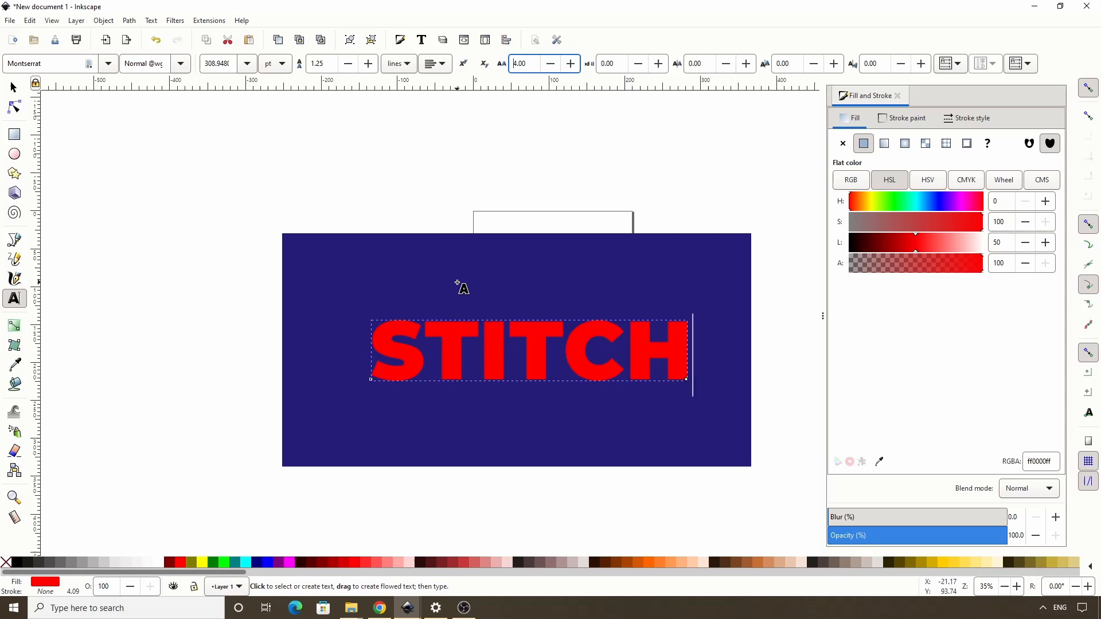
mouse_move(179, 41)
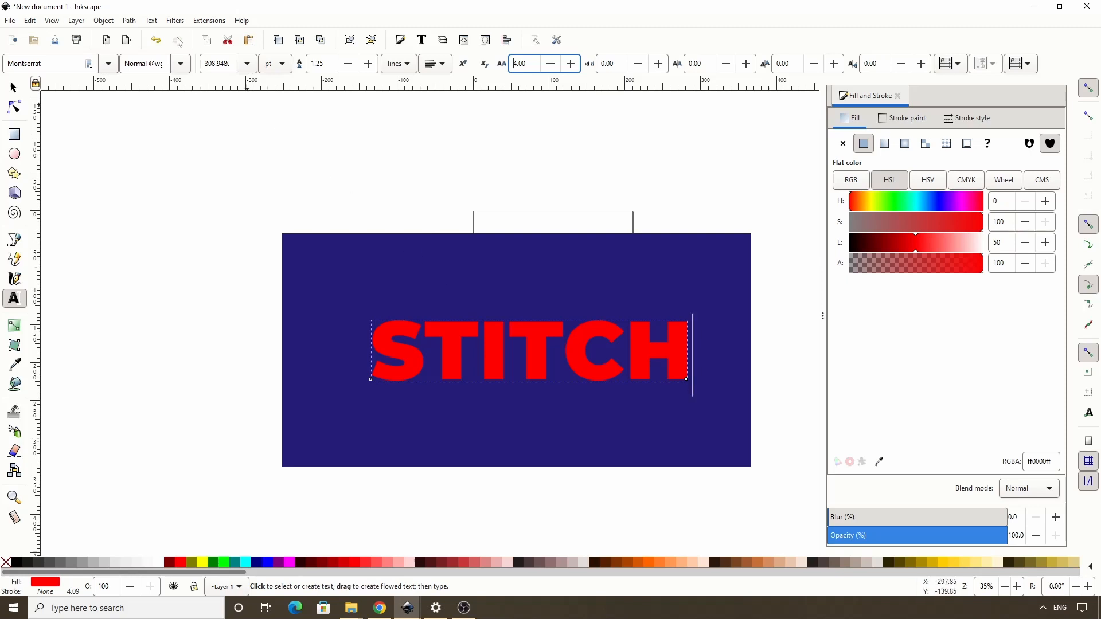
- Convert STITCH to paths and ungroup it into separate letter shapes
click(128, 19)
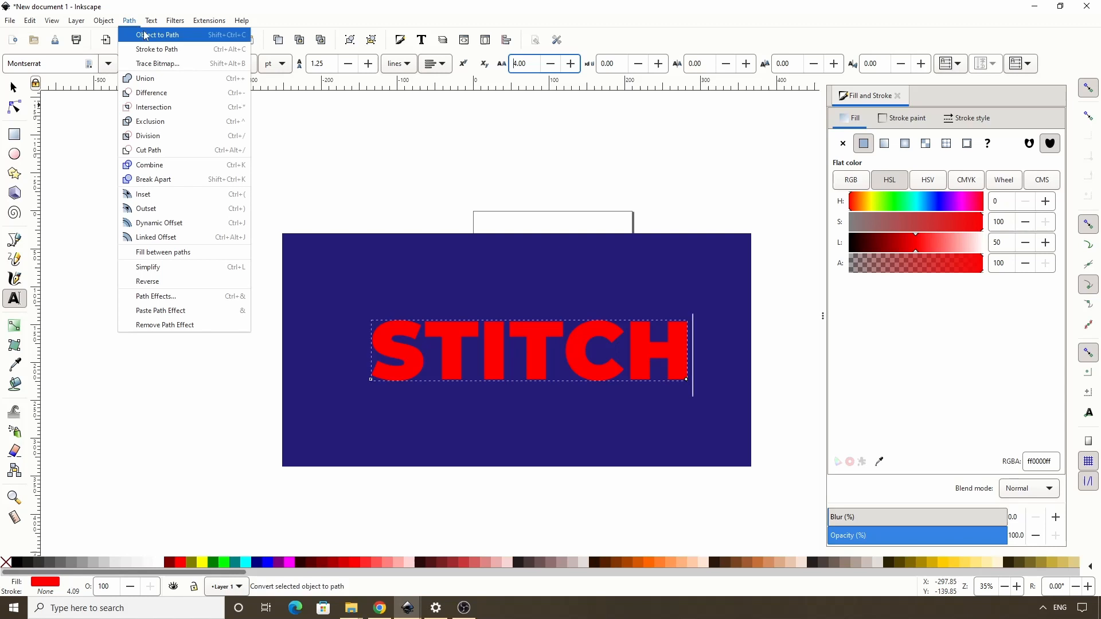
click(159, 34)
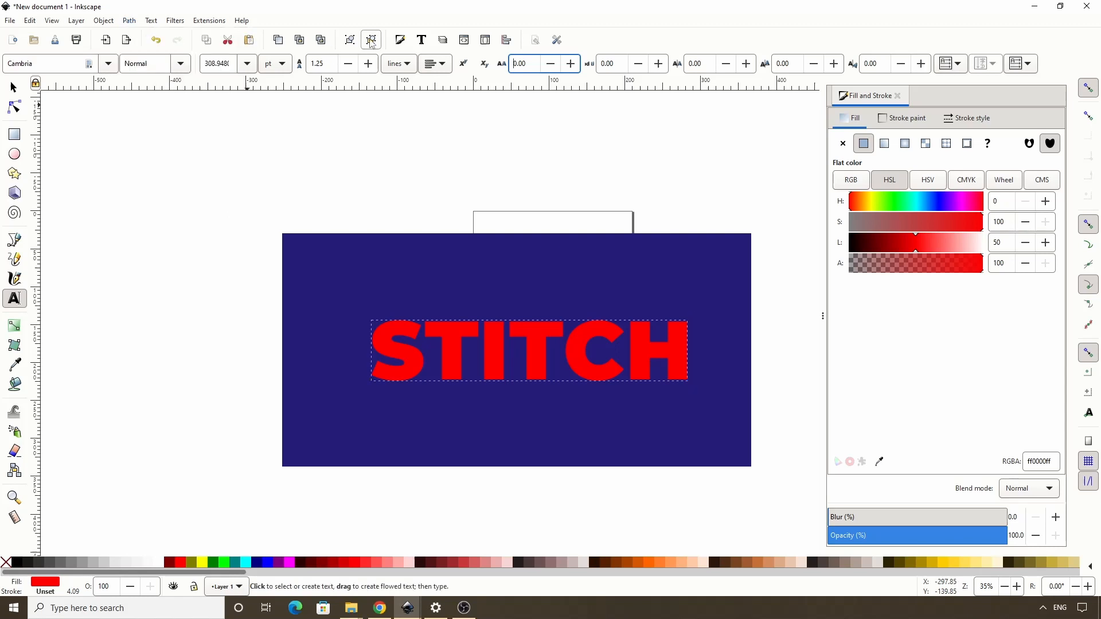
click(371, 40)
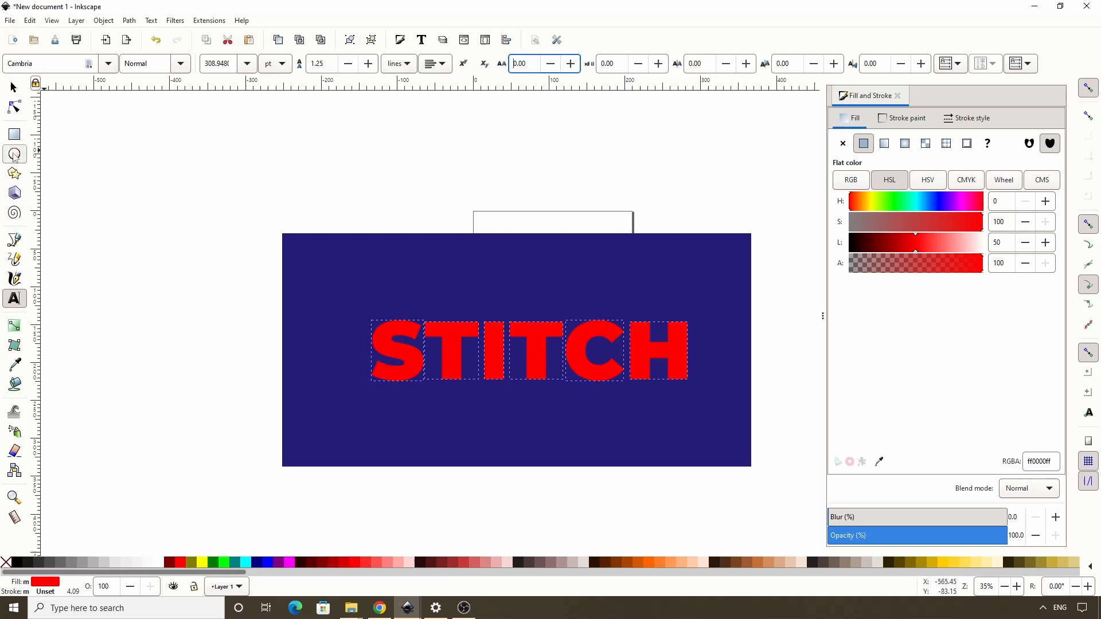
- Draw a small tall ellipse above the rectangle with no fill, only an outline
click(14, 154)
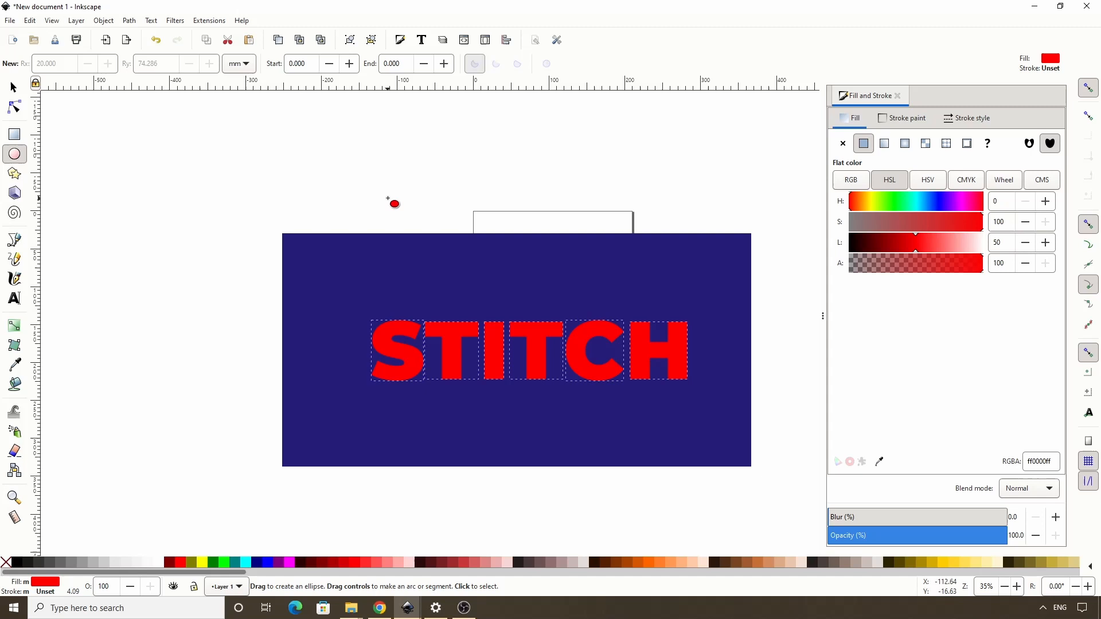
drag(393, 204, 409, 231)
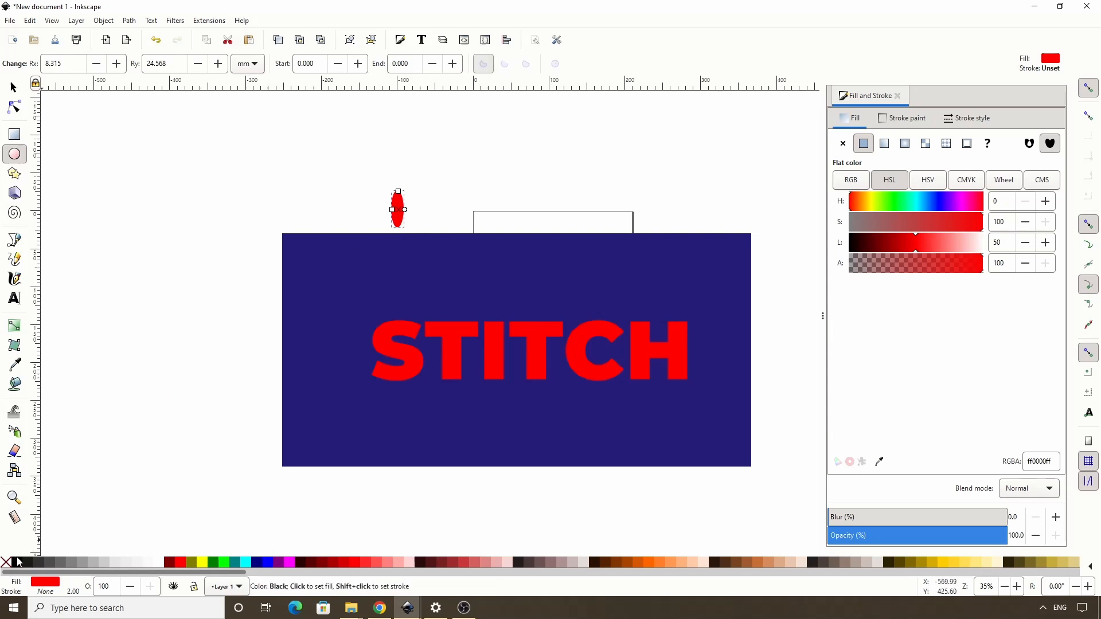
click(842, 143)
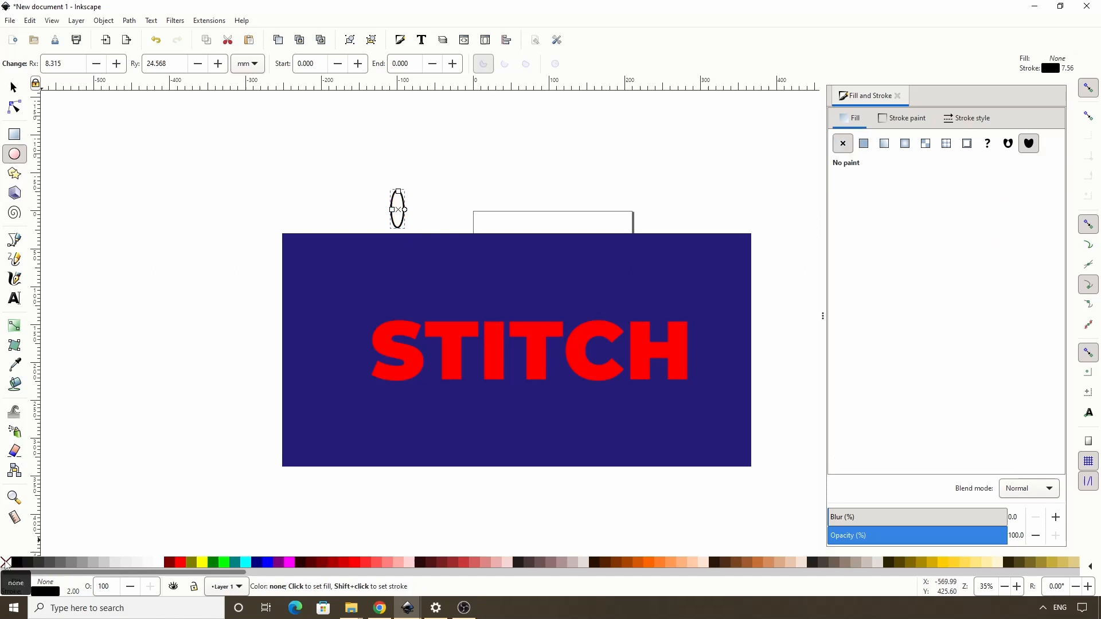
mouse_move(517, 386)
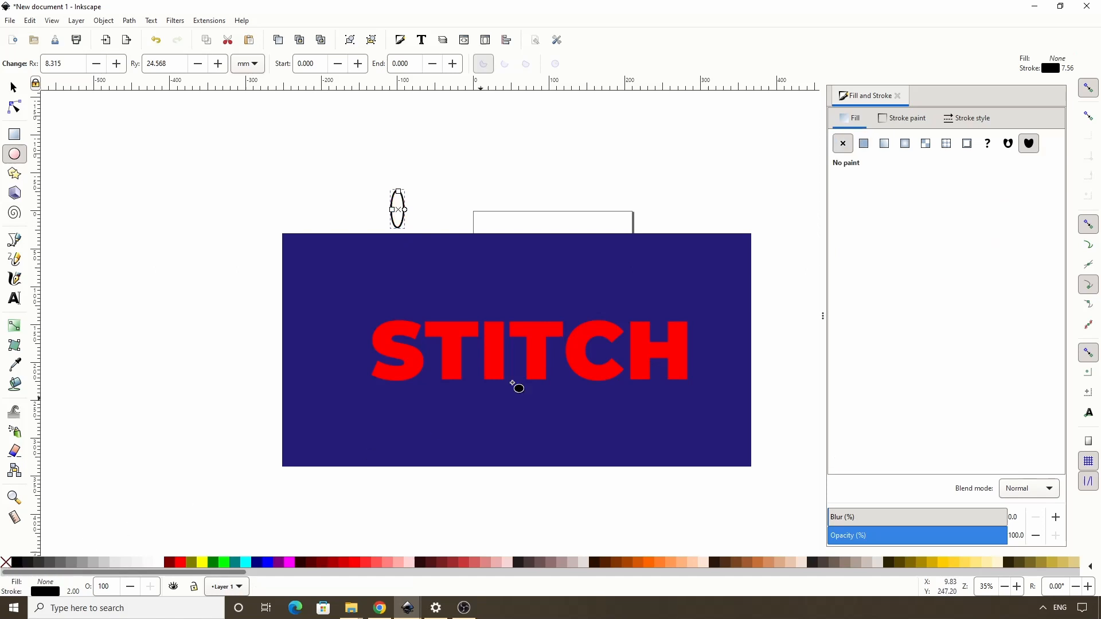
- Thicken the oval's stroke to about 3.2 mm and convert it to a solid path via Stroke to Path
click(972, 117)
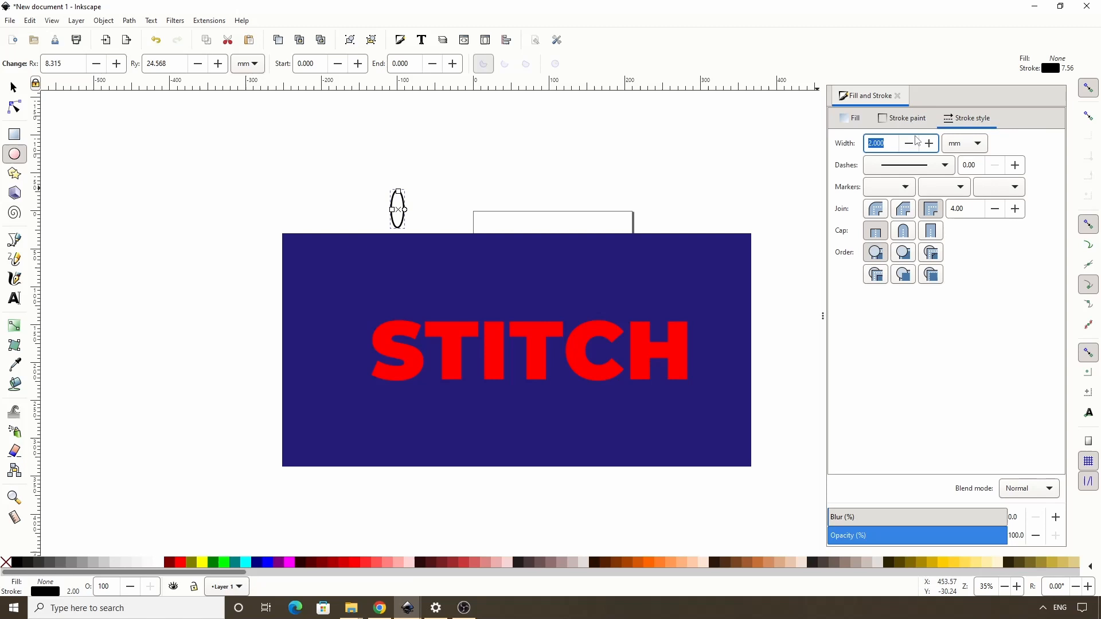
click(928, 143)
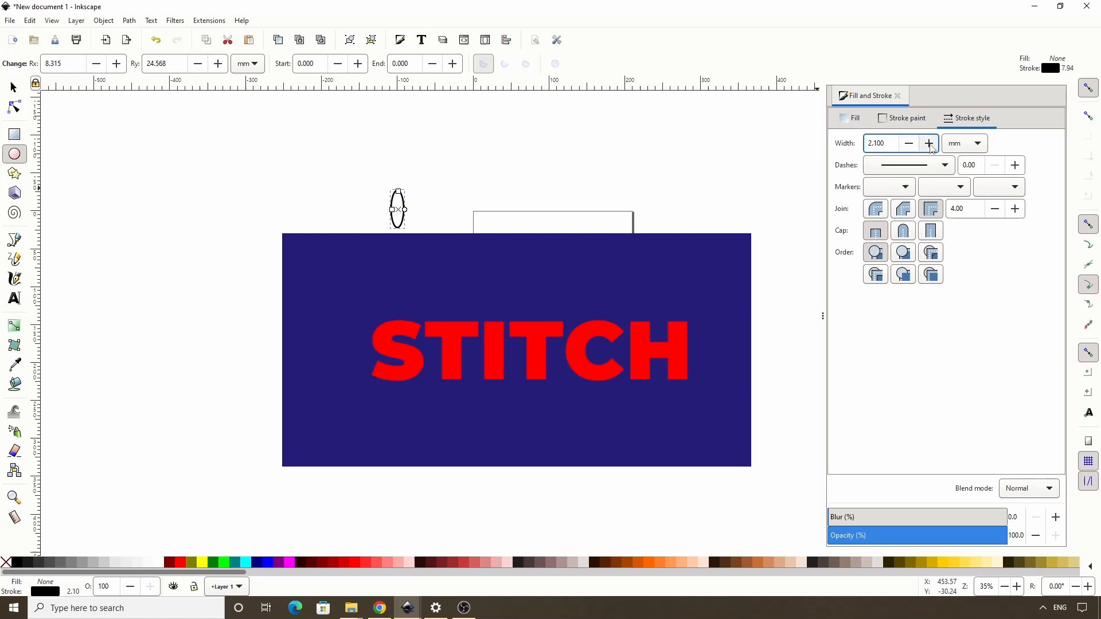
click(928, 143)
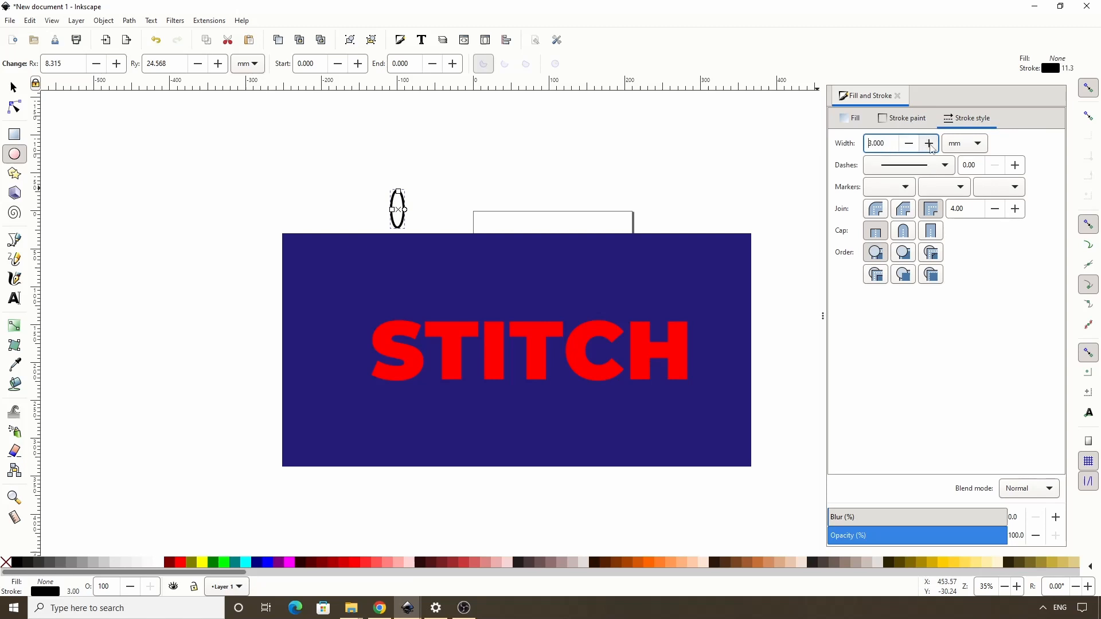
click(927, 144)
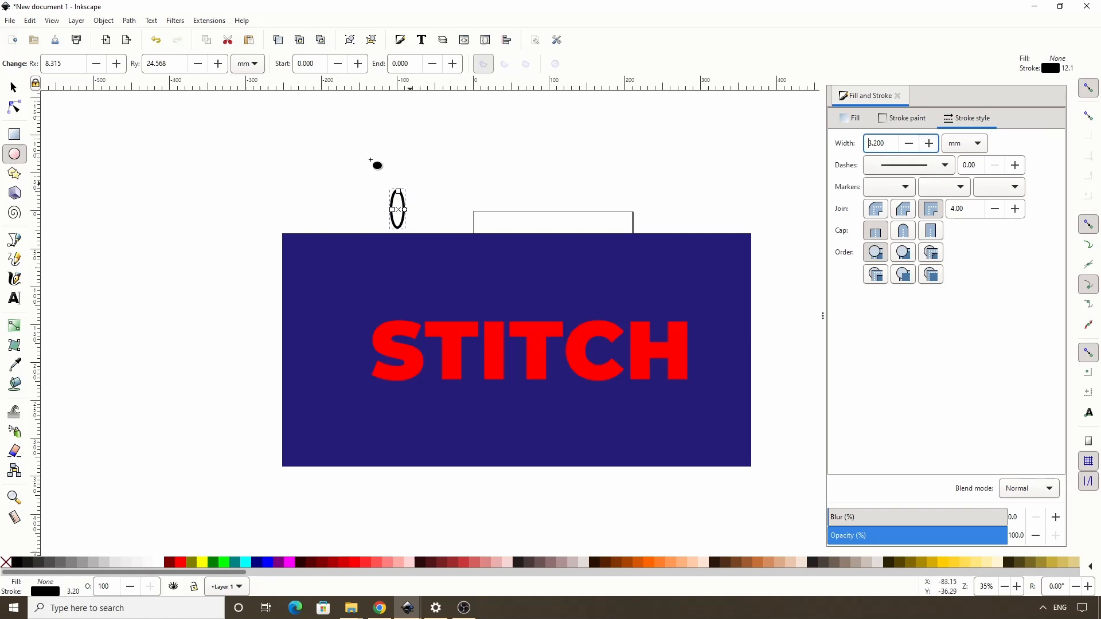
click(129, 19)
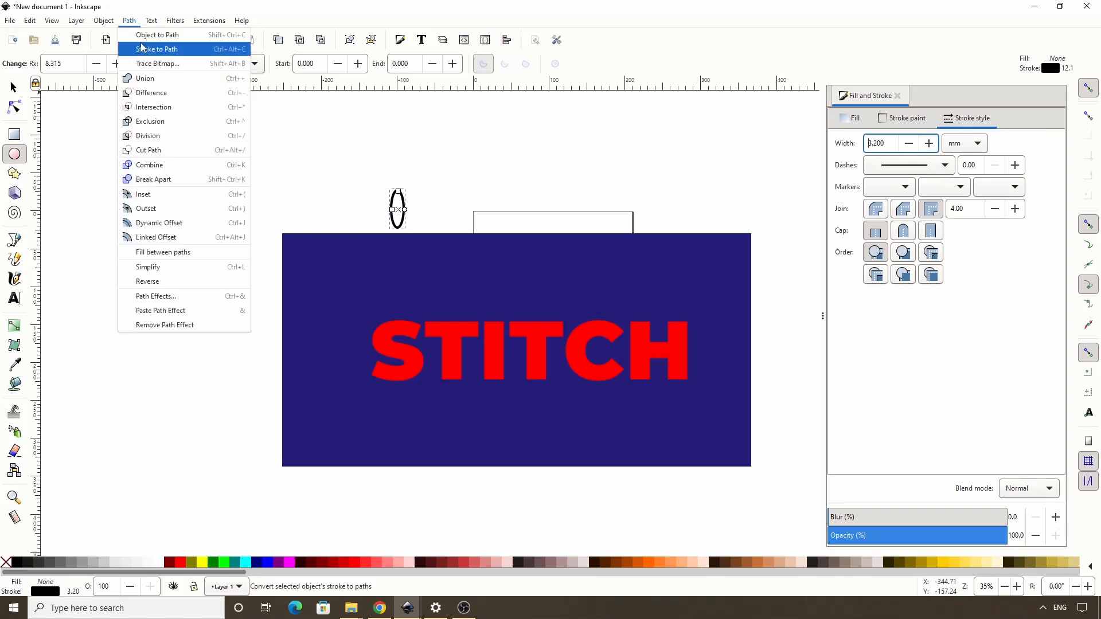
click(156, 48)
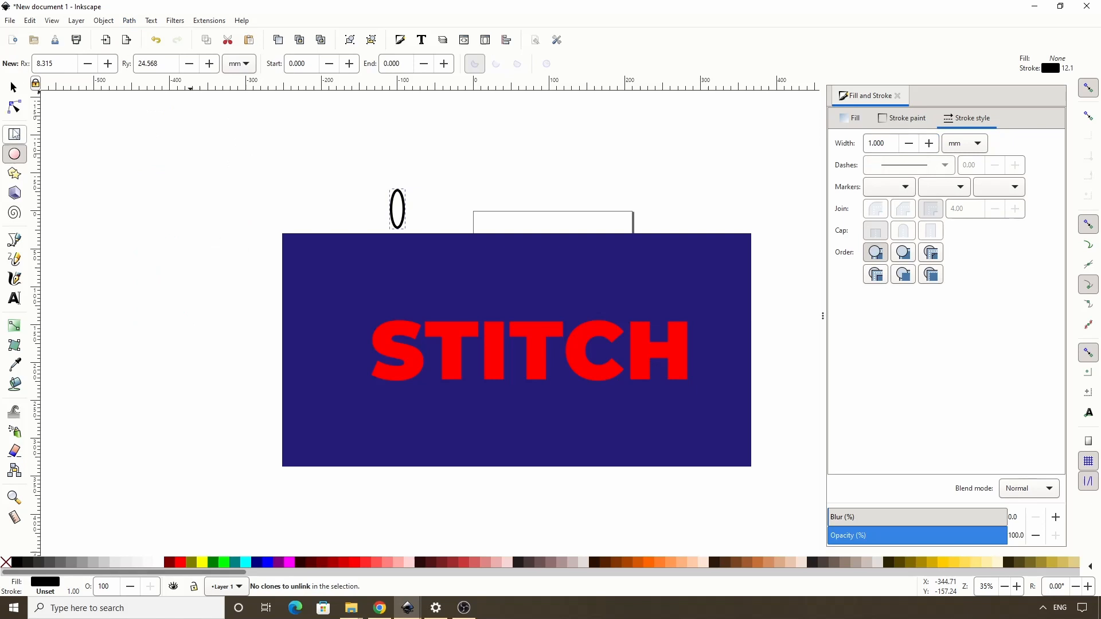
- Draw a rectangle over the oval's top half to cut it away, leaving a U-shaped stitch piece
click(14, 134)
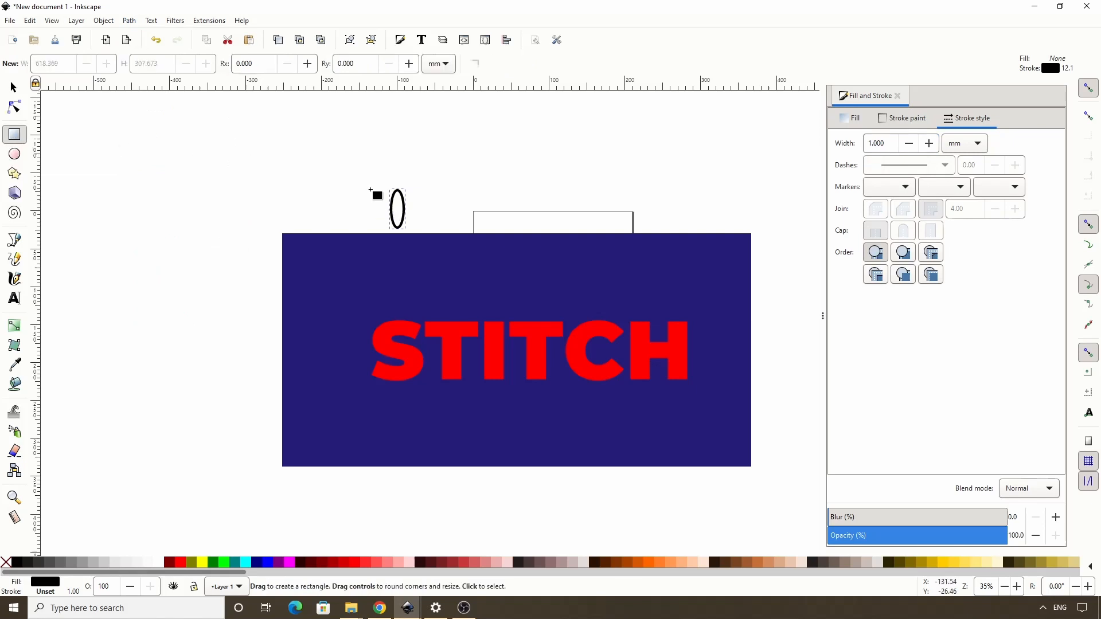
drag(376, 195, 420, 214)
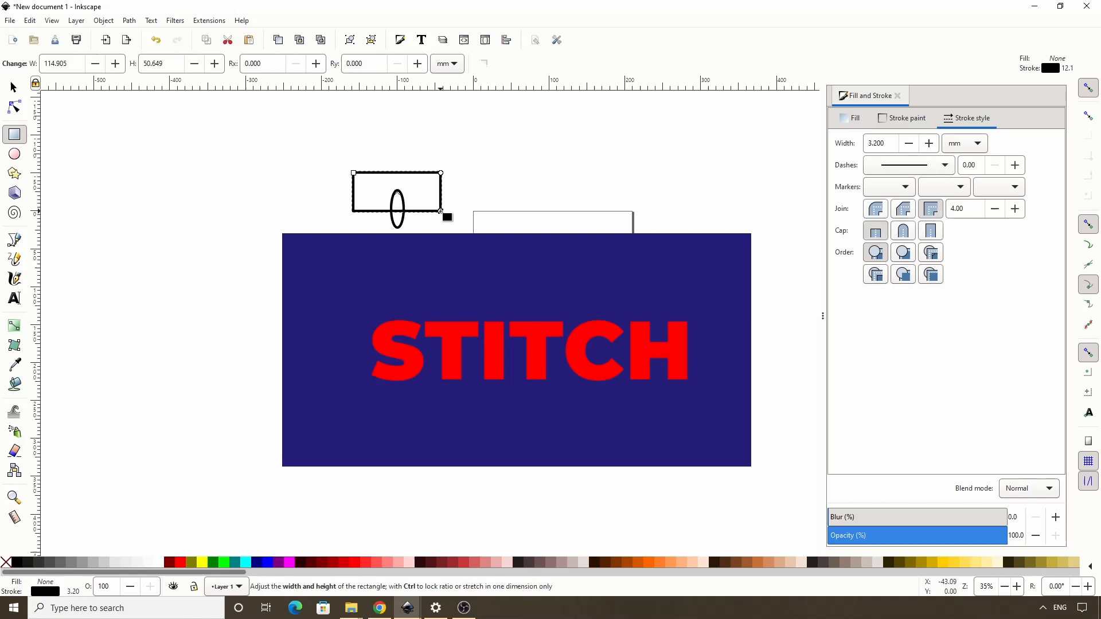
click(12, 86)
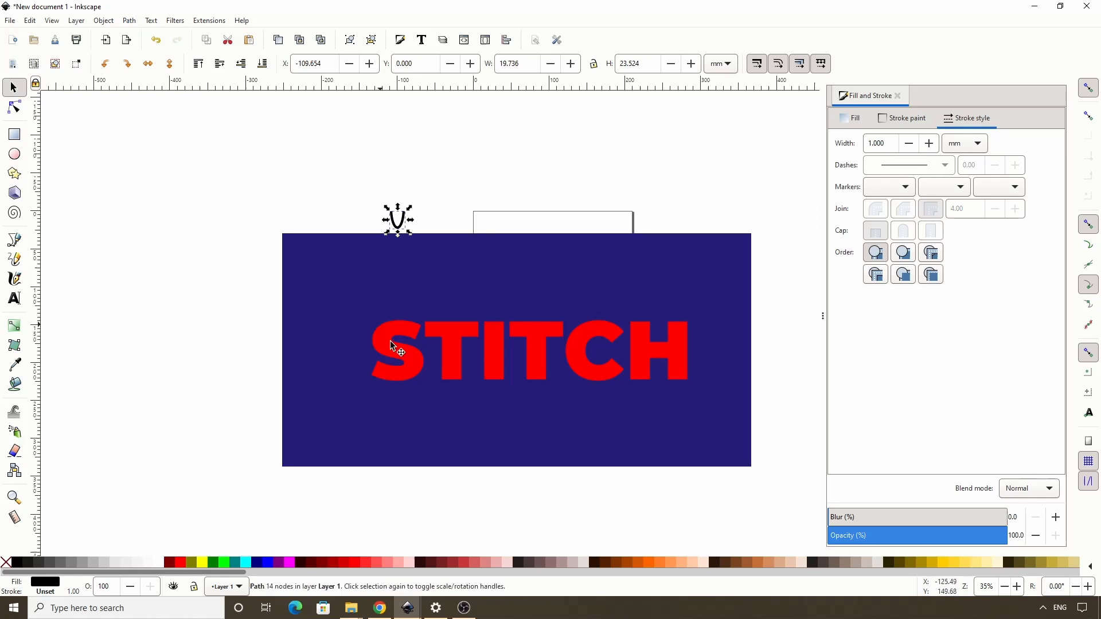
- Select the letter S and recolour it from red to white
click(395, 350)
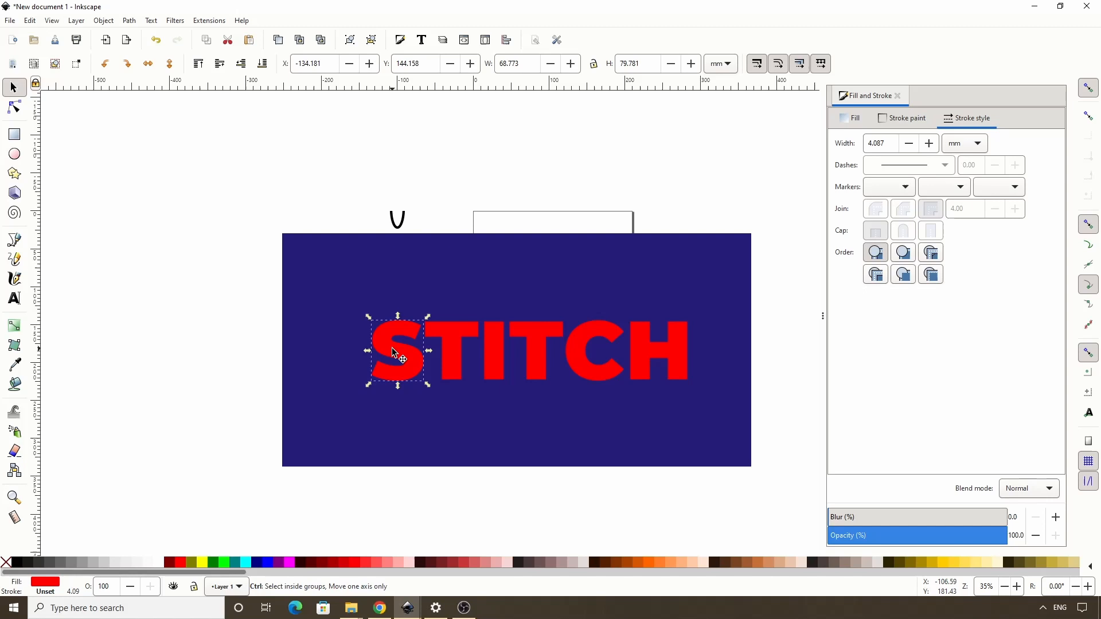
click(396, 351)
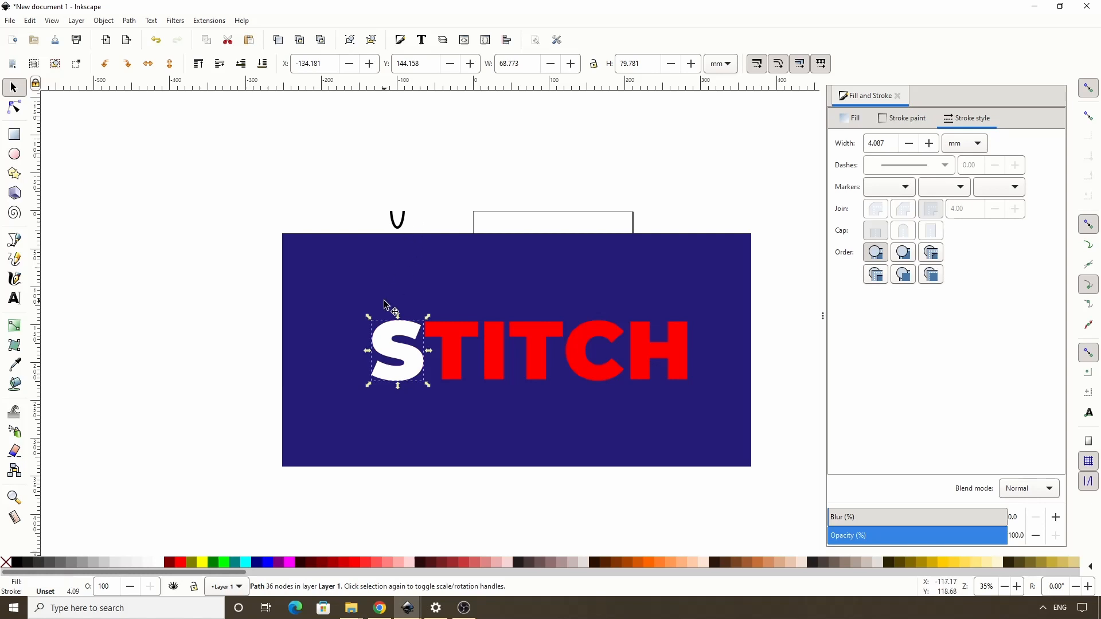
mouse_move(426, 301)
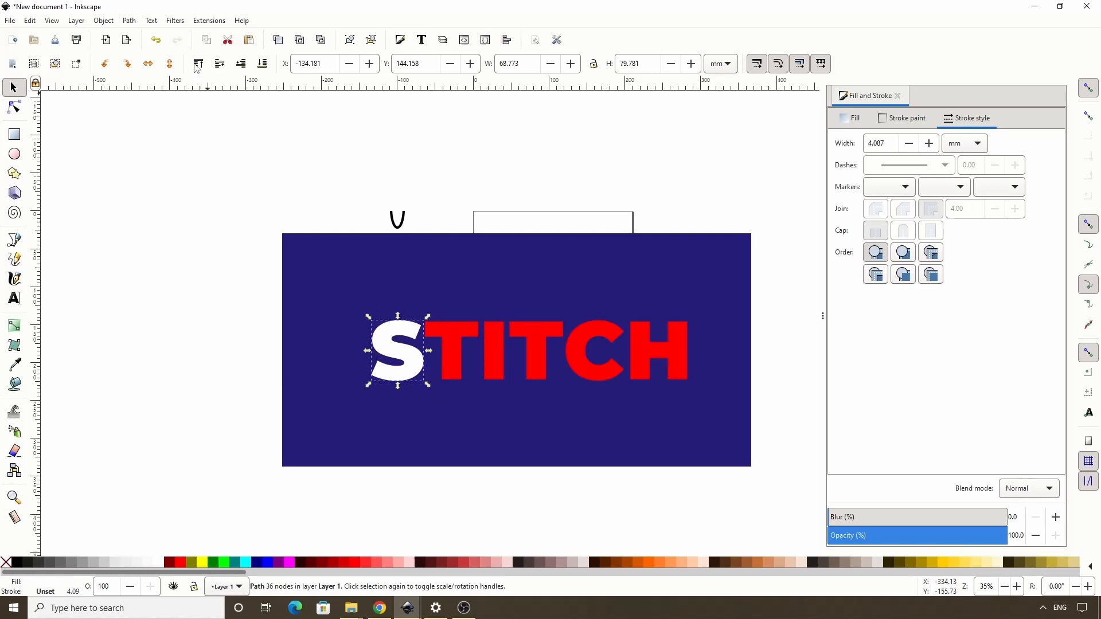
click(129, 20)
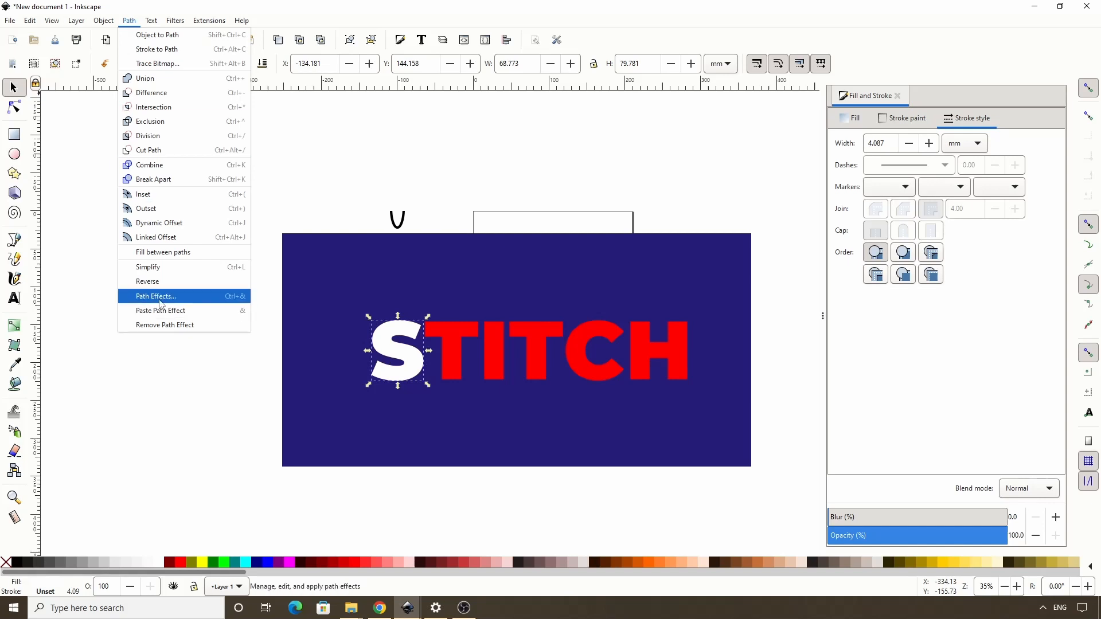
- Add a Pattern Along Path effect to the S, repeated and stretched, linking the U stitch as pattern
click(155, 296)
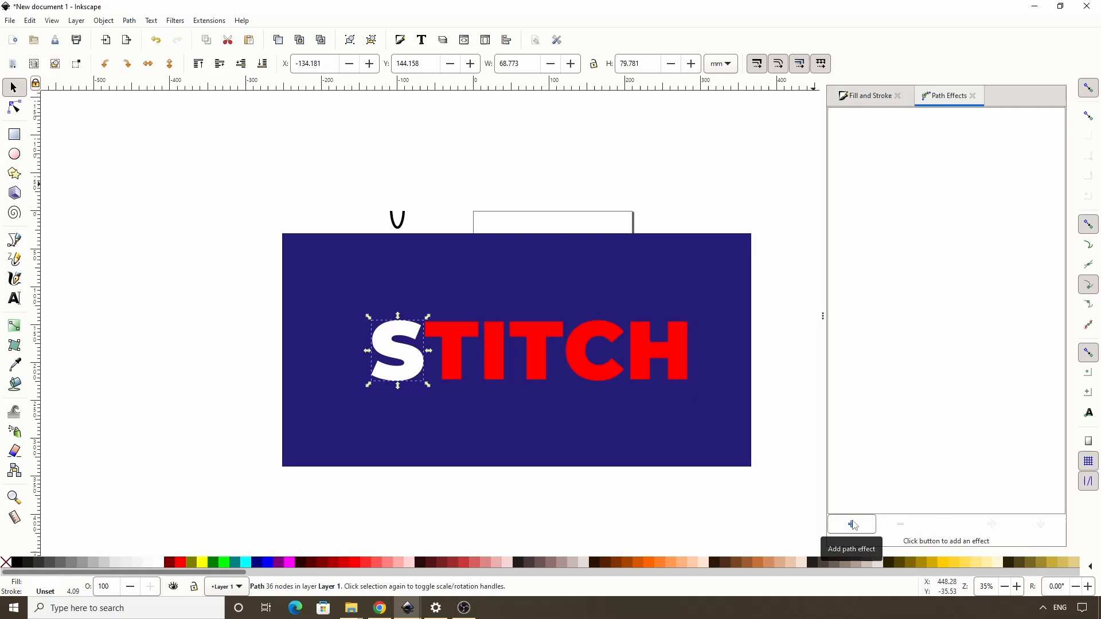
click(849, 524)
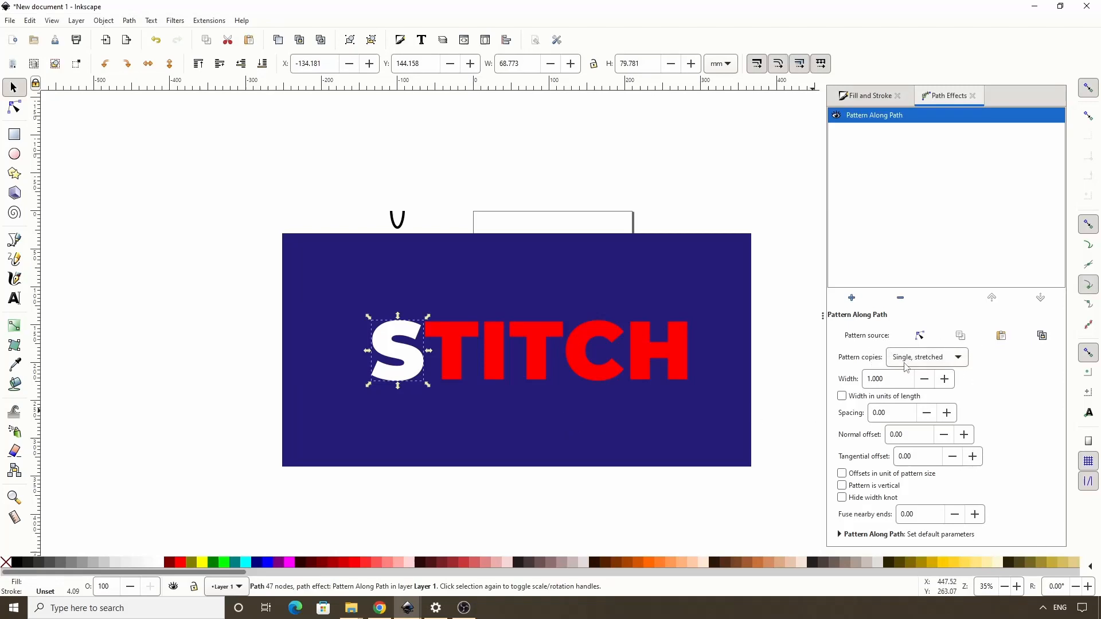
click(925, 357)
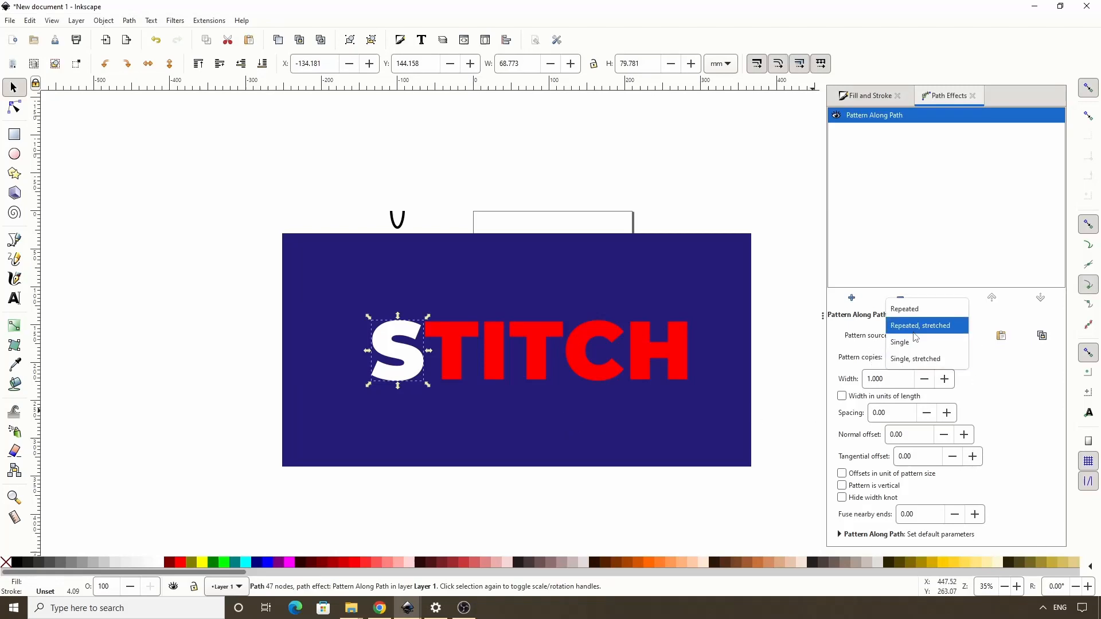
click(919, 325)
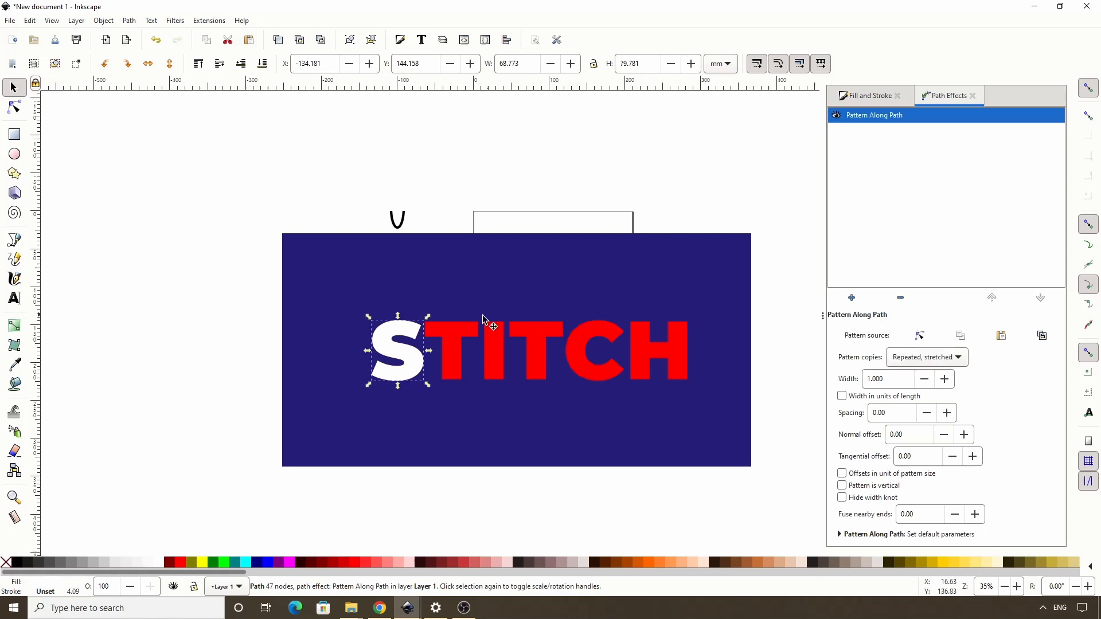
mouse_move(416, 387)
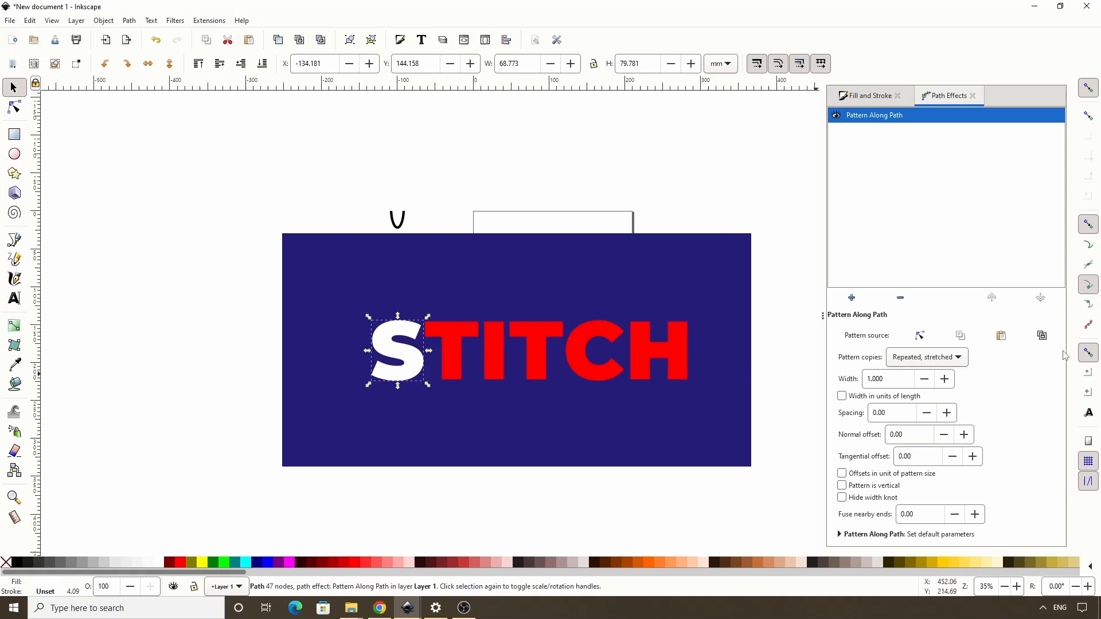
click(1041, 336)
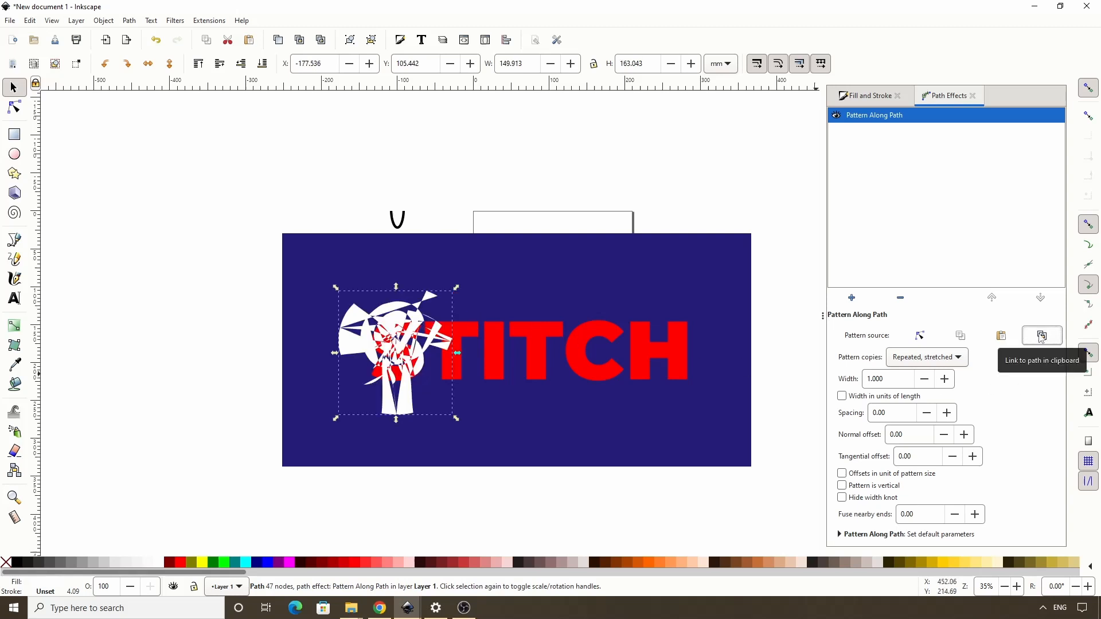
mouse_move(450, 274)
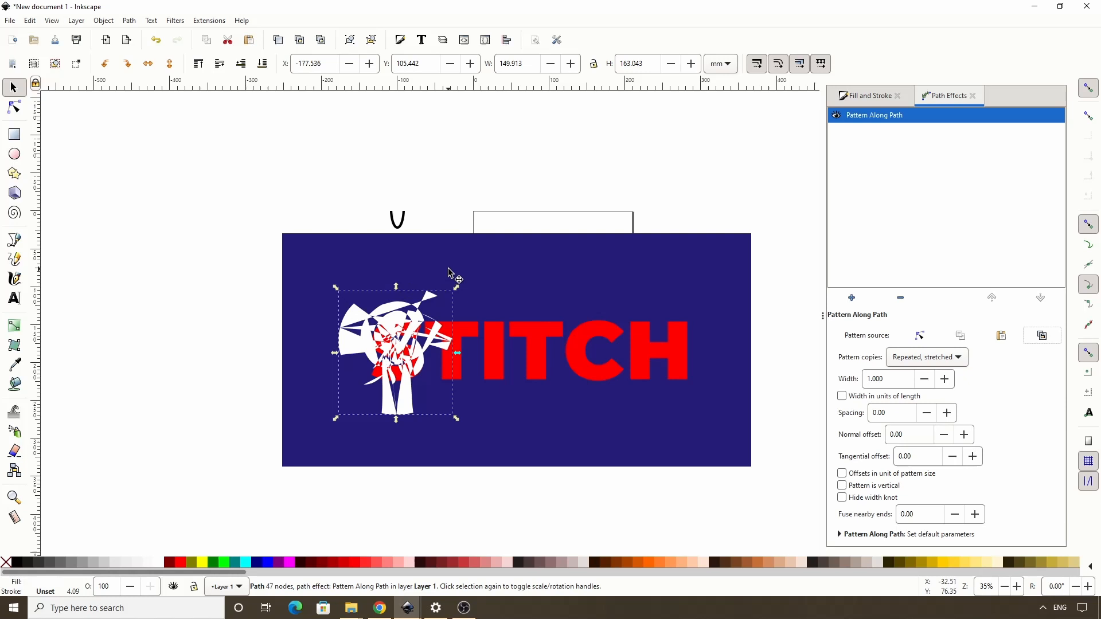
mouse_move(404, 229)
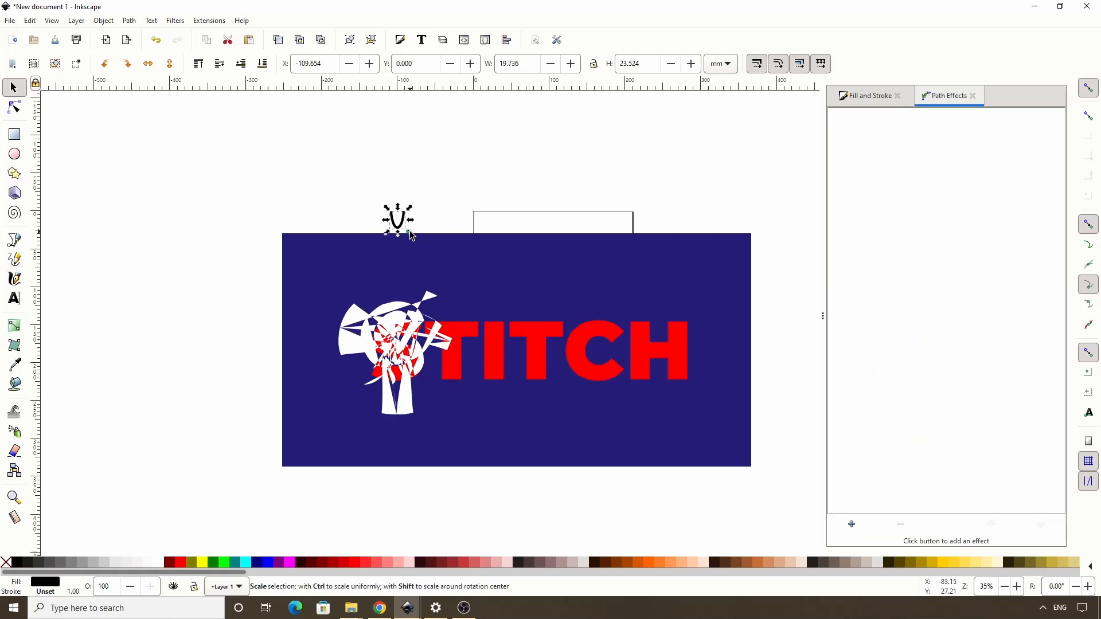
- Shrink the U stitch for finer stitches and adjust fusing of nearby stitch ends
drag(409, 236, 404, 226)
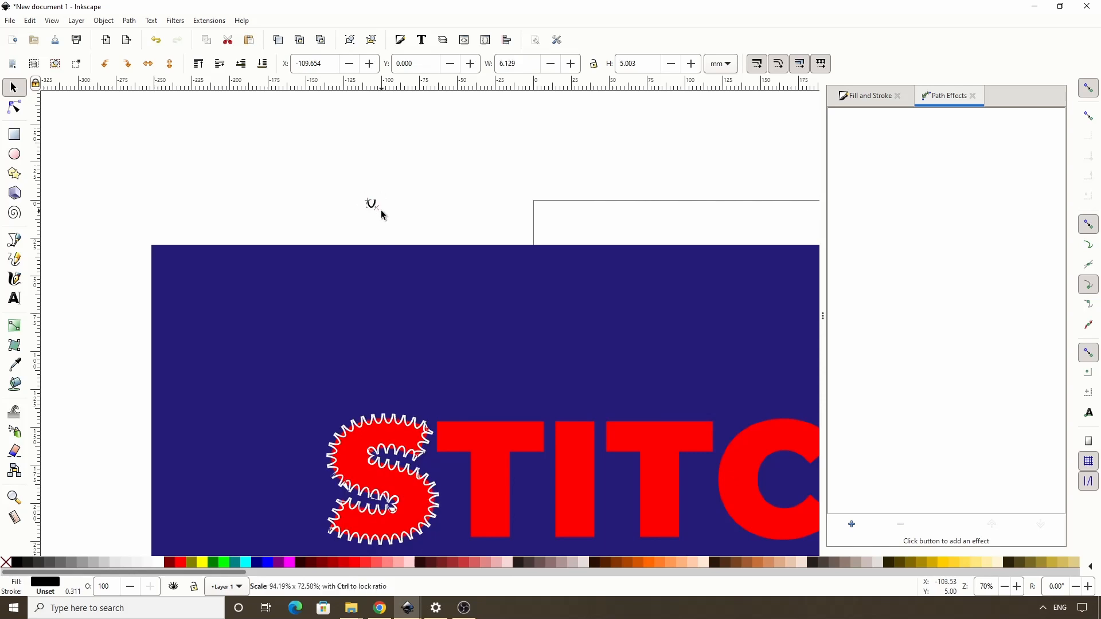
click(379, 477)
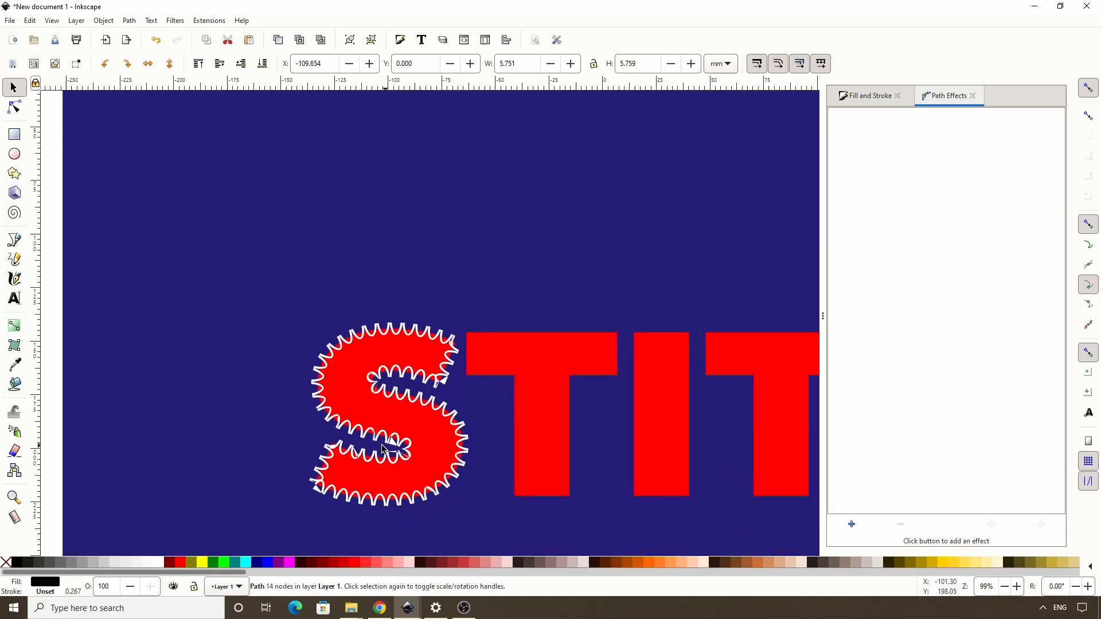
mouse_move(354, 455)
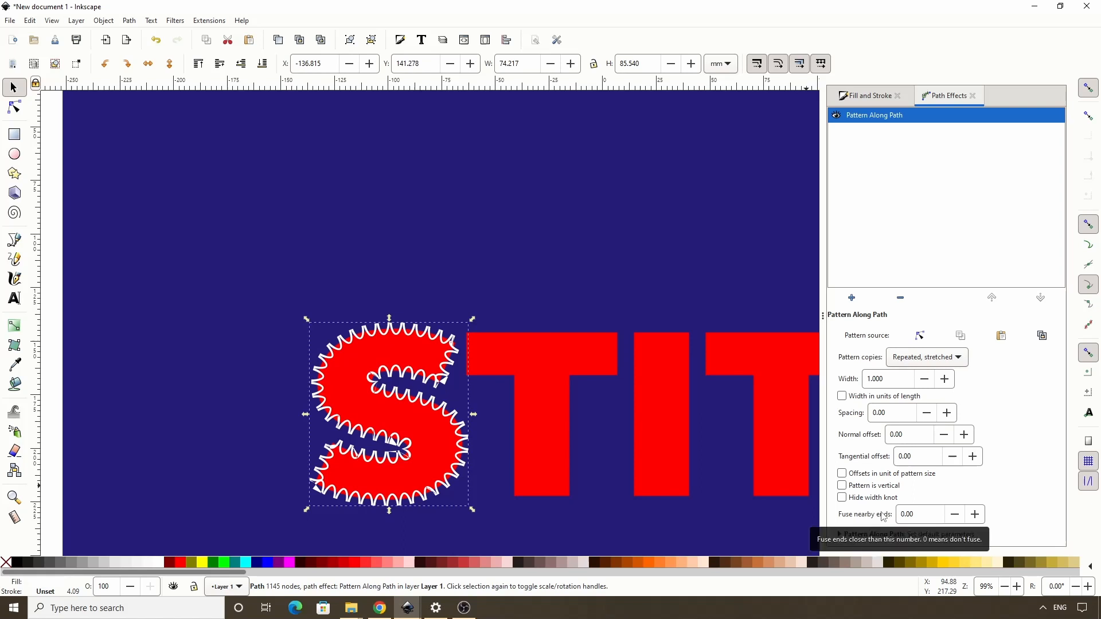
click(973, 514)
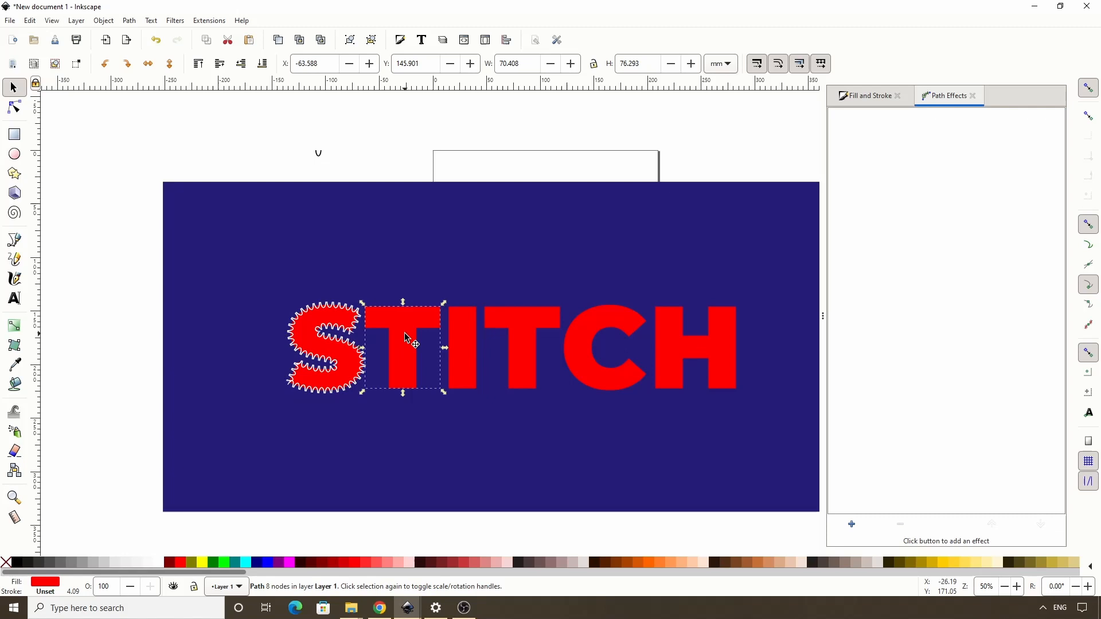
mouse_move(270, 426)
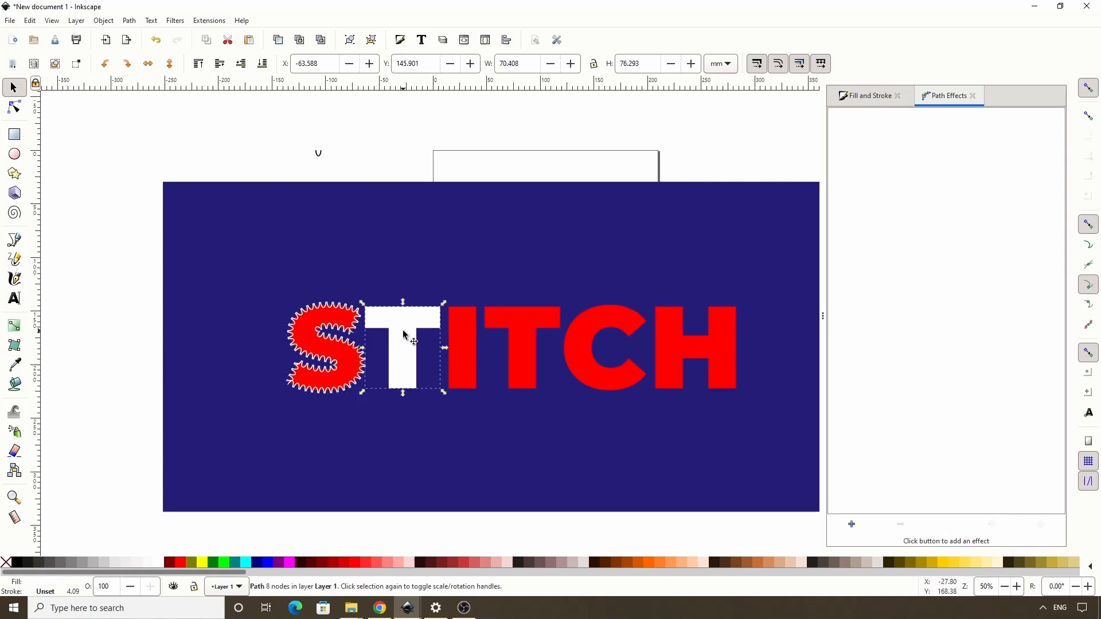
- Paste the stitch path effect onto the T, I, second T, C and H letters
click(127, 21)
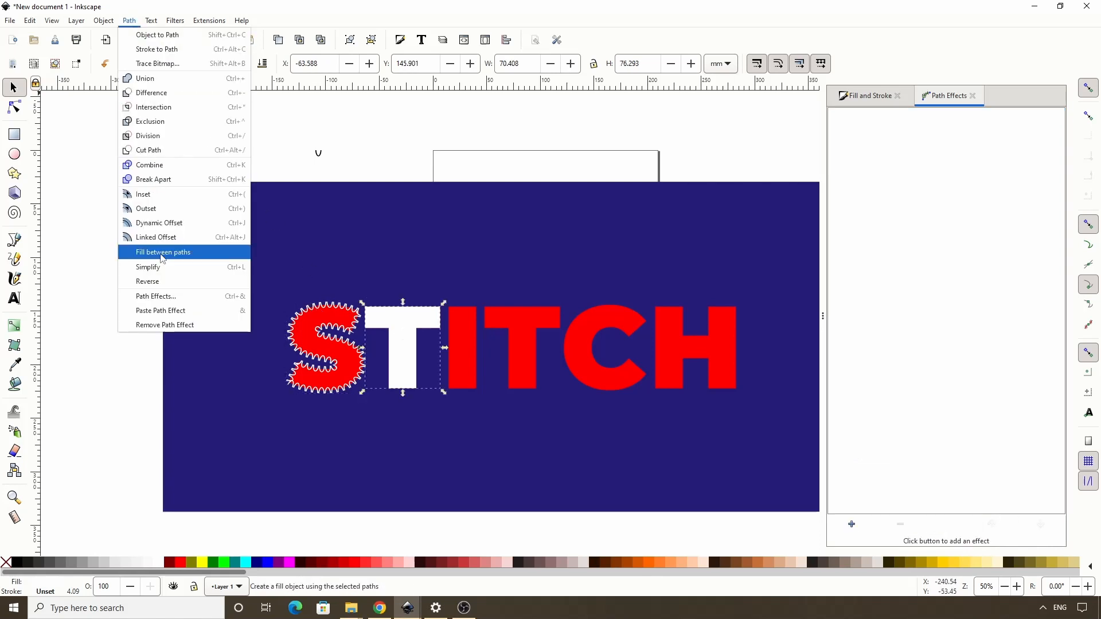
click(162, 252)
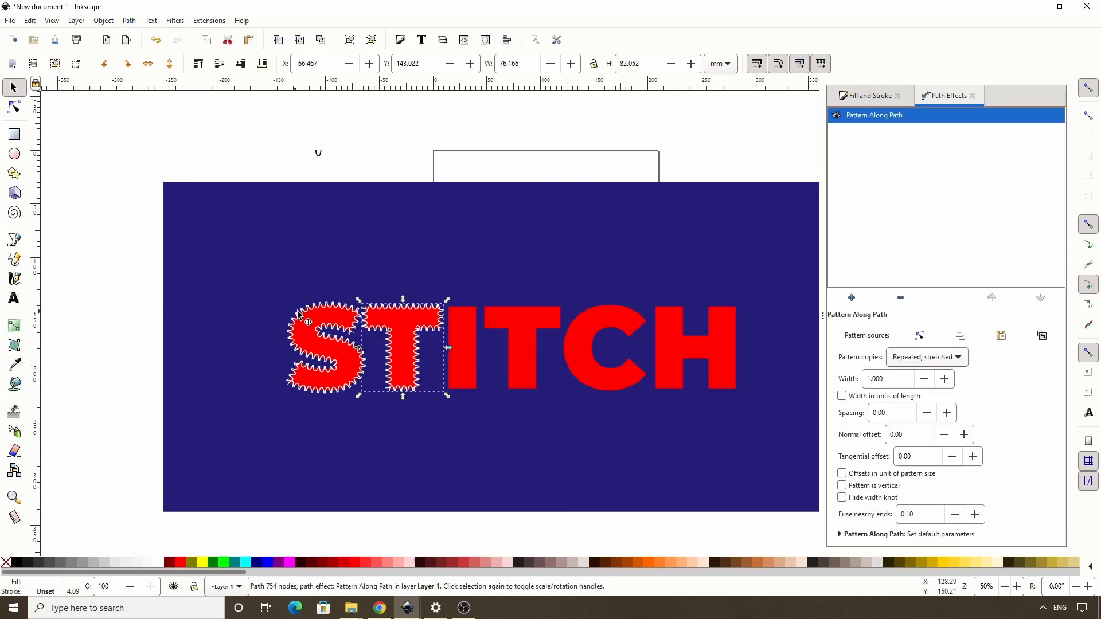
mouse_move(417, 318)
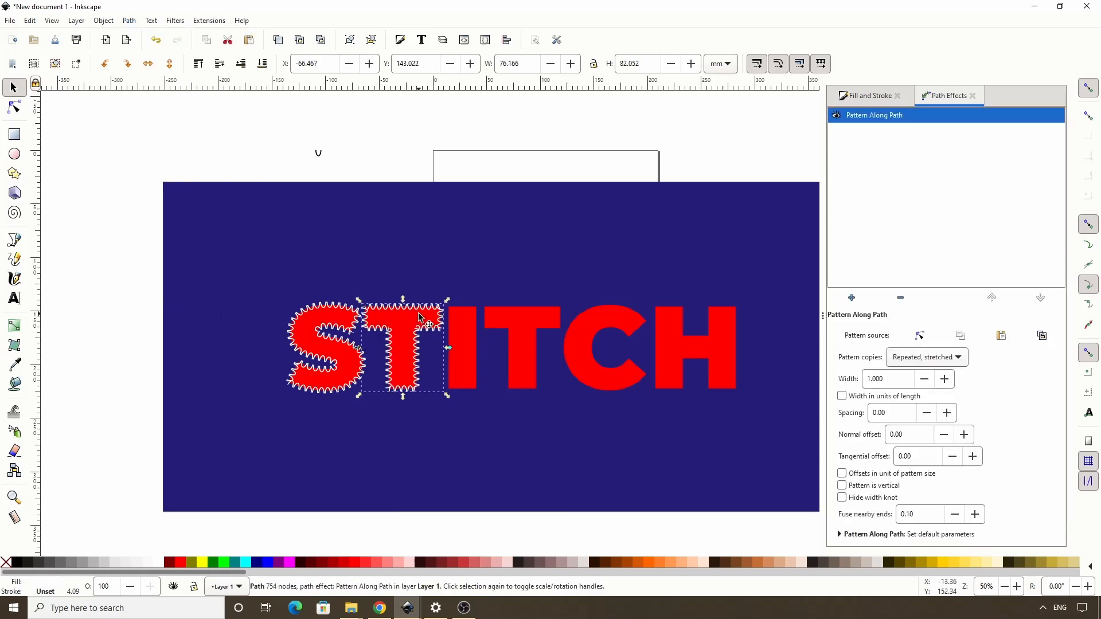
mouse_move(784, 333)
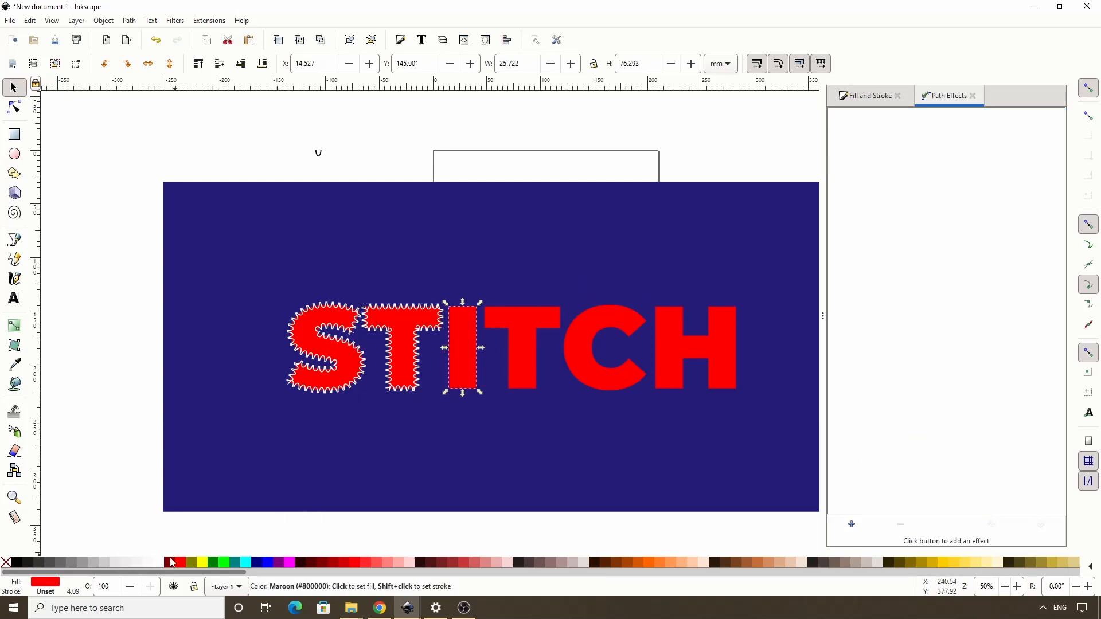
click(129, 20)
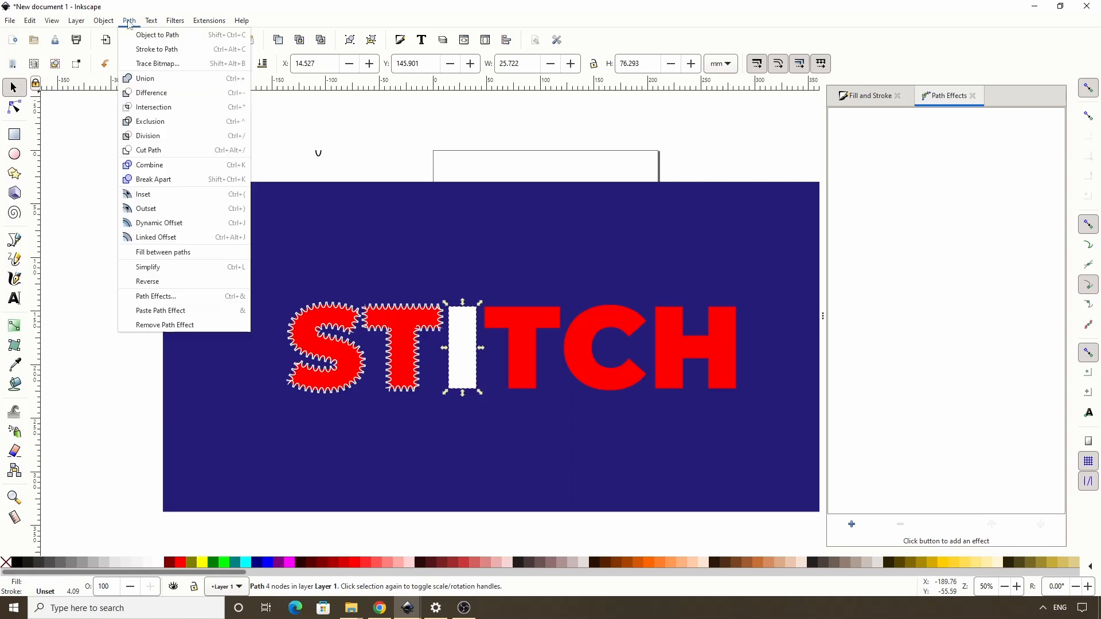
mouse_move(159, 311)
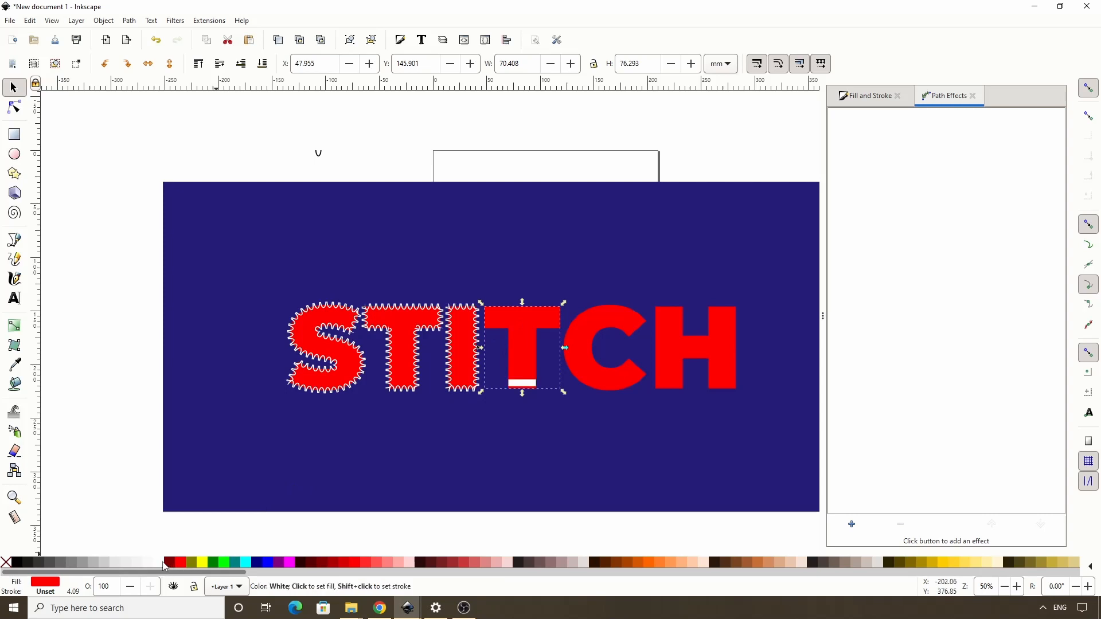
click(128, 20)
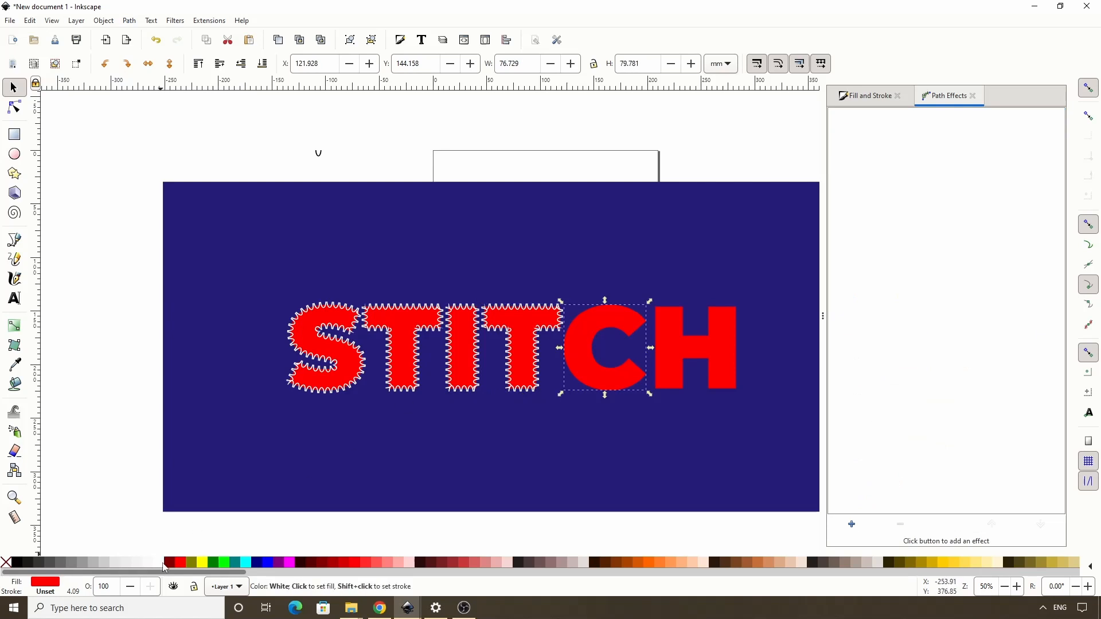
click(128, 21)
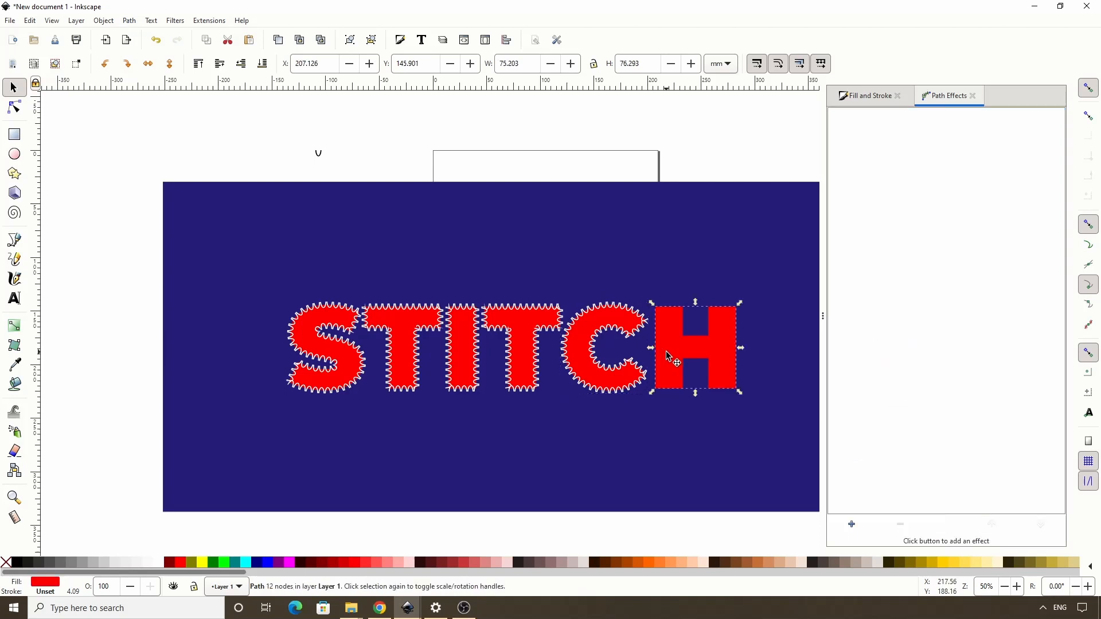
mouse_move(162, 569)
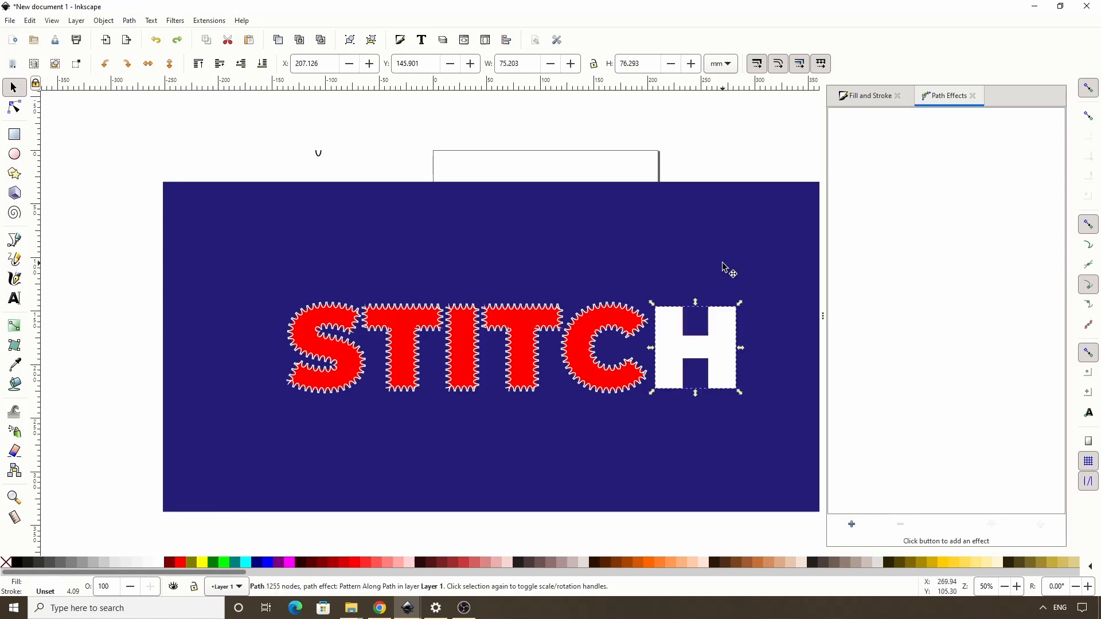
- Break the H apart and union it back into a single path, then reapply the stitch path effect
click(128, 21)
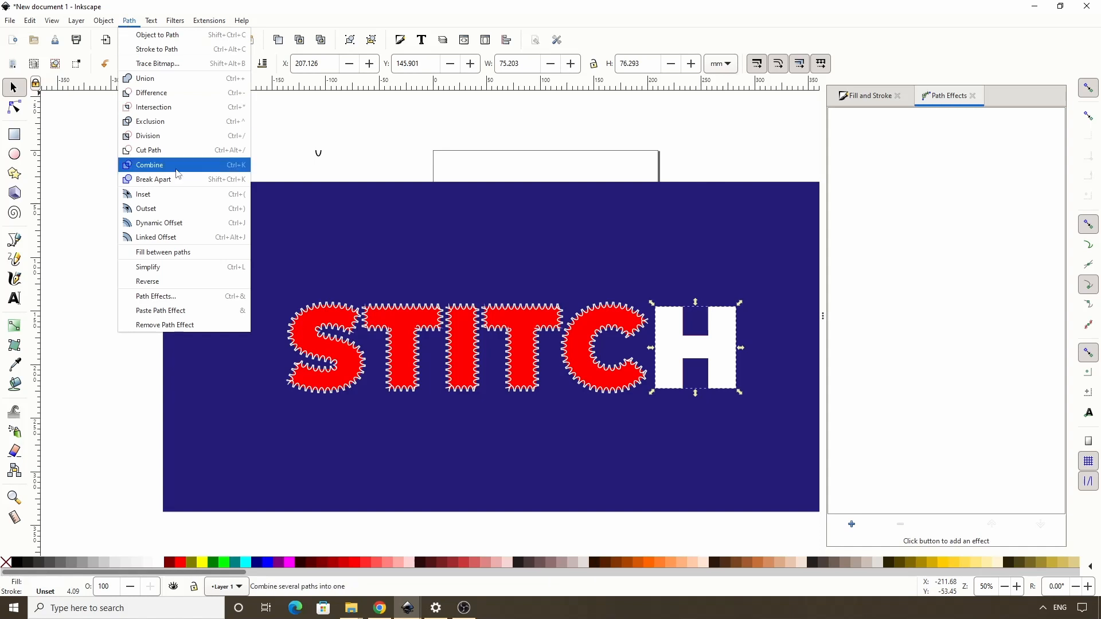
click(149, 165)
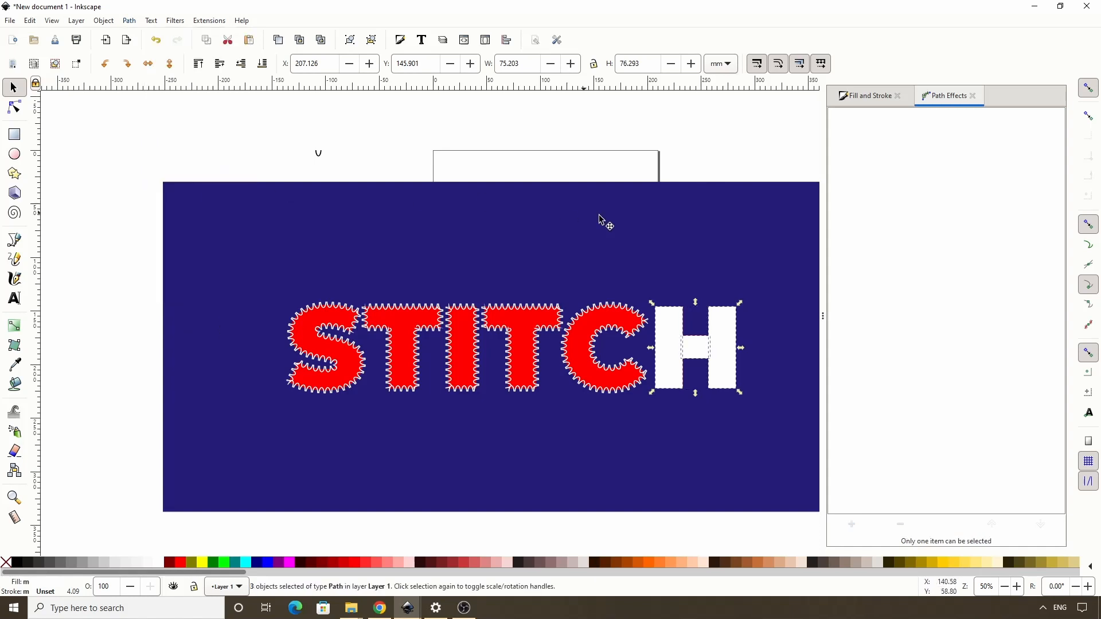
mouse_move(676, 284)
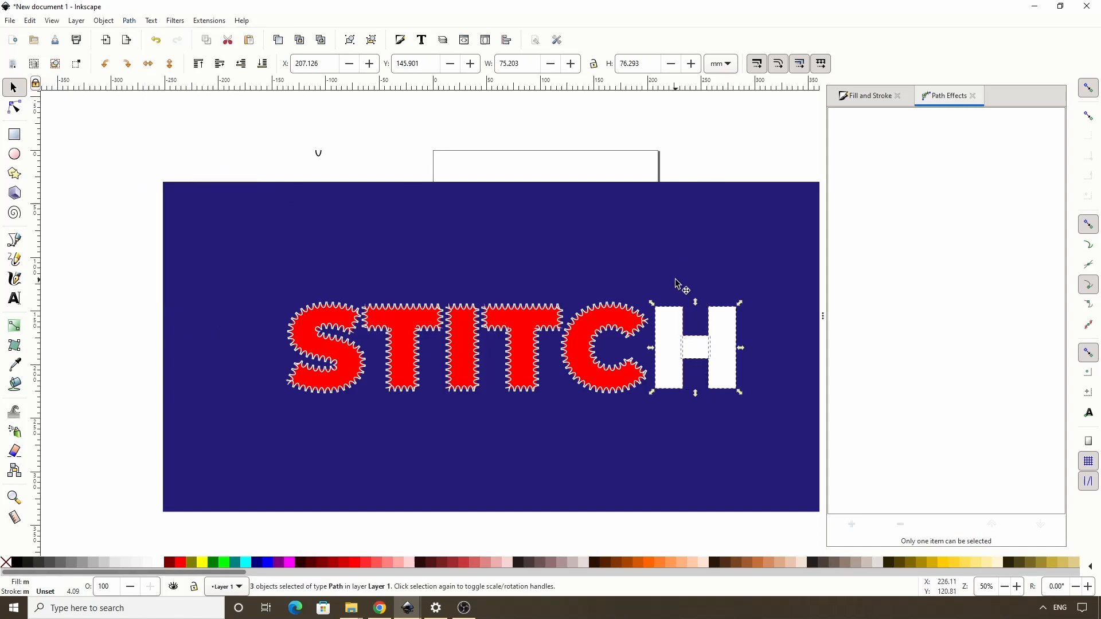
mouse_move(245, 124)
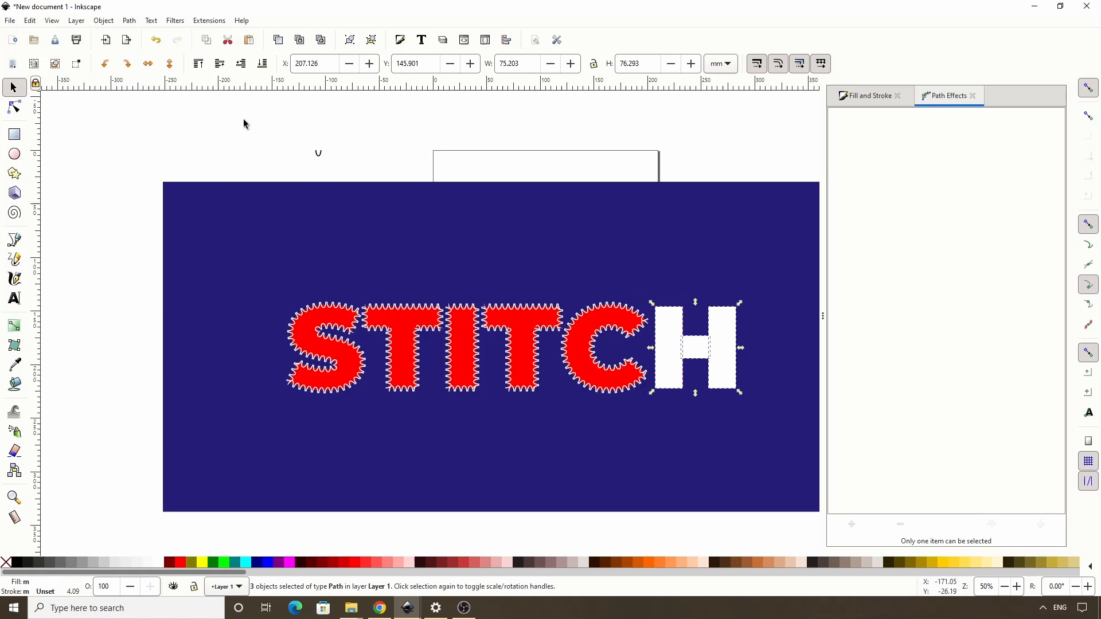
click(129, 19)
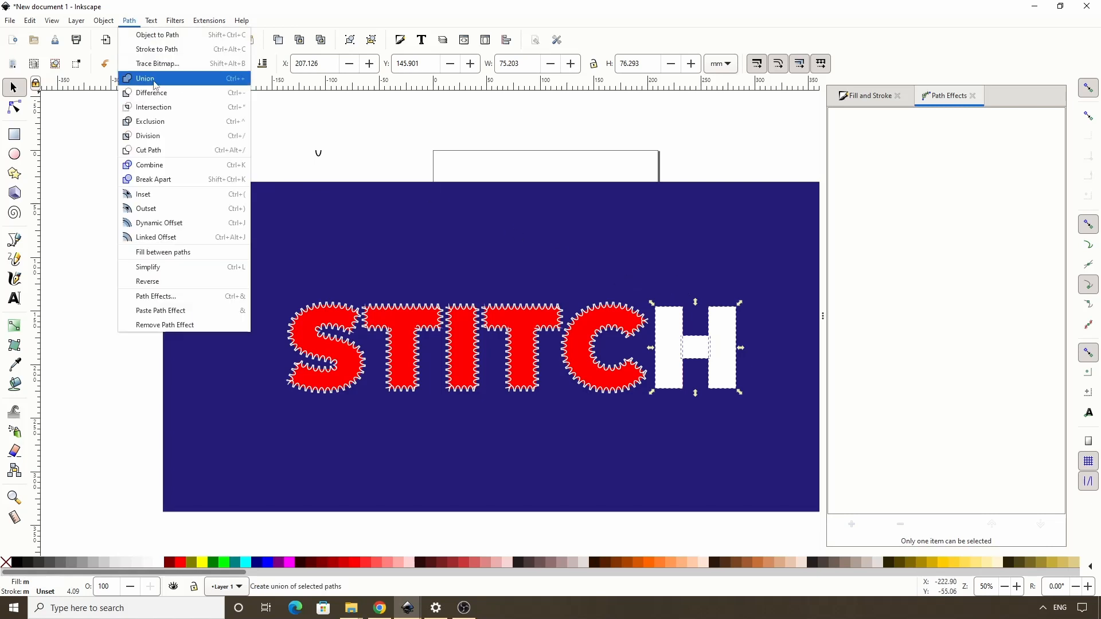
click(144, 77)
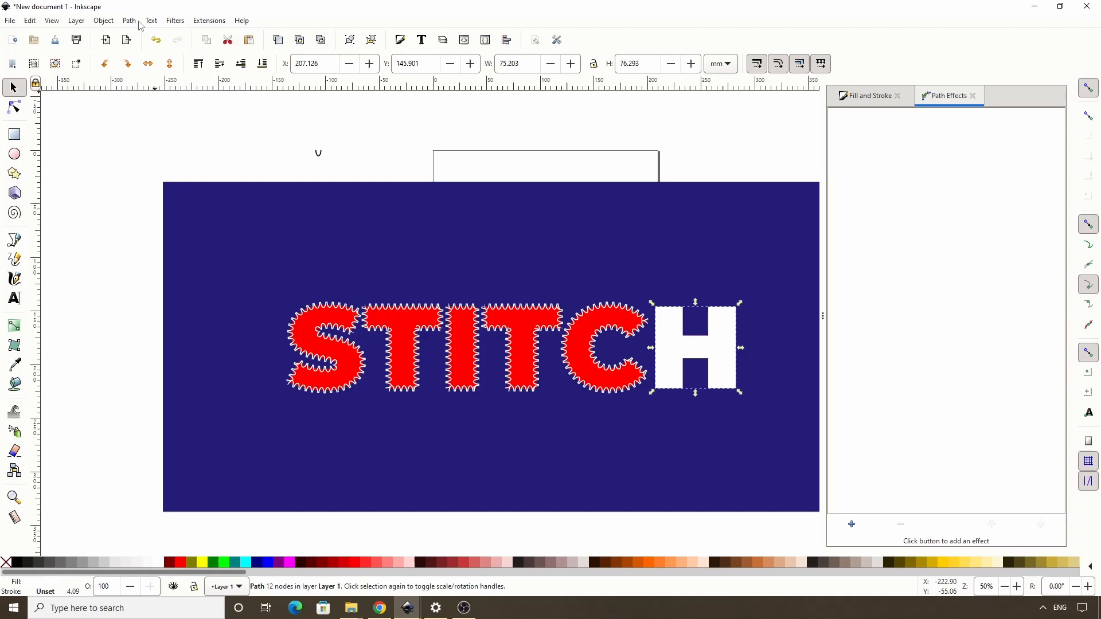
click(128, 20)
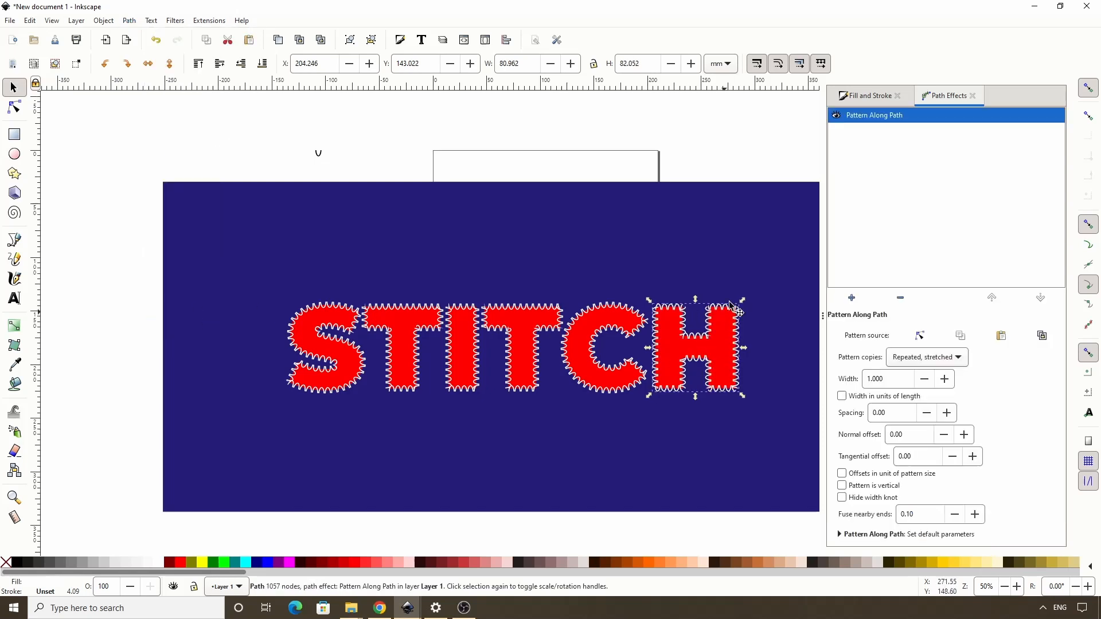
mouse_move(720, 284)
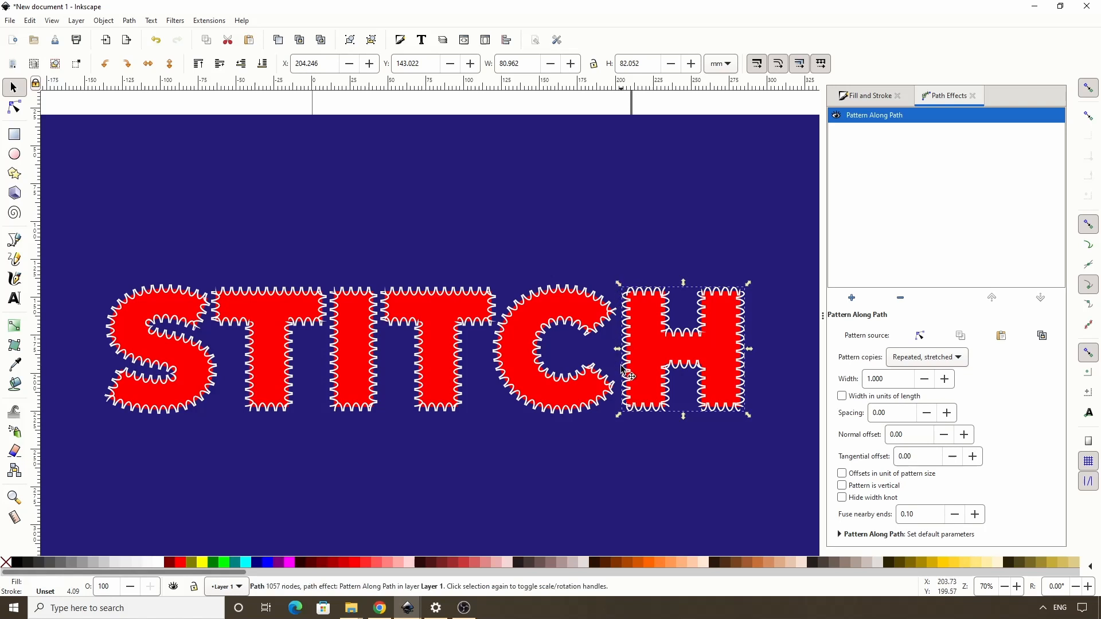
mouse_move(736, 278)
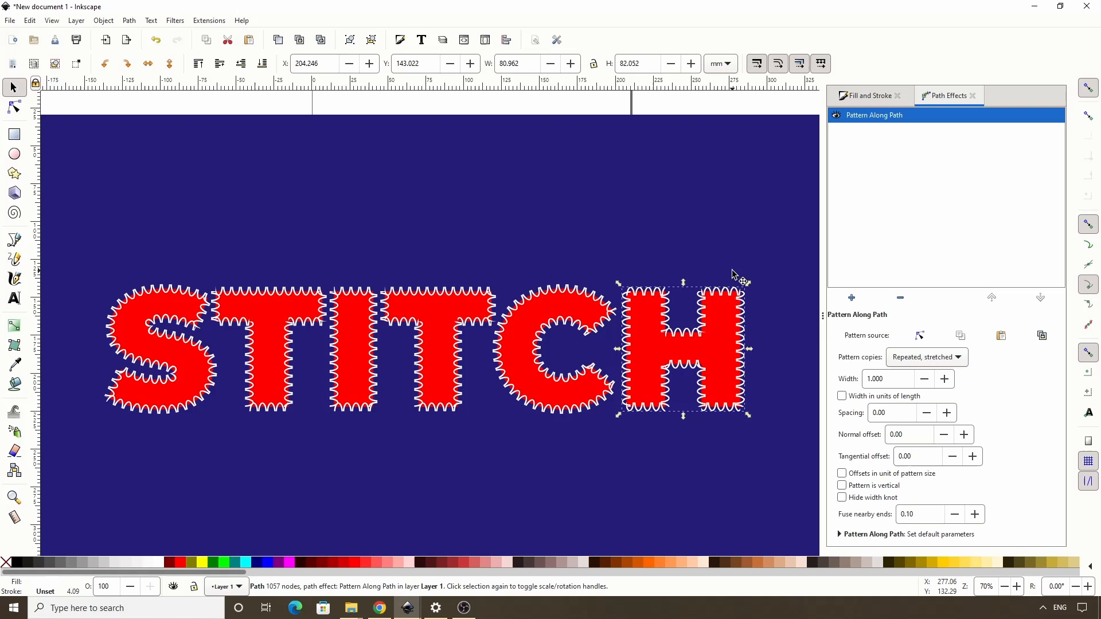
mouse_move(160, 70)
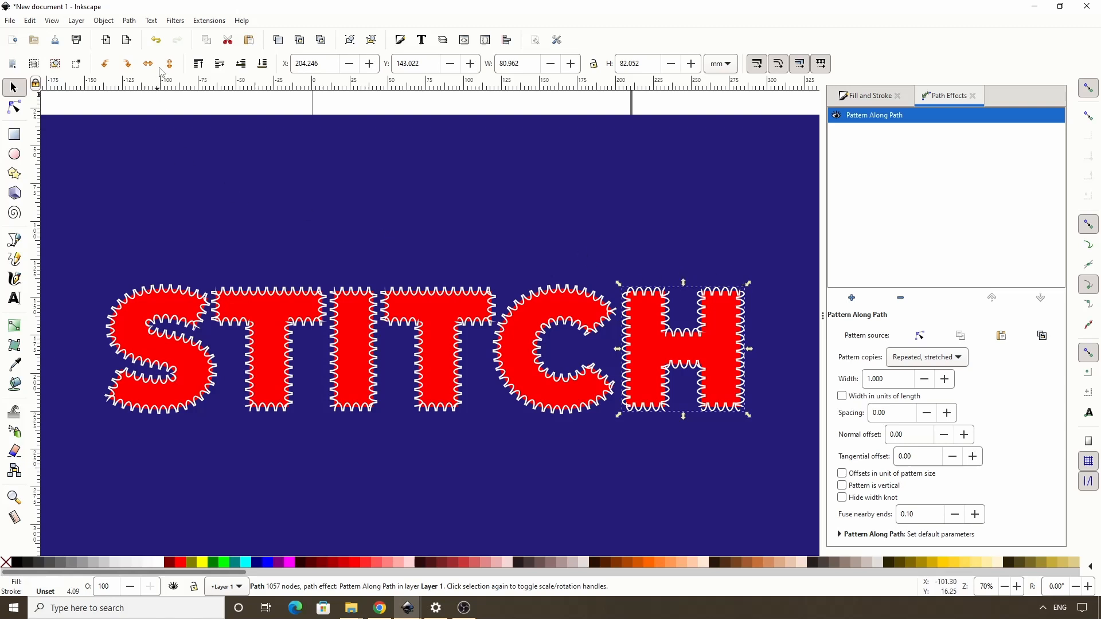
- Reverse the H path so the white zigzag stitched outline appears like the other letters
click(128, 20)
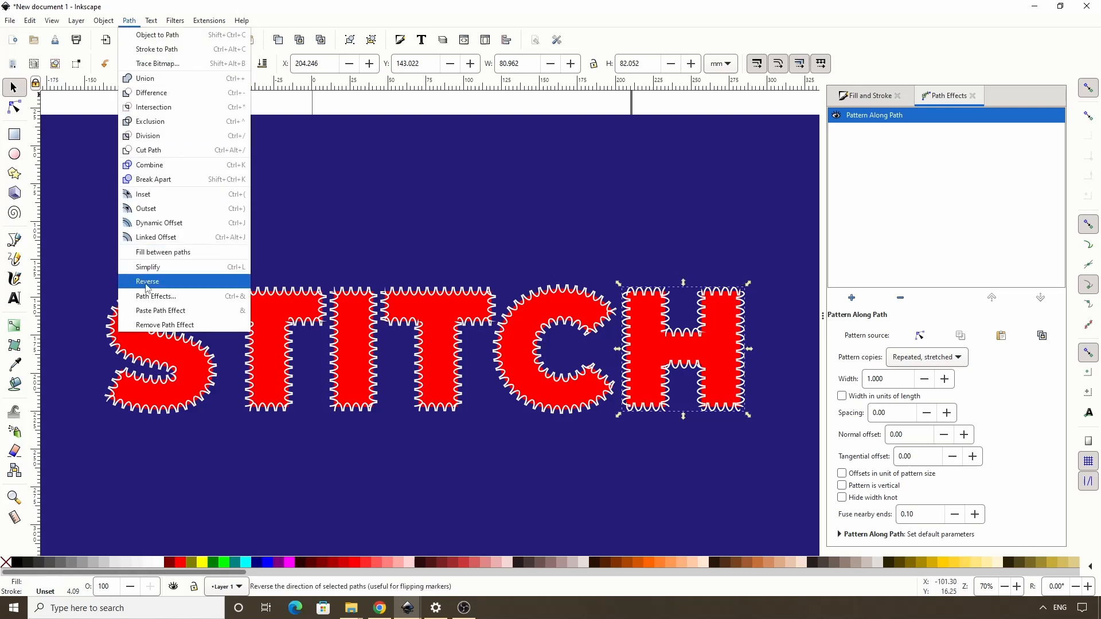
click(148, 281)
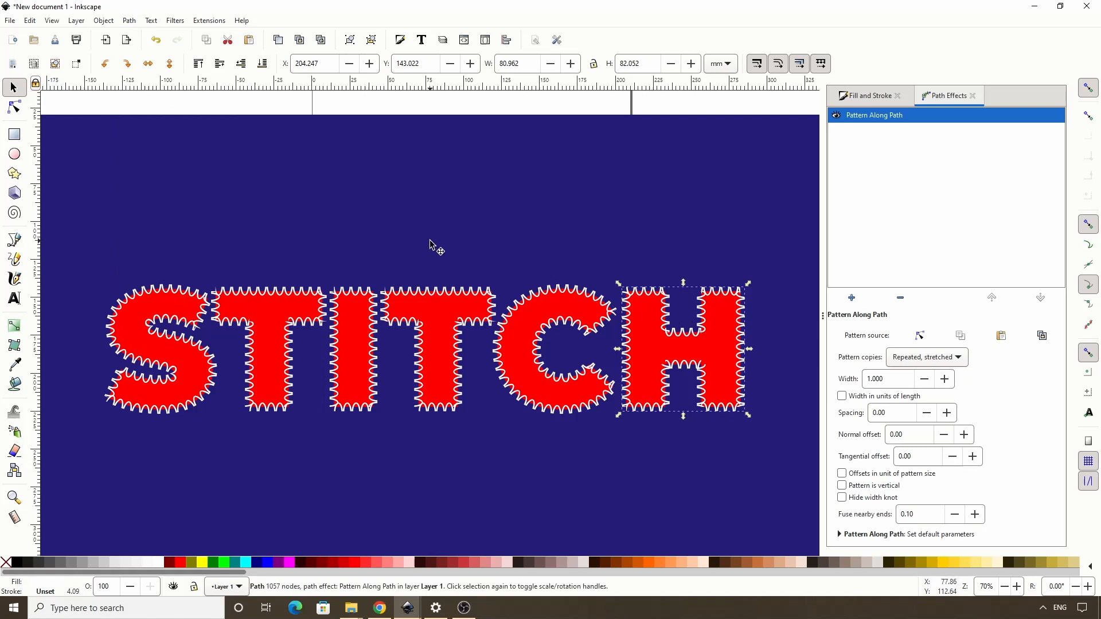
scroll(down, 3)
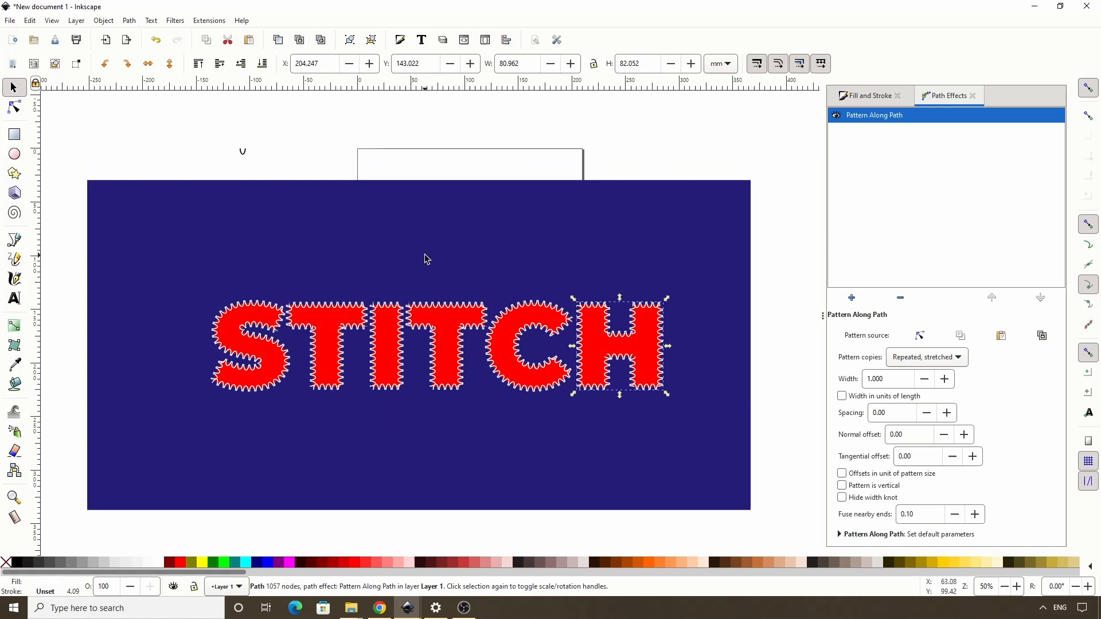
- Pick up the dark blue background colour for the small strip and lighten its fill to pale blue 8497f5ff
click(14, 134)
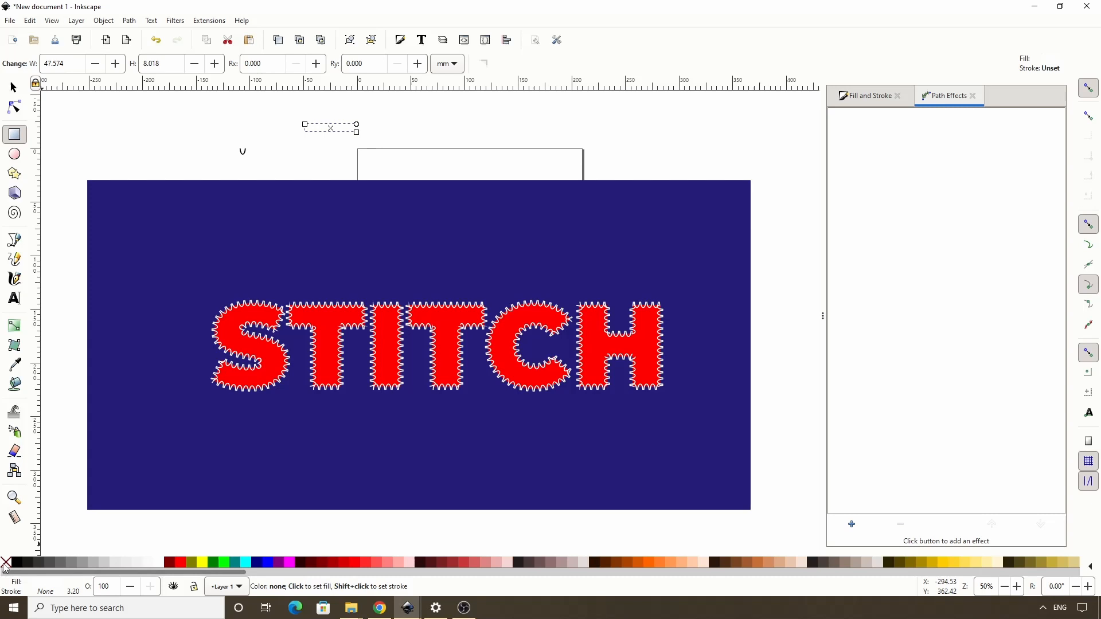
click(13, 365)
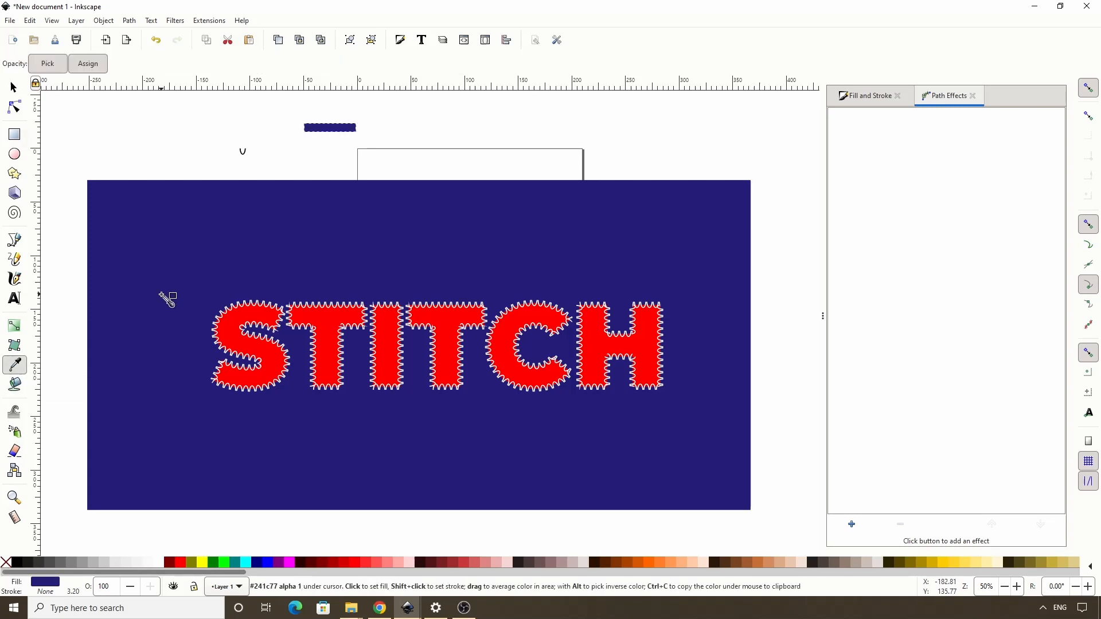
click(867, 95)
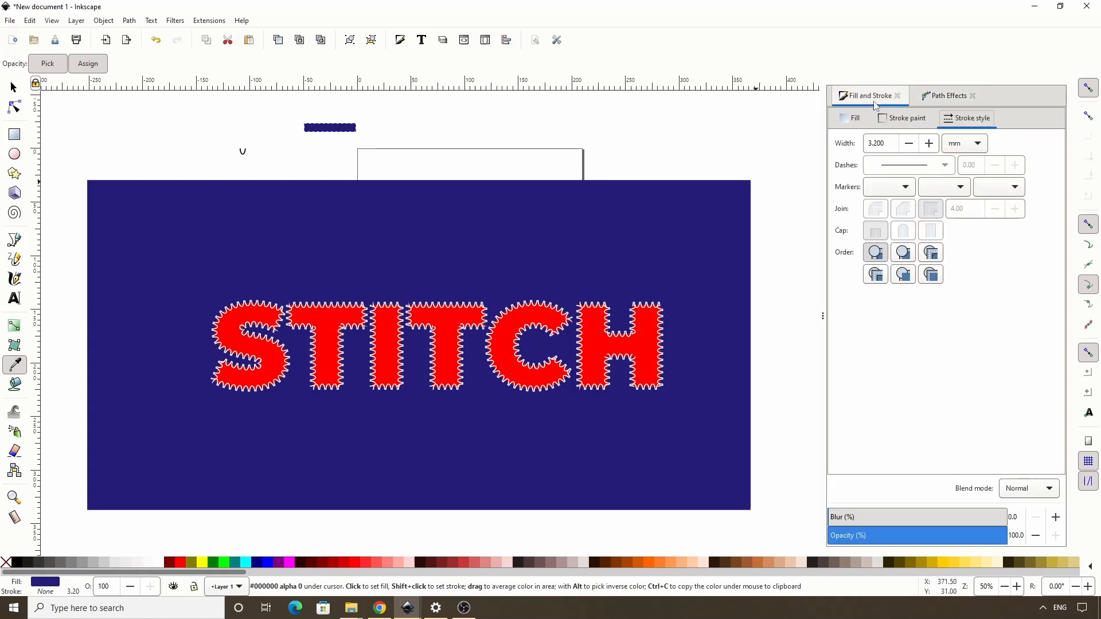
click(853, 118)
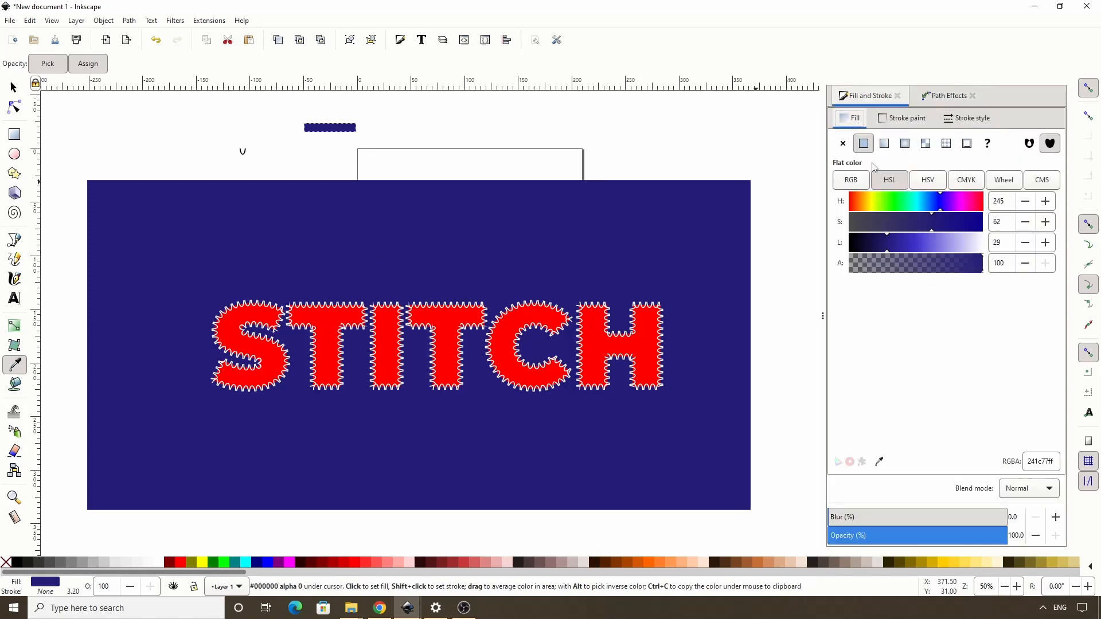
drag(886, 243, 944, 243)
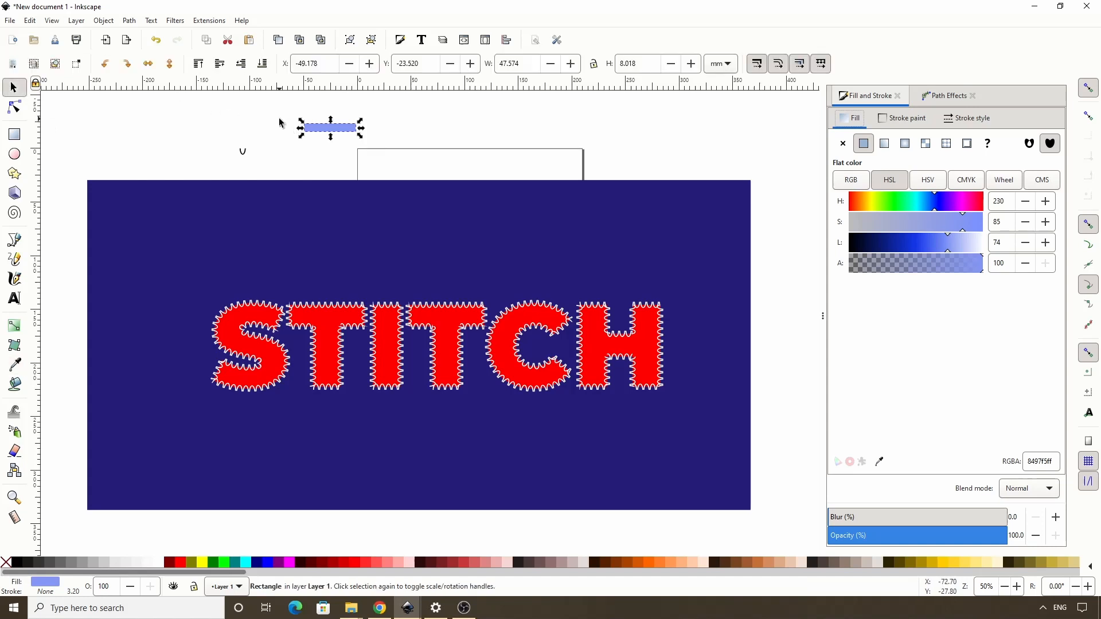
mouse_move(1009, 247)
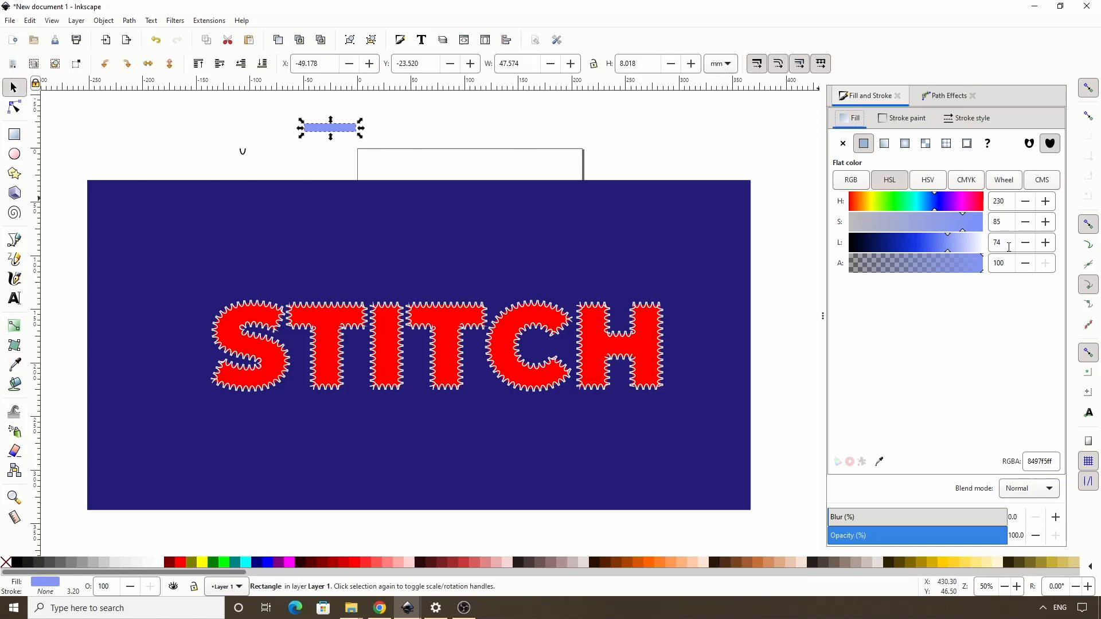
mouse_move(366, 139)
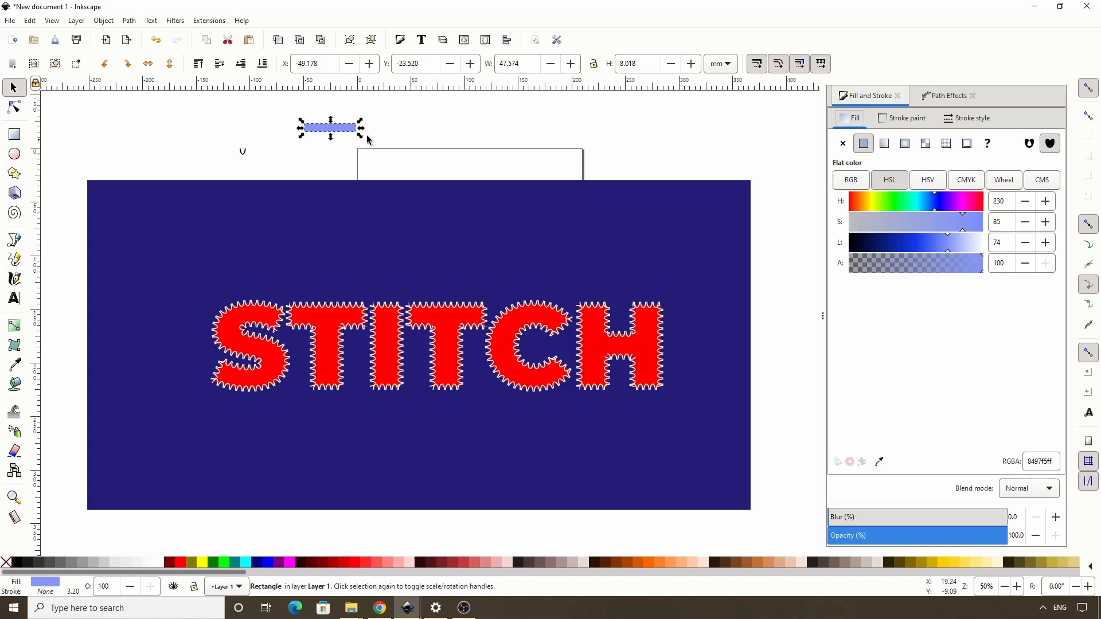
- Place a copy of the strip just below and darken its blue, leaving two stacked bars
drag(330, 127, 331, 133)
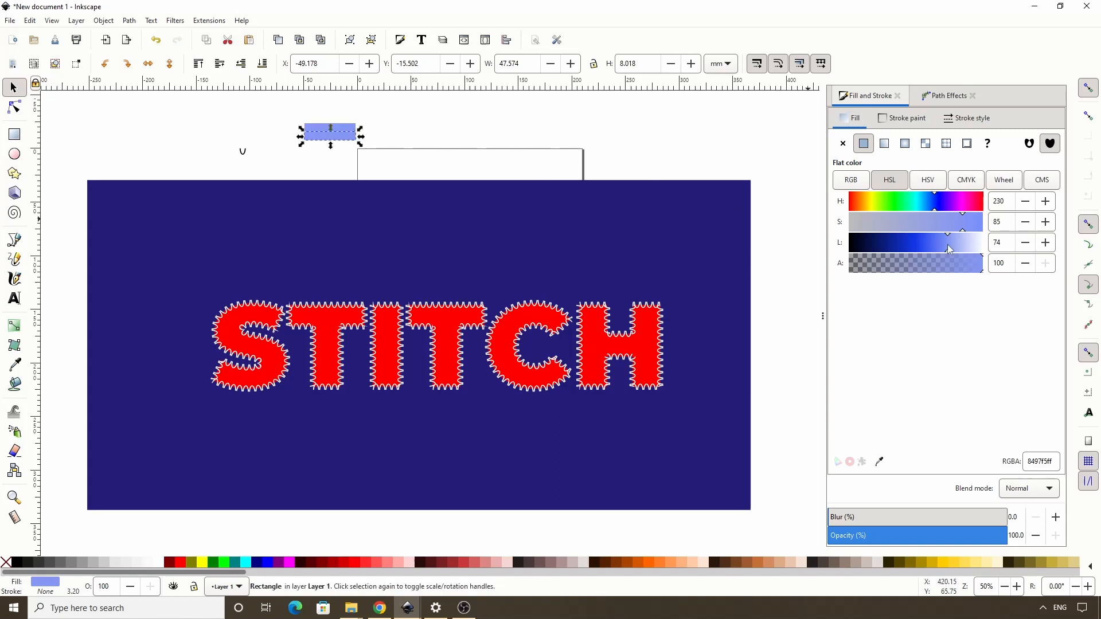
drag(948, 241, 908, 242)
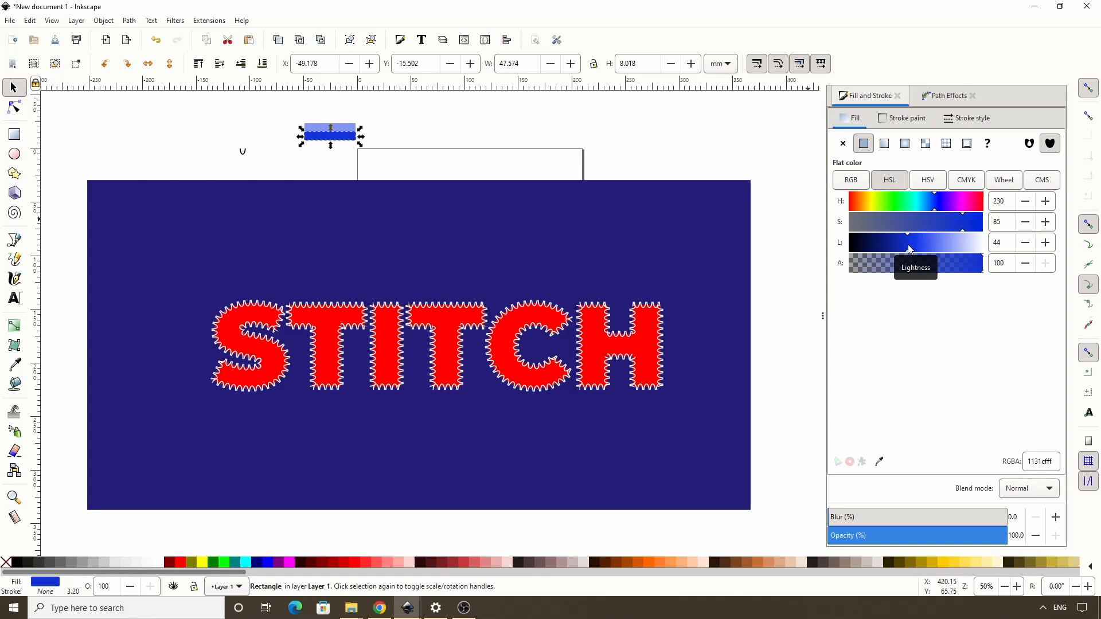
mouse_move(429, 189)
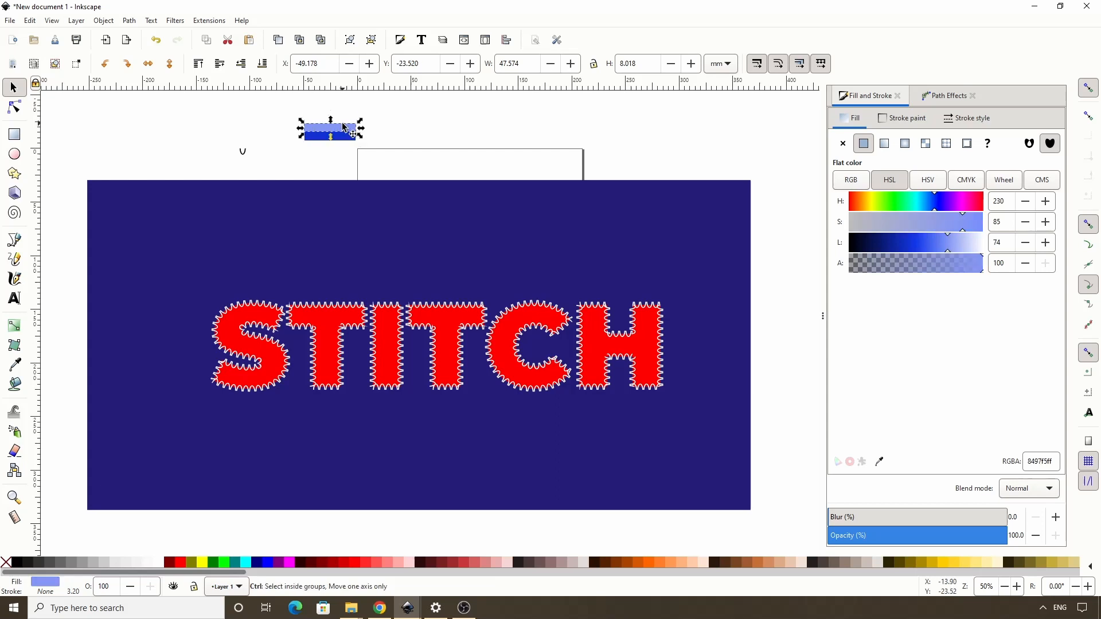
drag(330, 127, 330, 135)
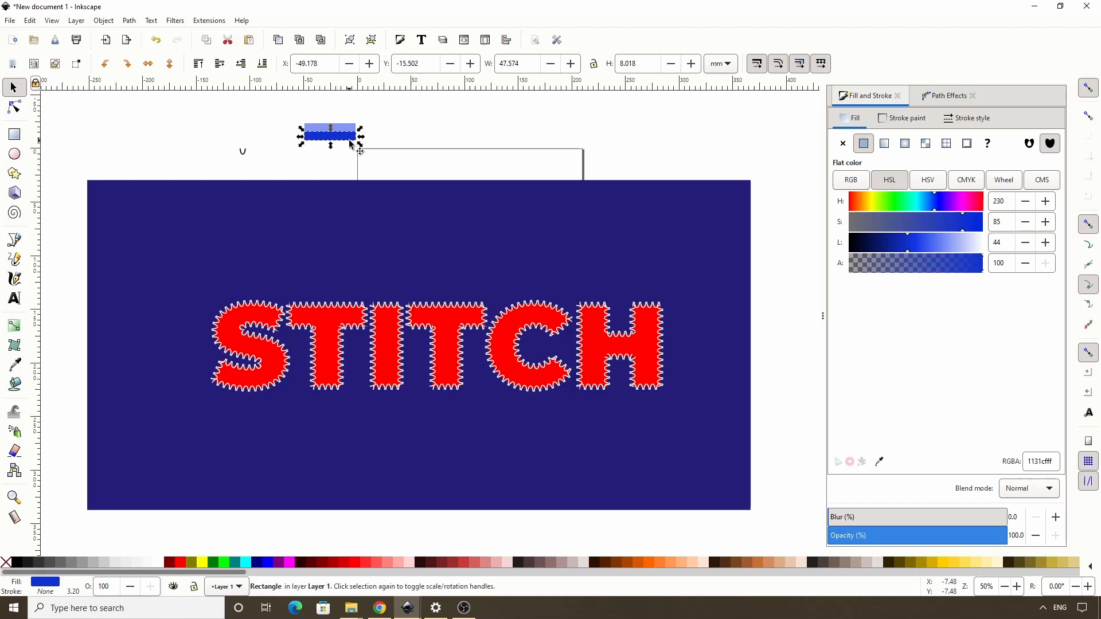
mouse_move(349, 145)
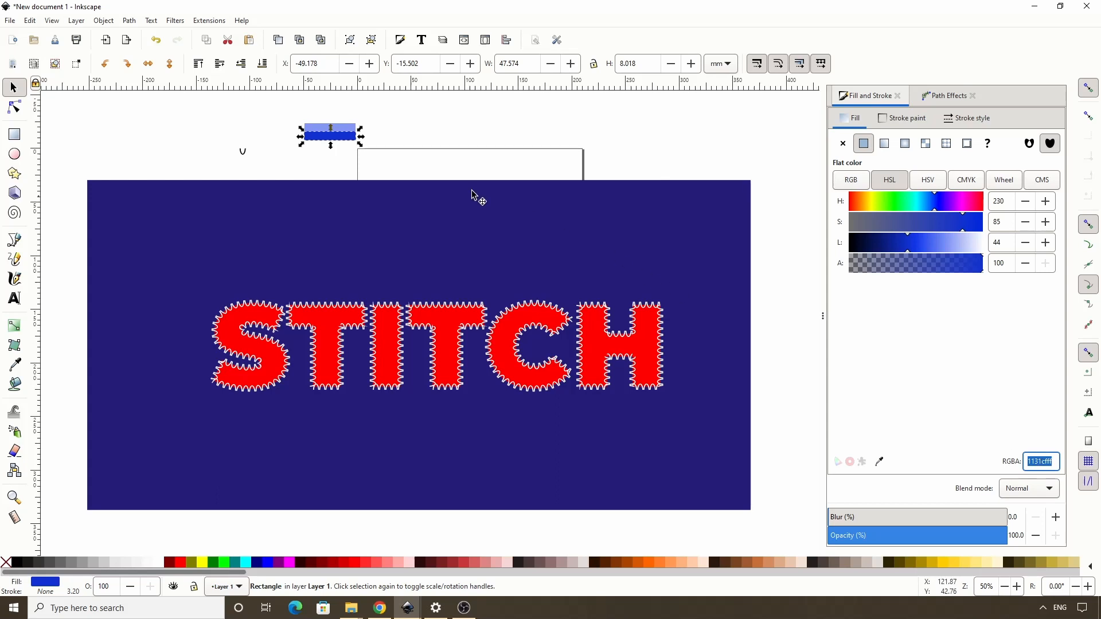
mouse_move(344, 129)
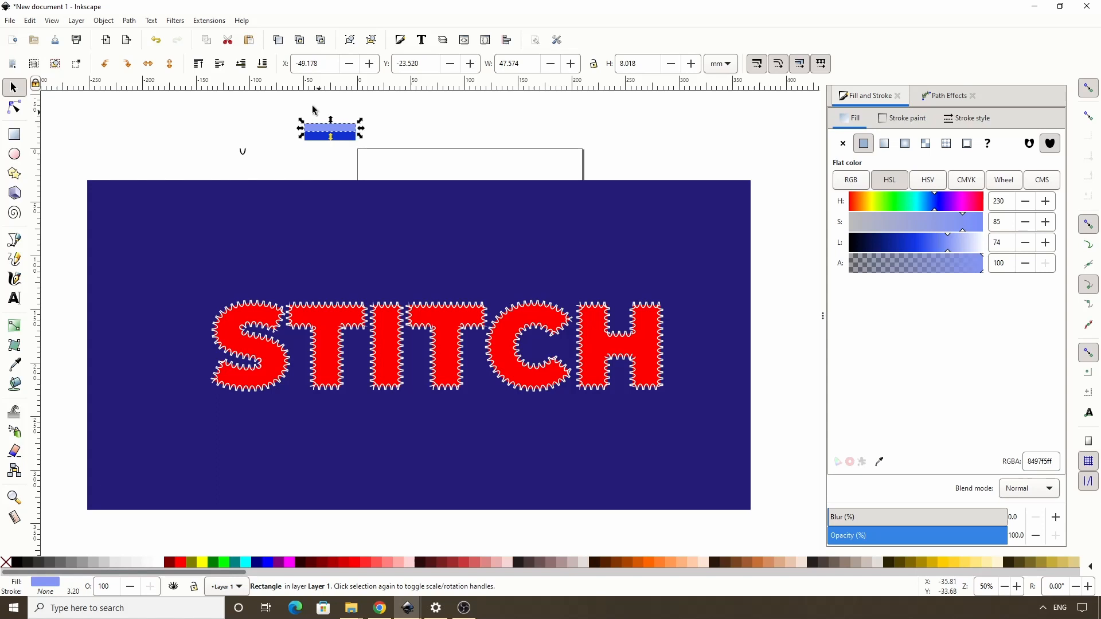
- Add a Noise Fill overlay to the light stripe with Turbulence type and higher complexity, previewed live
click(175, 21)
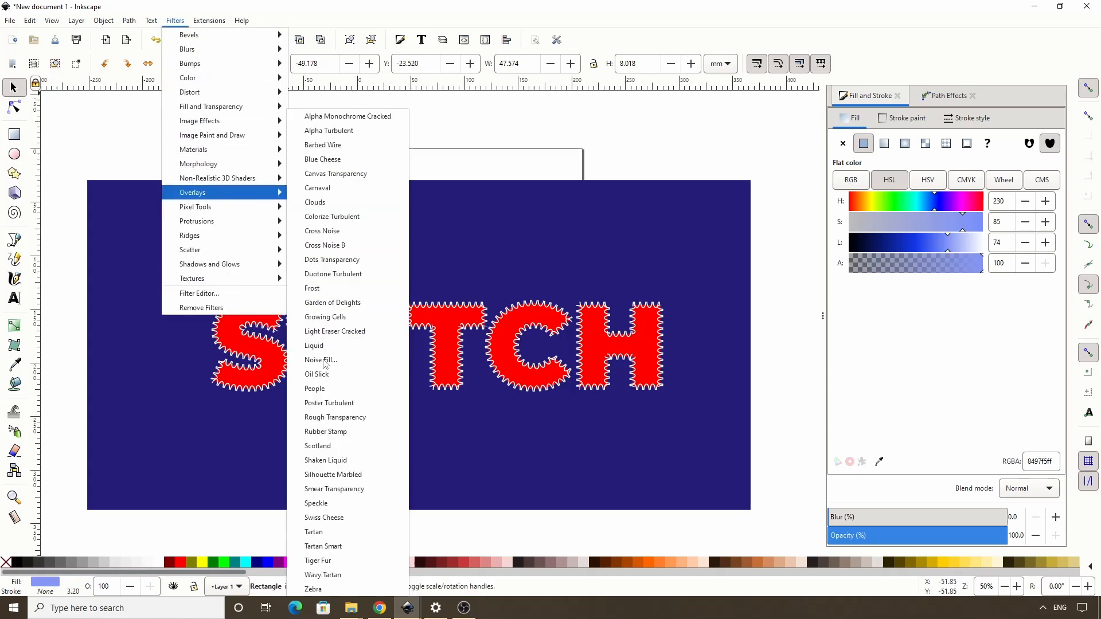
click(320, 360)
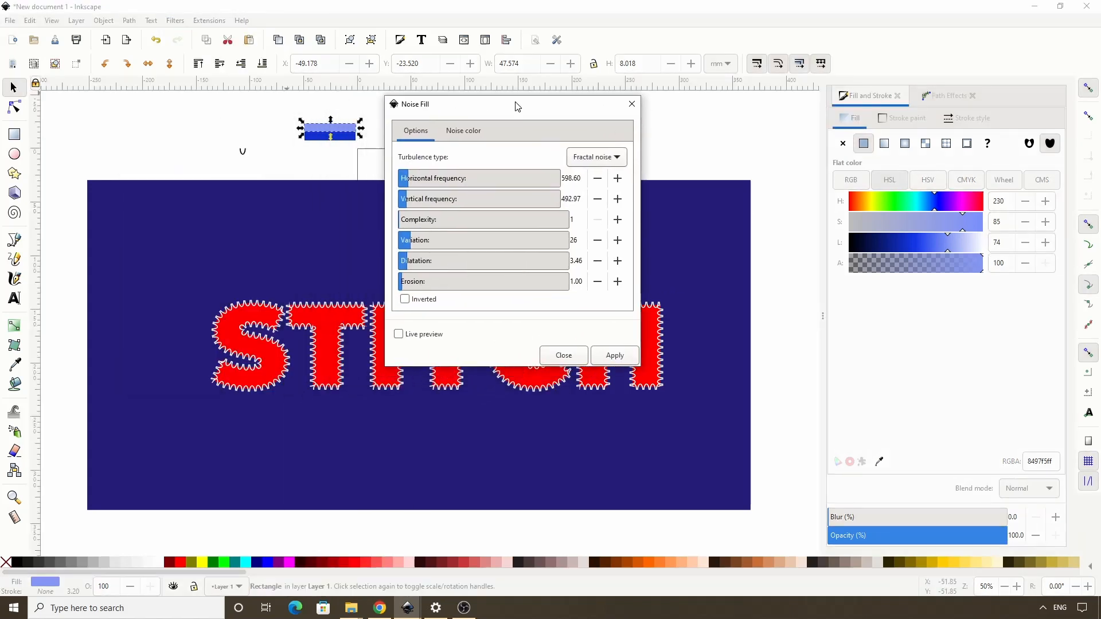
click(399, 334)
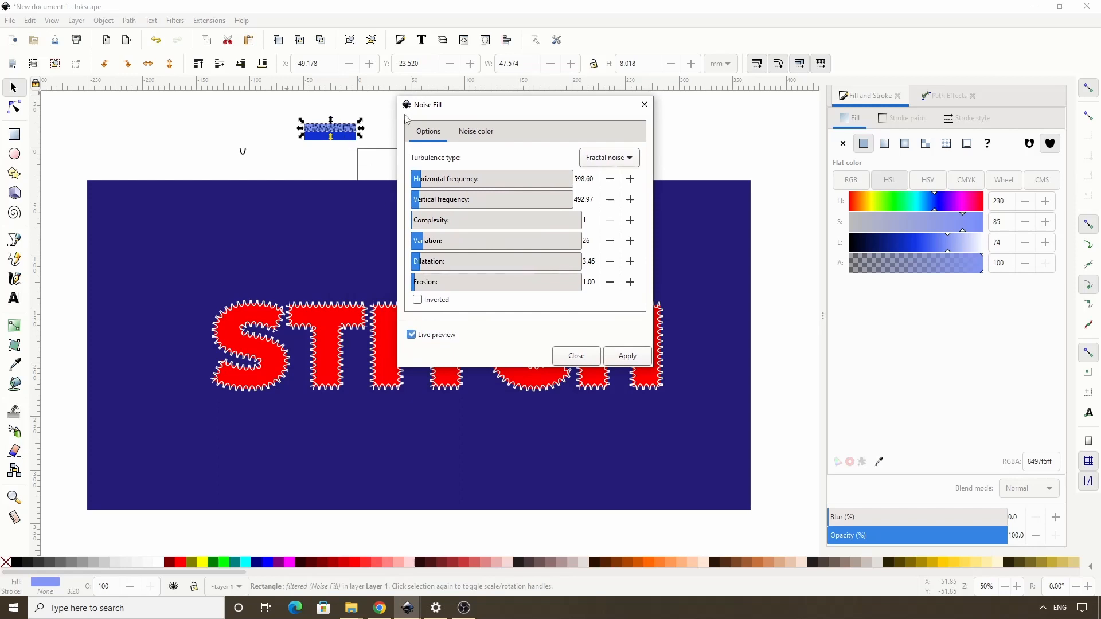
mouse_move(591, 158)
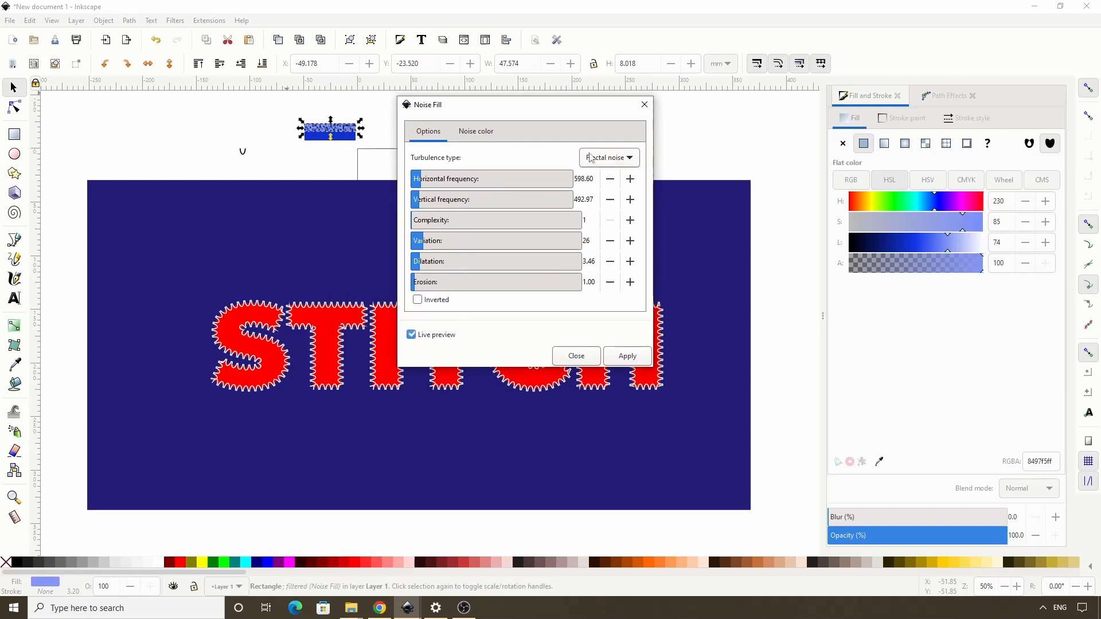
click(608, 157)
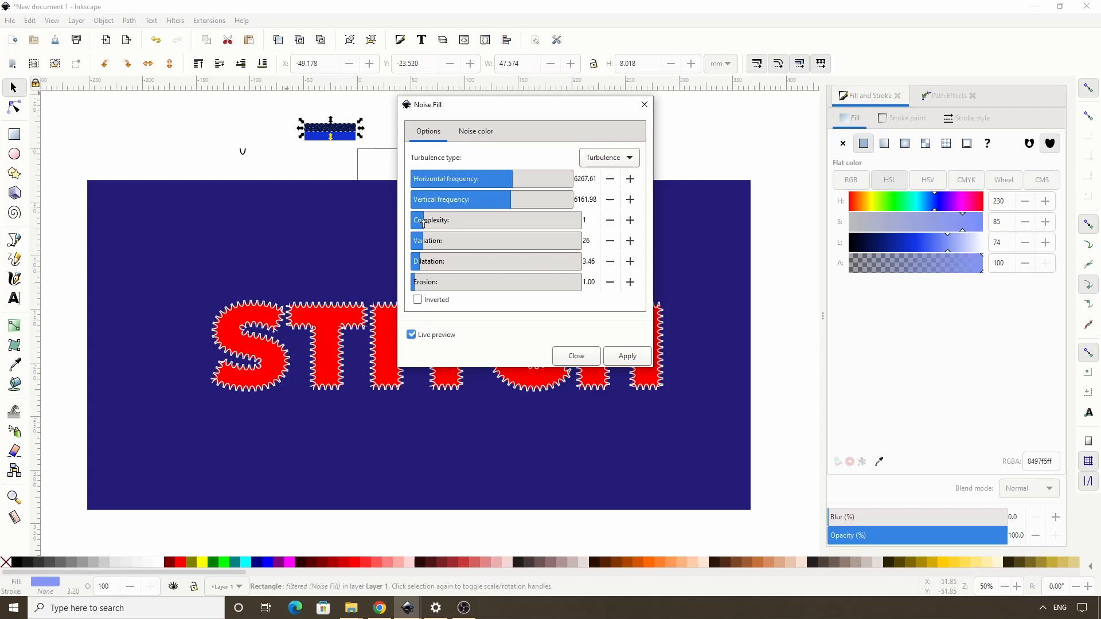
click(629, 220)
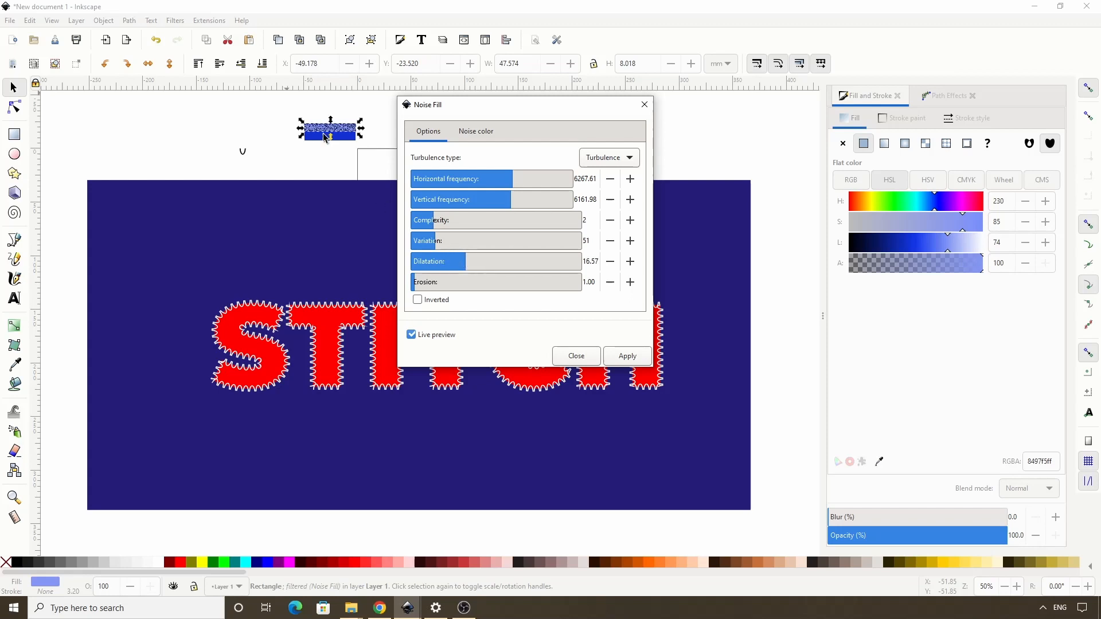
- Set the noise colour to a semi-transparent dark blue and apply the texture
click(474, 131)
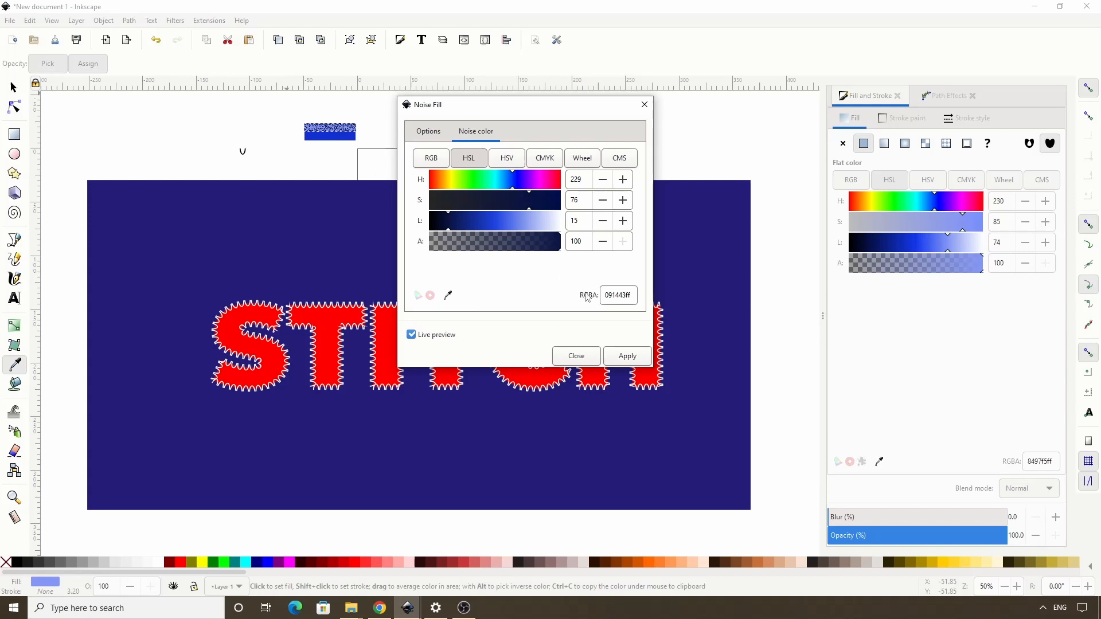
right_click(617, 295)
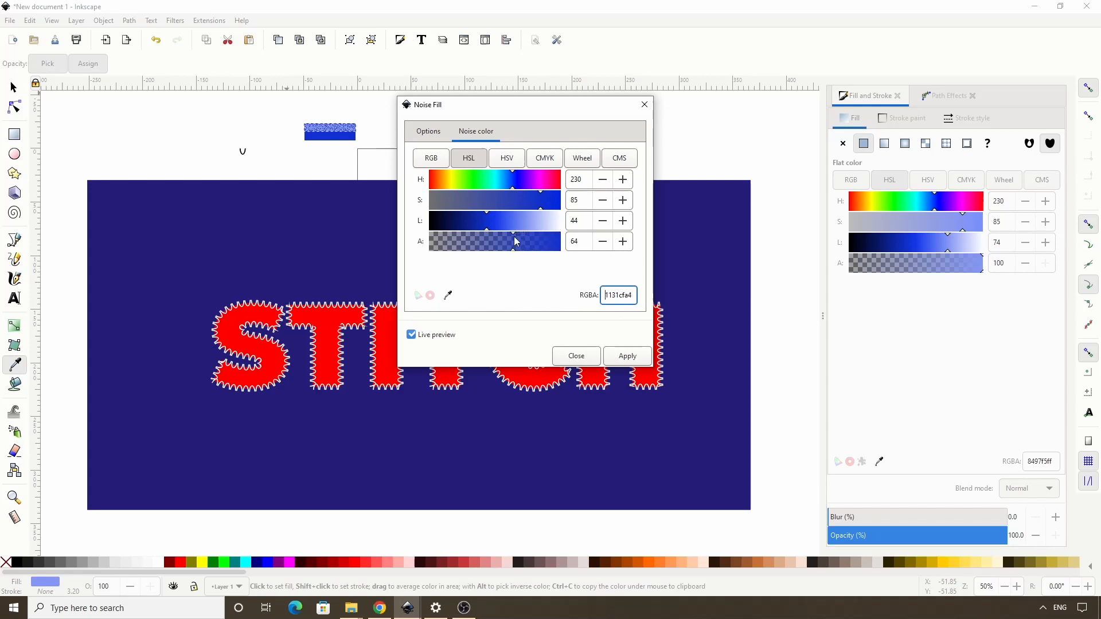
drag(516, 240, 505, 241)
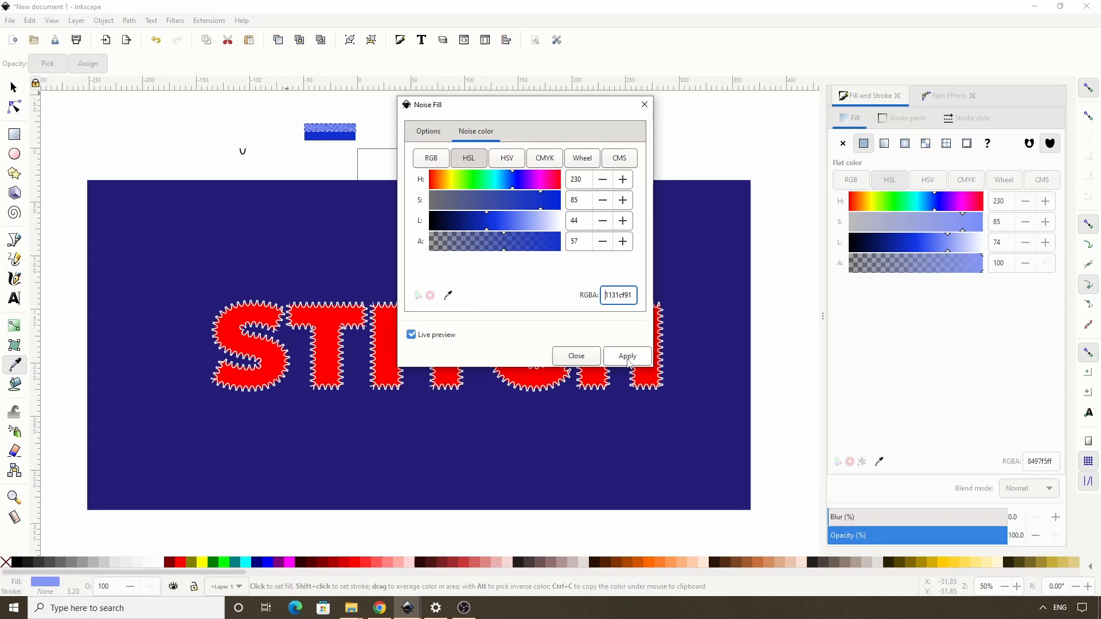
click(574, 355)
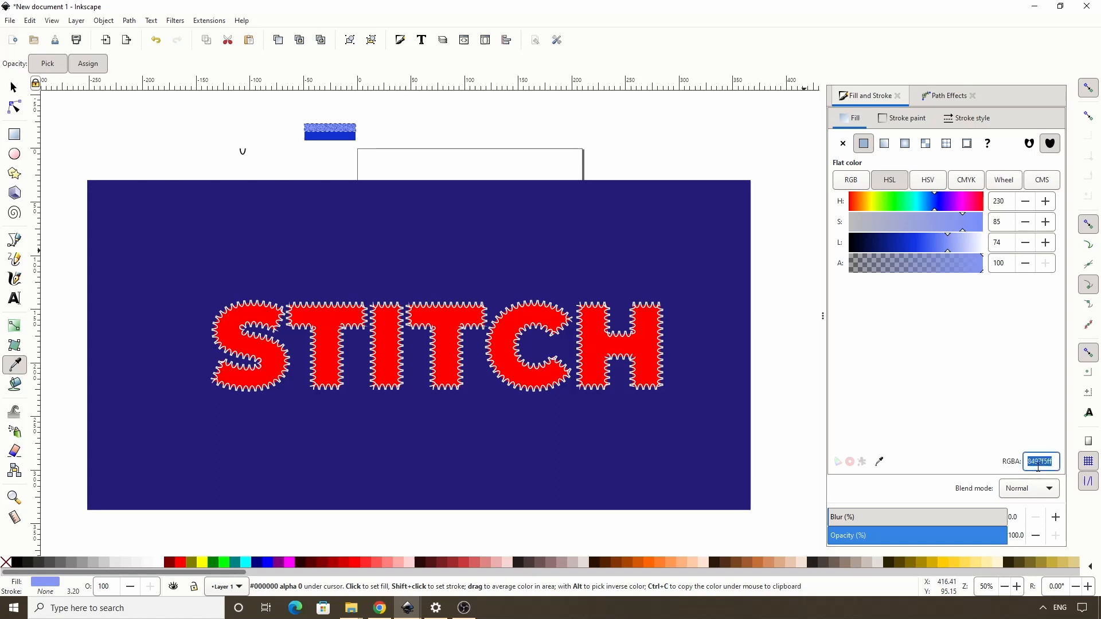
mouse_move(767, 335)
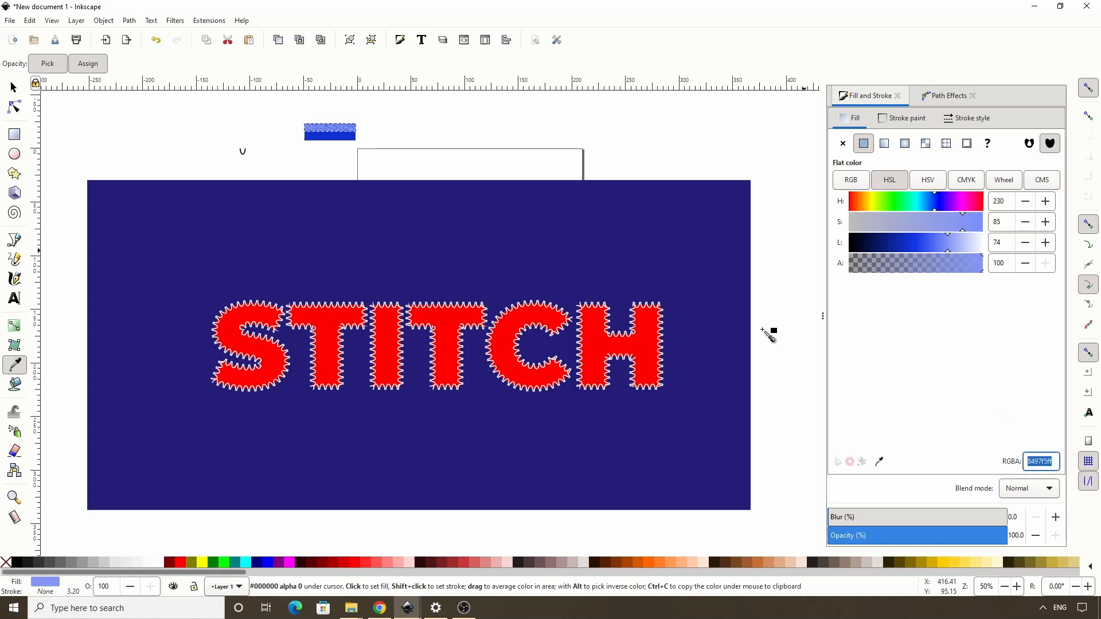
- Add a Noise Fill overlay to the darker stripe with noise colour 8497f5ff
click(330, 132)
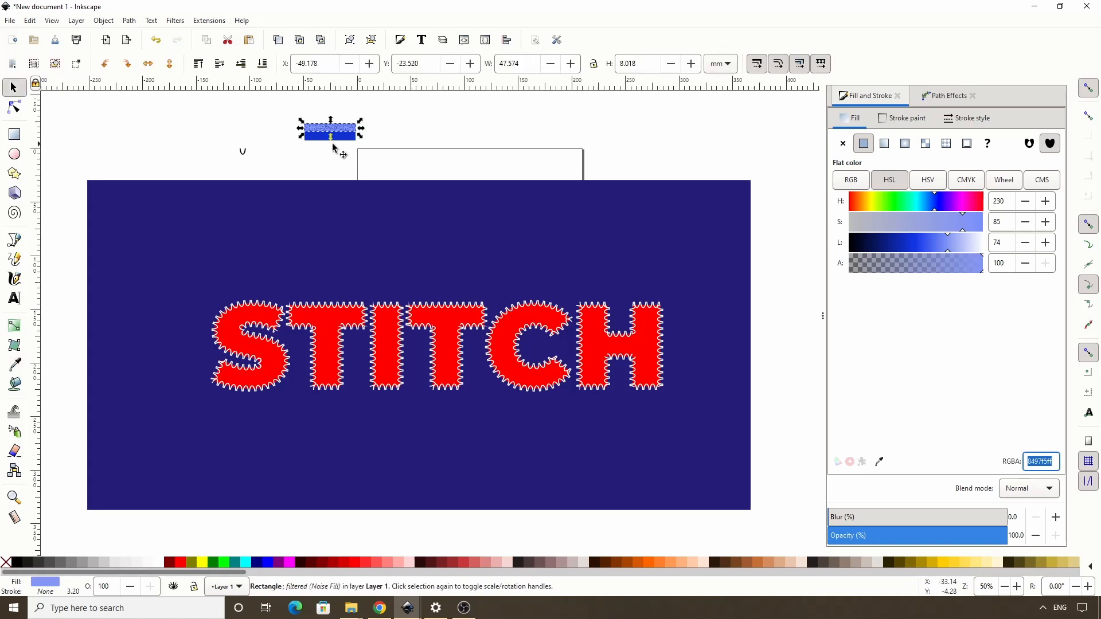
click(175, 20)
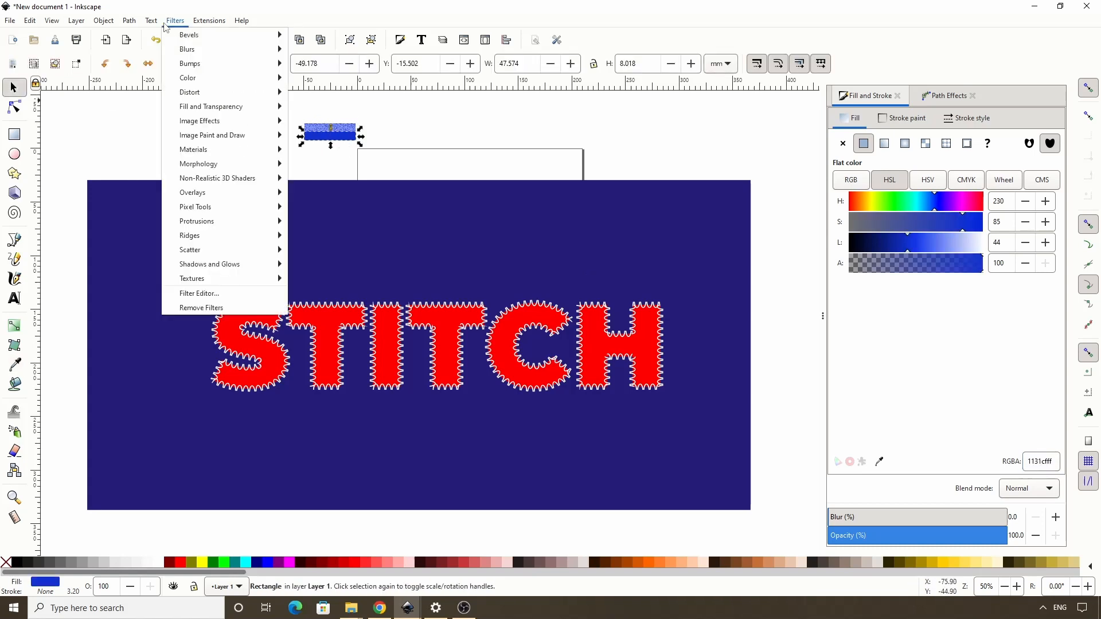
mouse_move(192, 193)
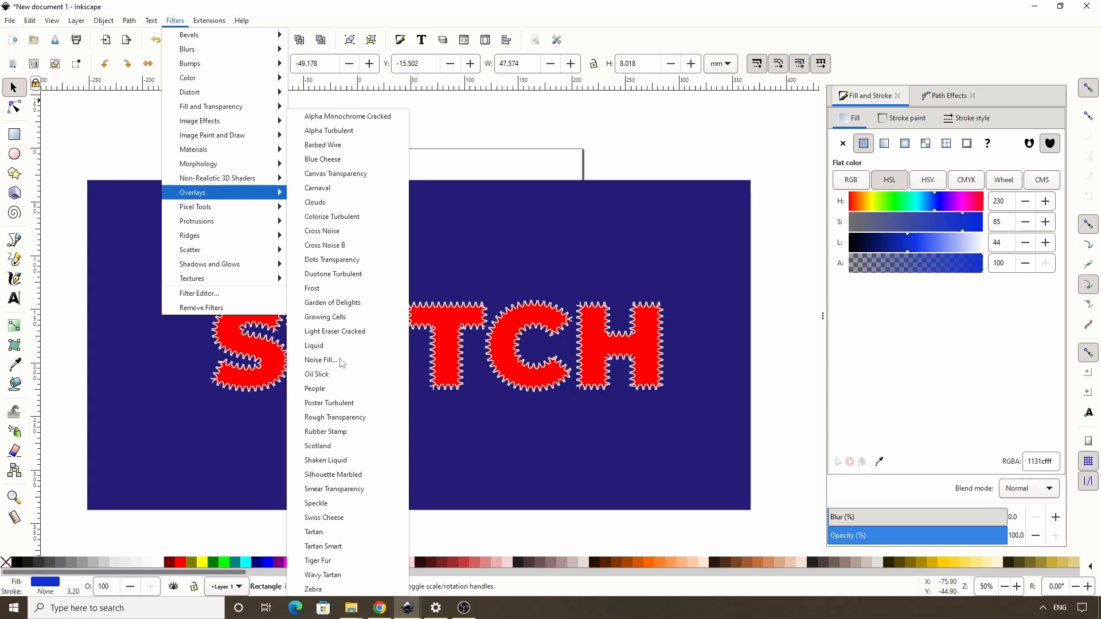
click(320, 360)
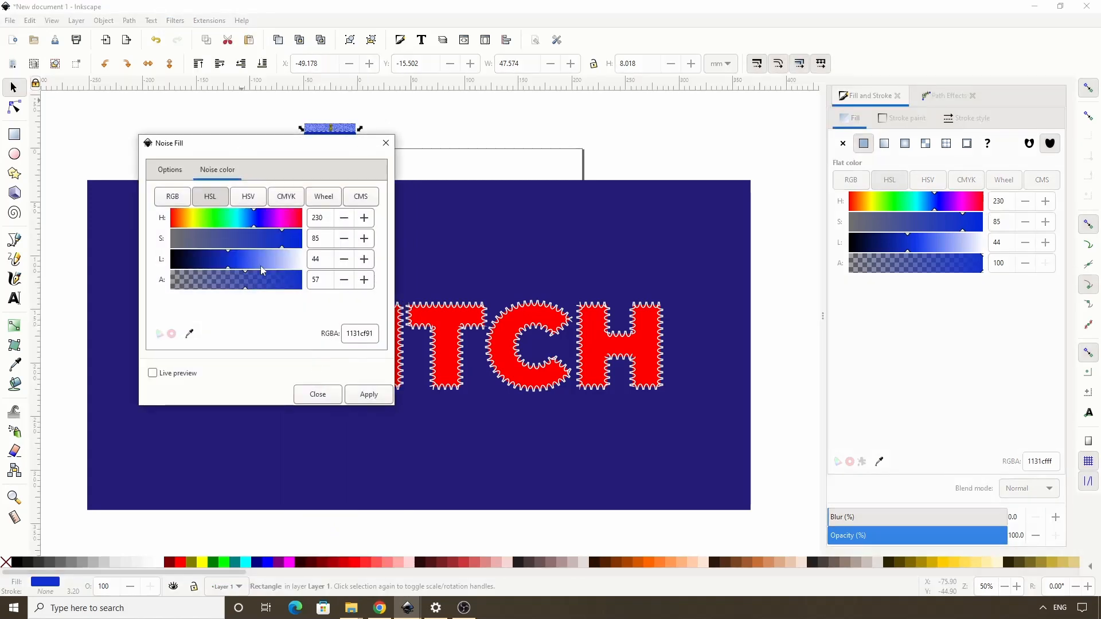
click(170, 169)
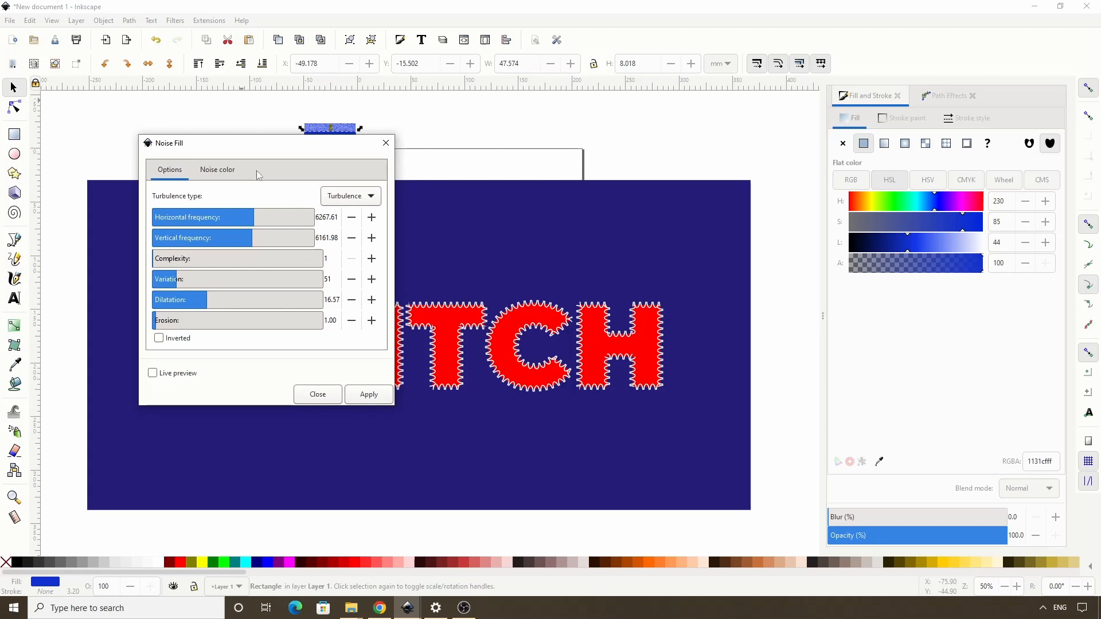
click(216, 169)
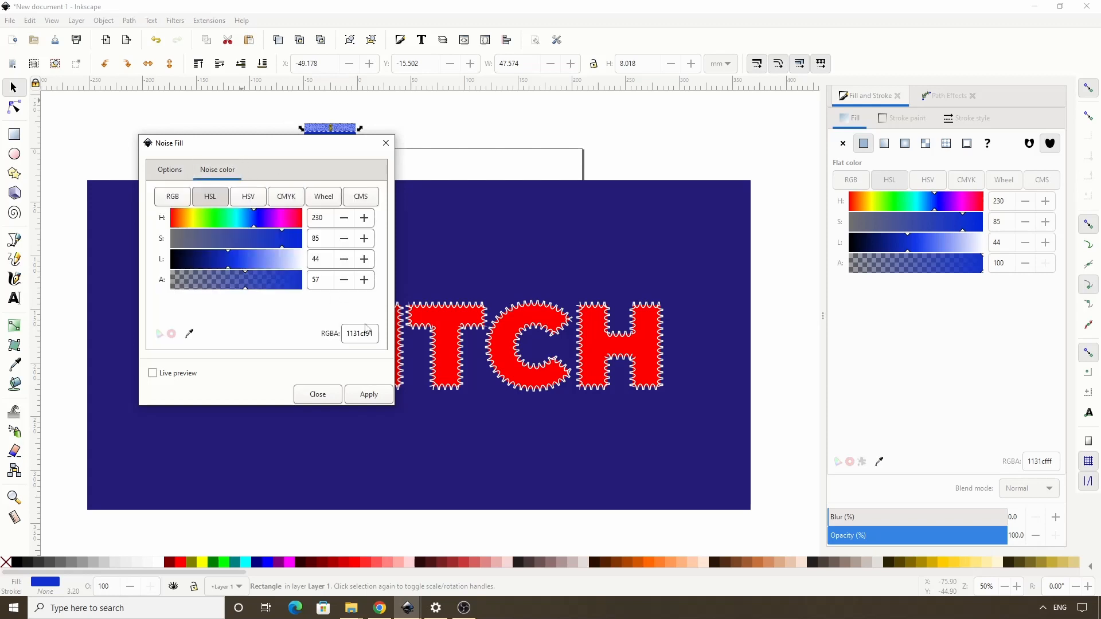
text(8497f5ff)
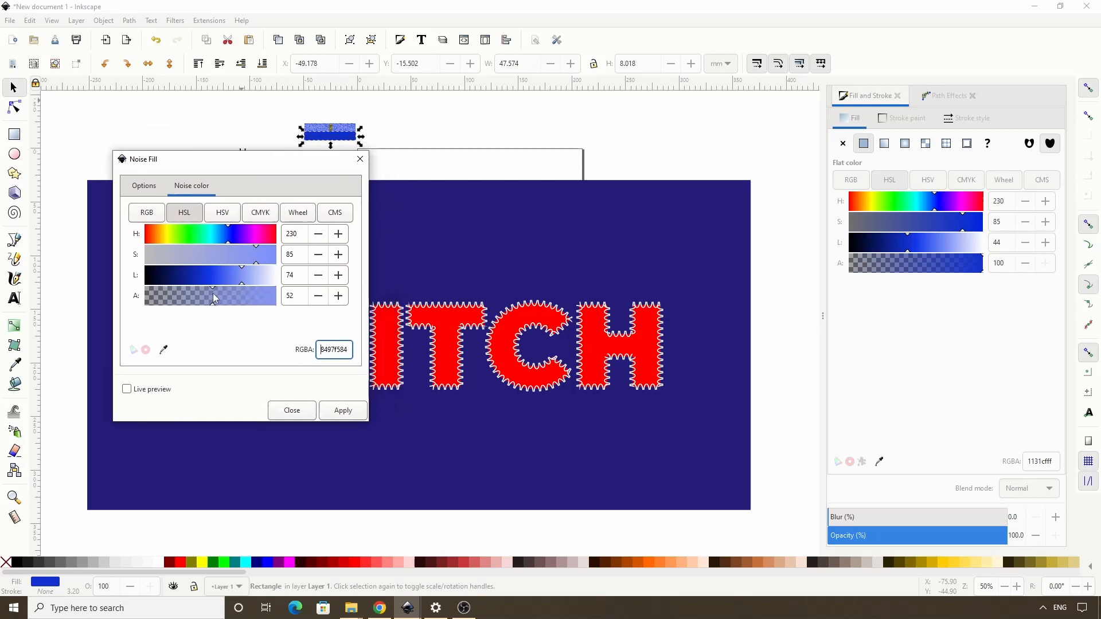
- Preview and apply the light blue noise texture to the dark stripe, then close the filter settings
click(127, 388)
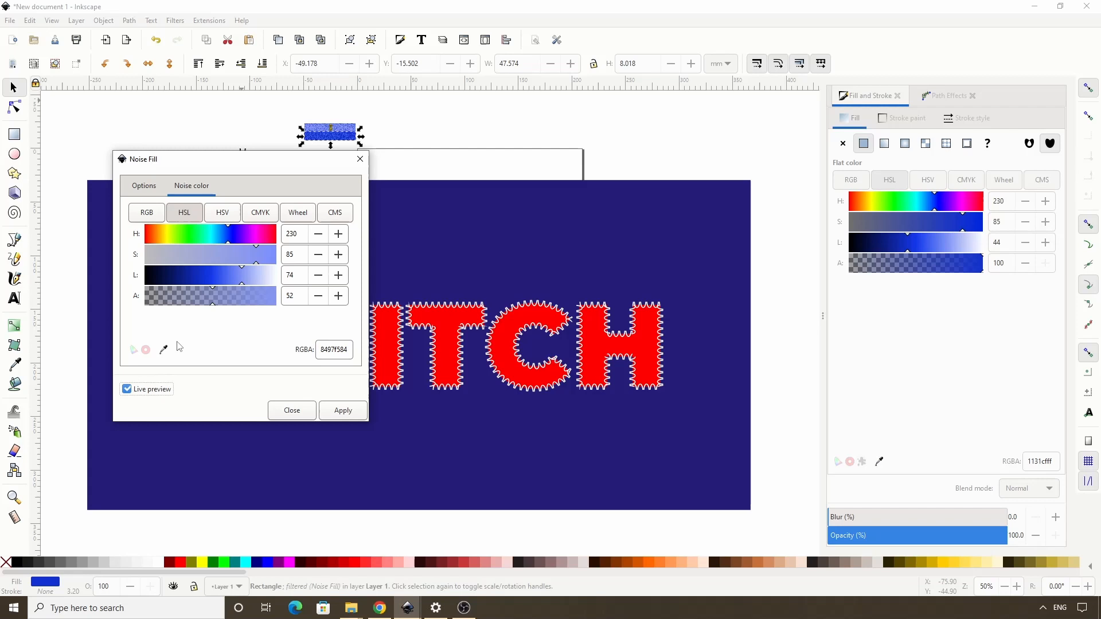
click(127, 388)
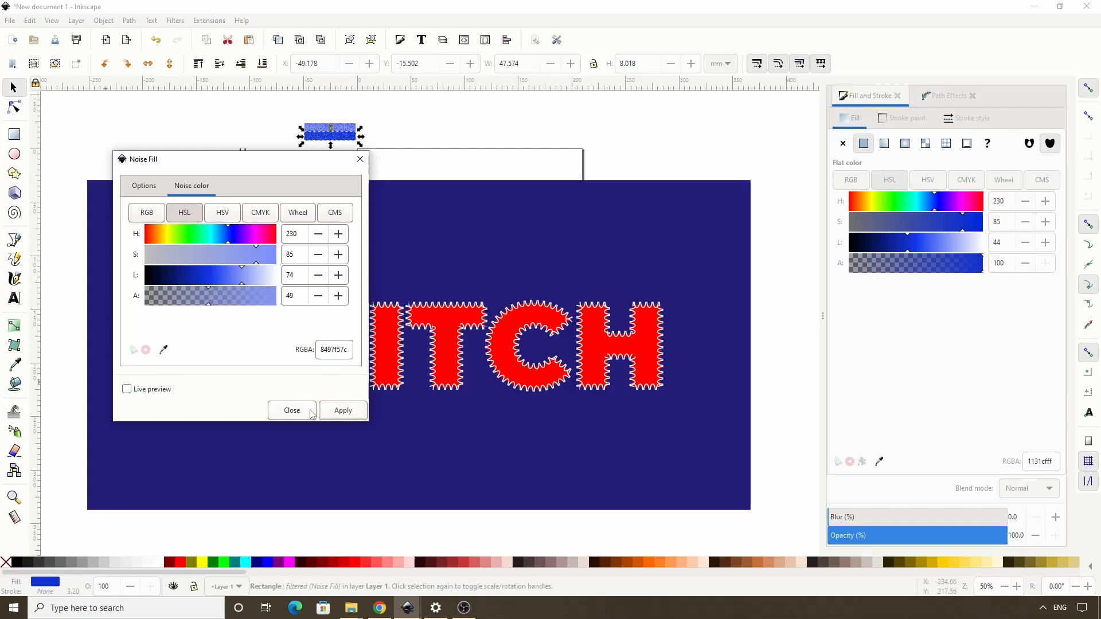
click(291, 410)
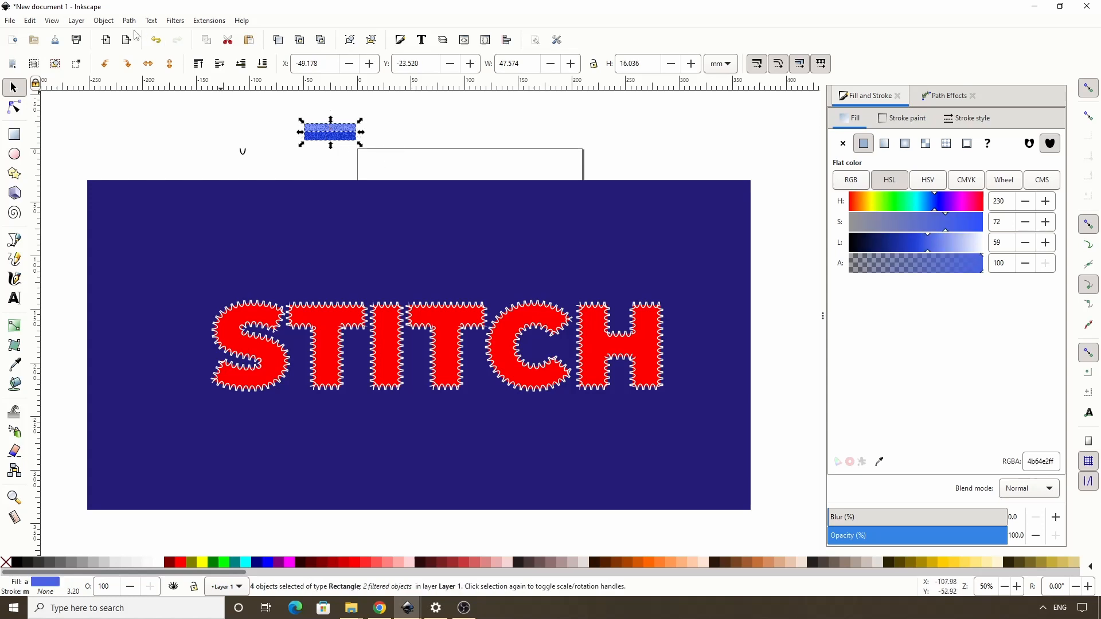
- Convert the two textured stripes into a pattern via Objects to Pattern and fill the S with it
click(102, 21)
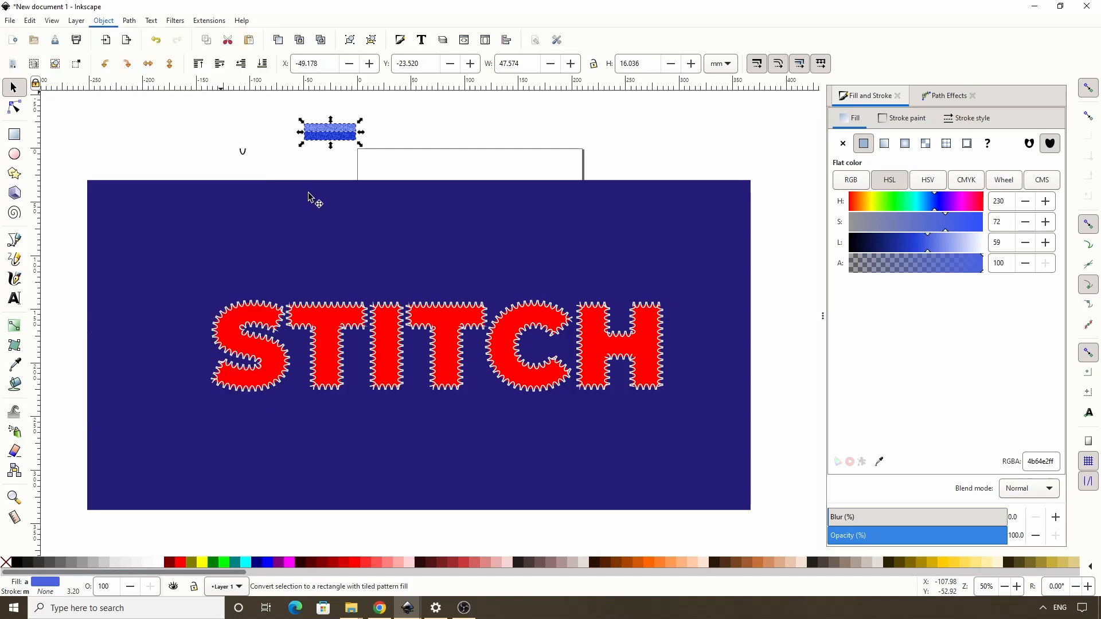
click(252, 347)
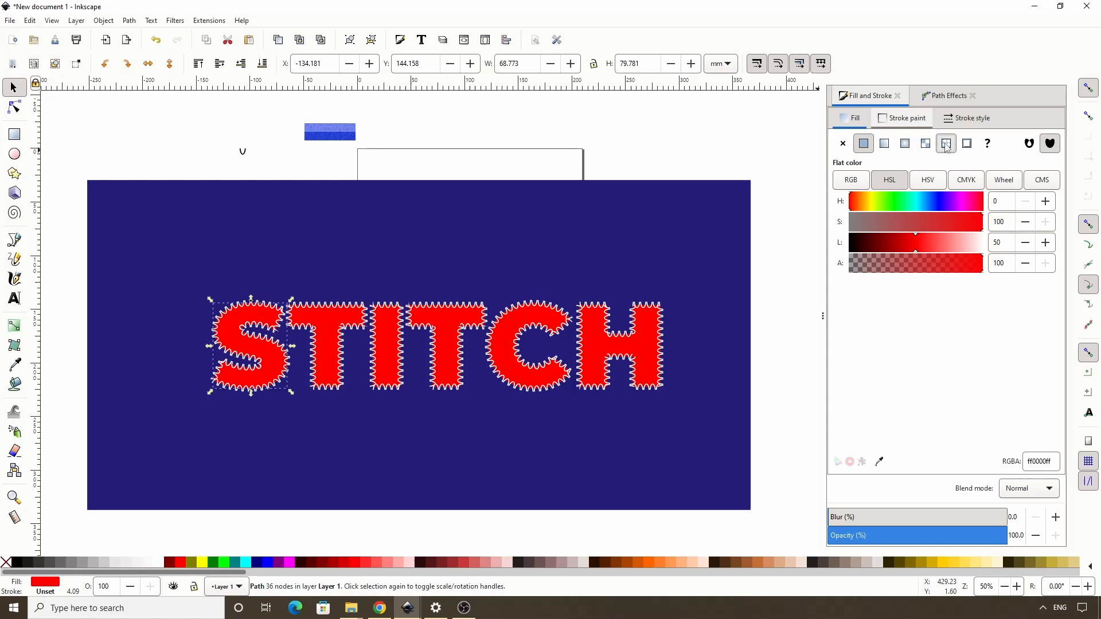
click(946, 143)
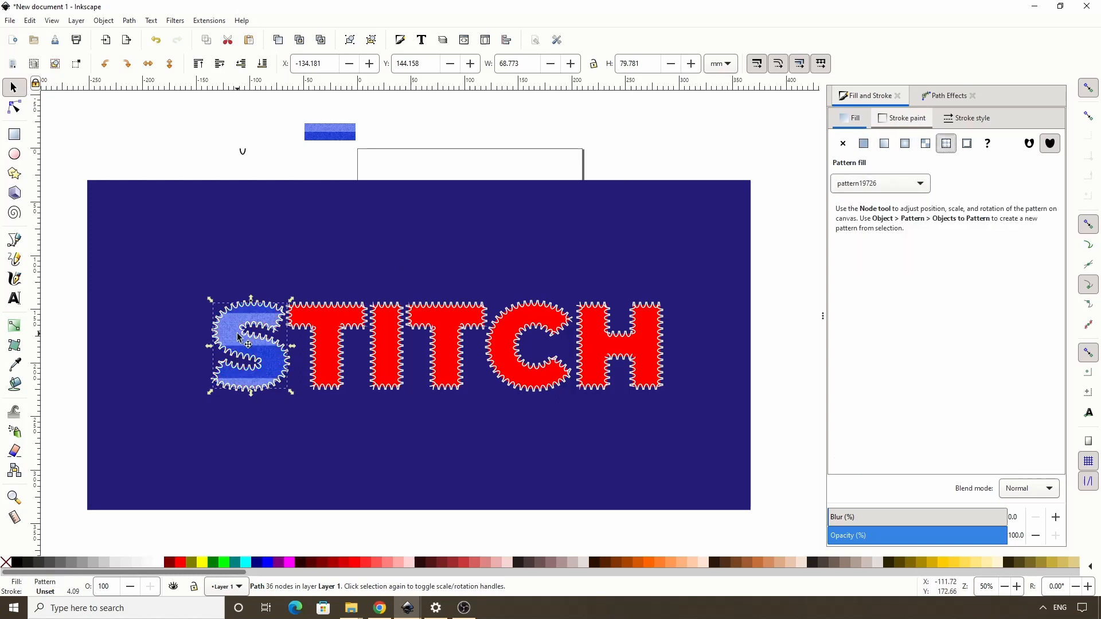
mouse_move(246, 281)
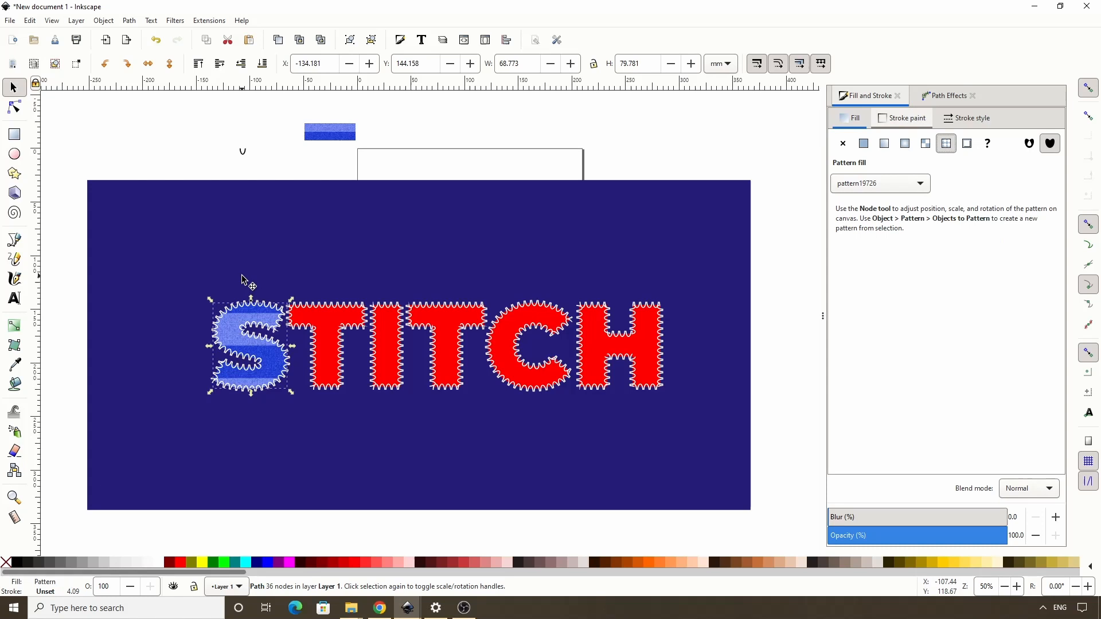
click(13, 107)
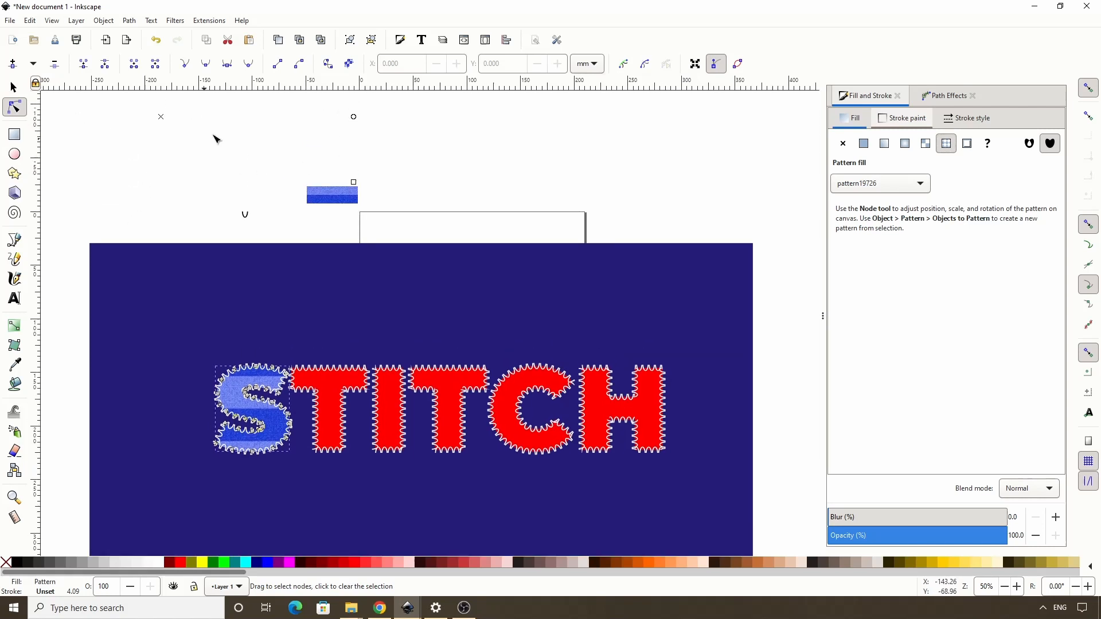
- Scale the striped pattern inside the S down into finer repeating horizontal stripes
scroll(down, 3)
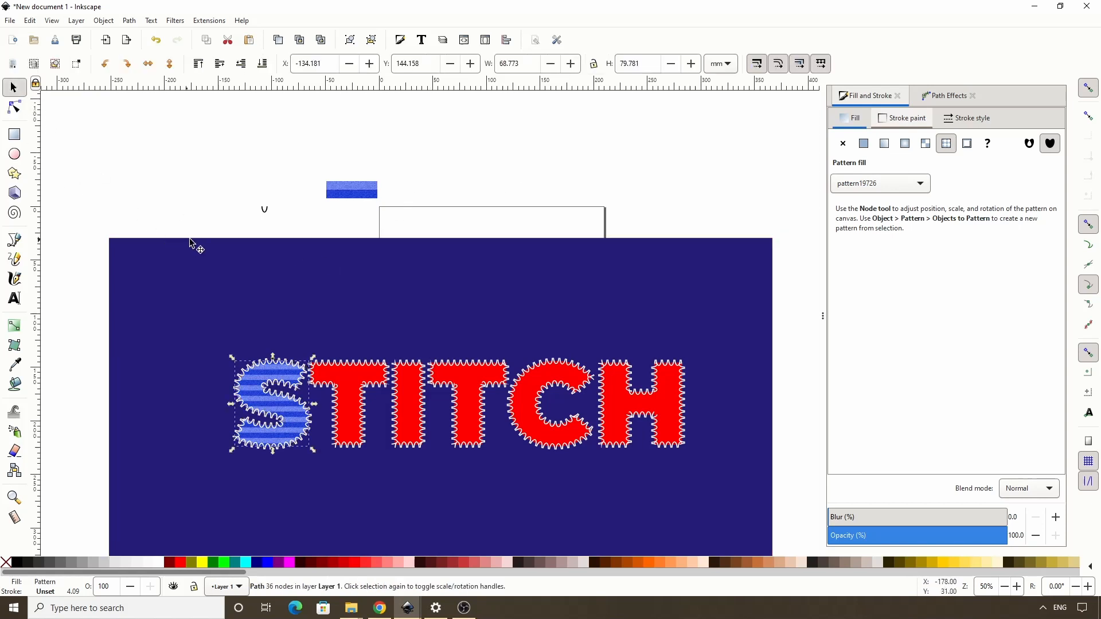
mouse_move(351, 383)
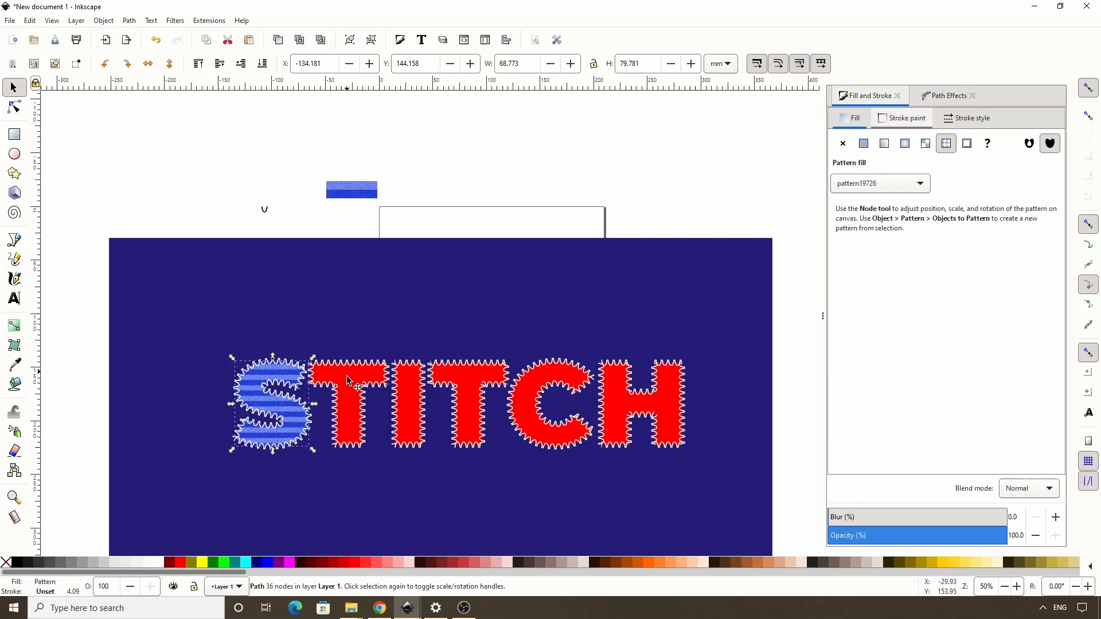
- Paste the striped fabric style from the S onto the letter T
click(863, 144)
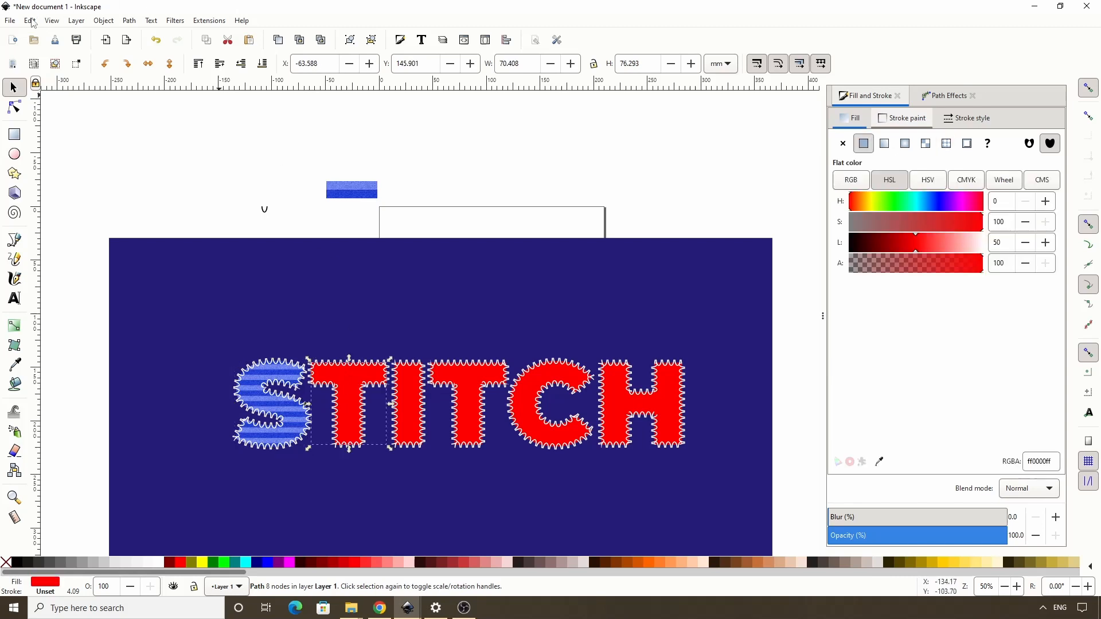
click(30, 20)
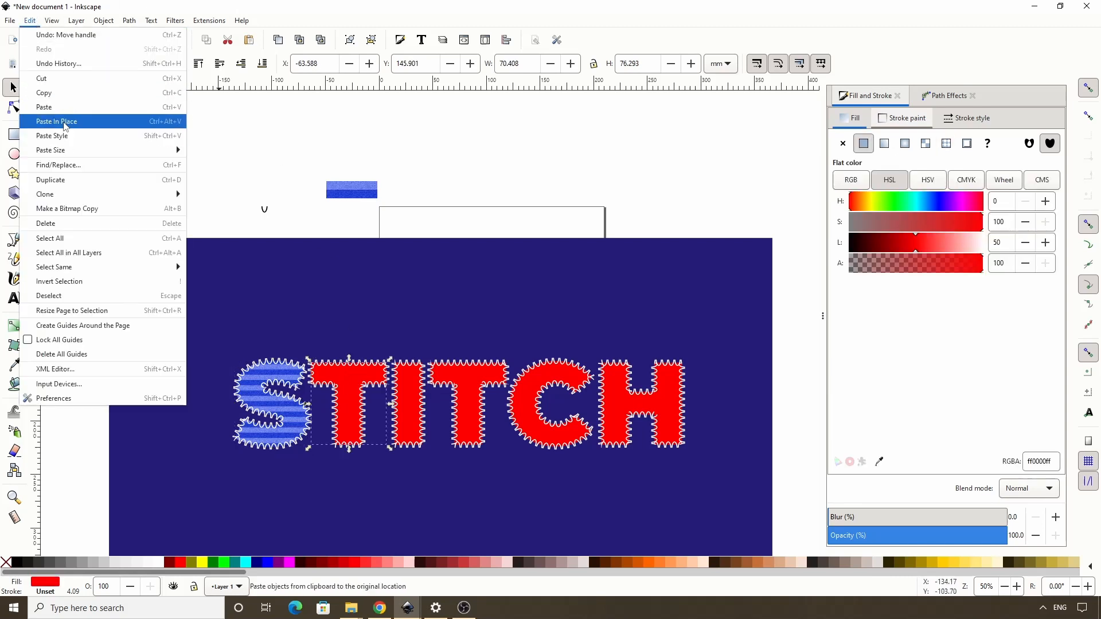
click(55, 120)
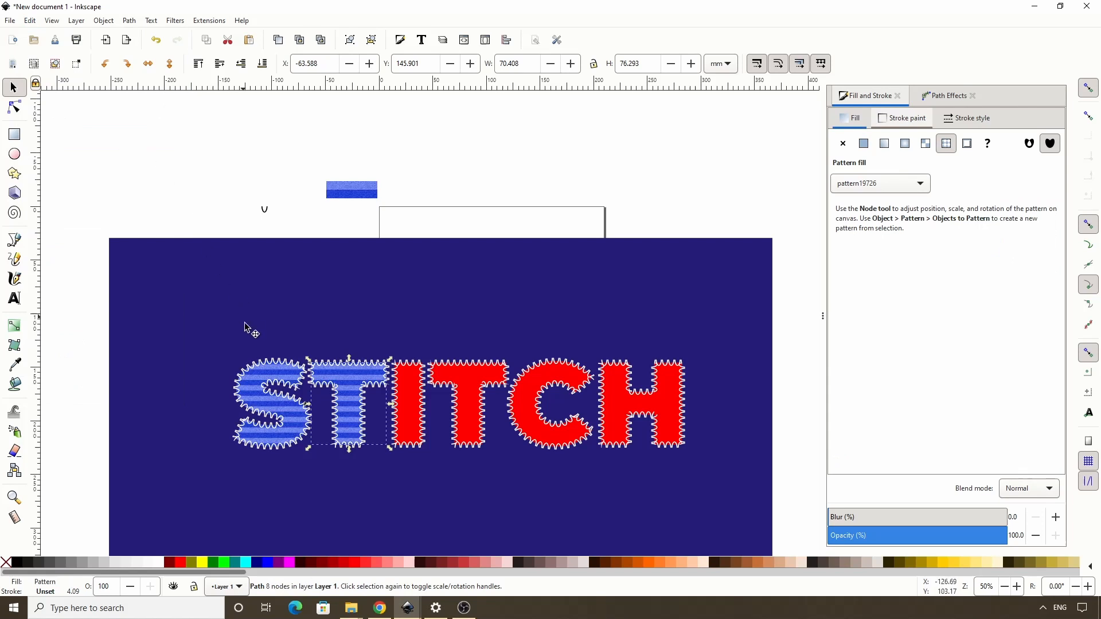
mouse_move(355, 380)
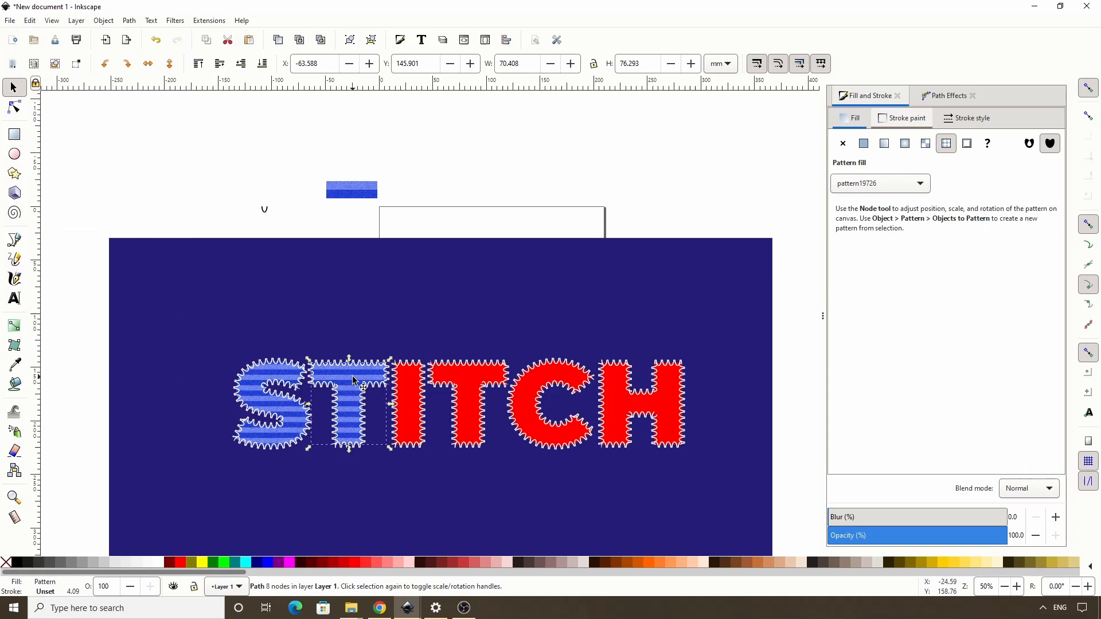
mouse_move(403, 397)
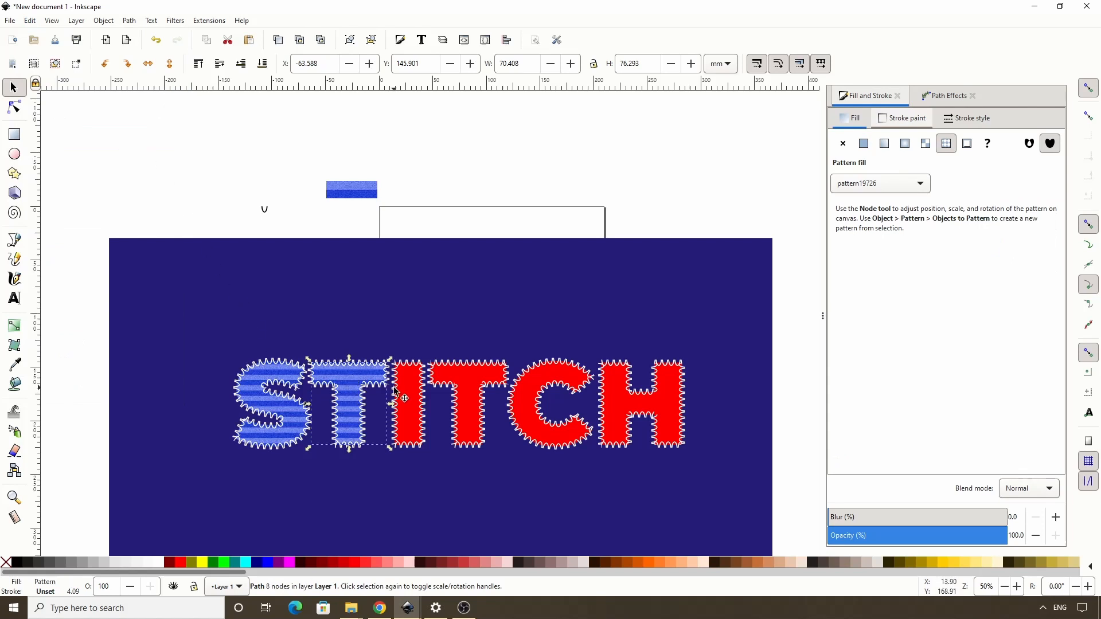
- Select I, T, C and H together and paste the same striped fabric style onto them
click(862, 143)
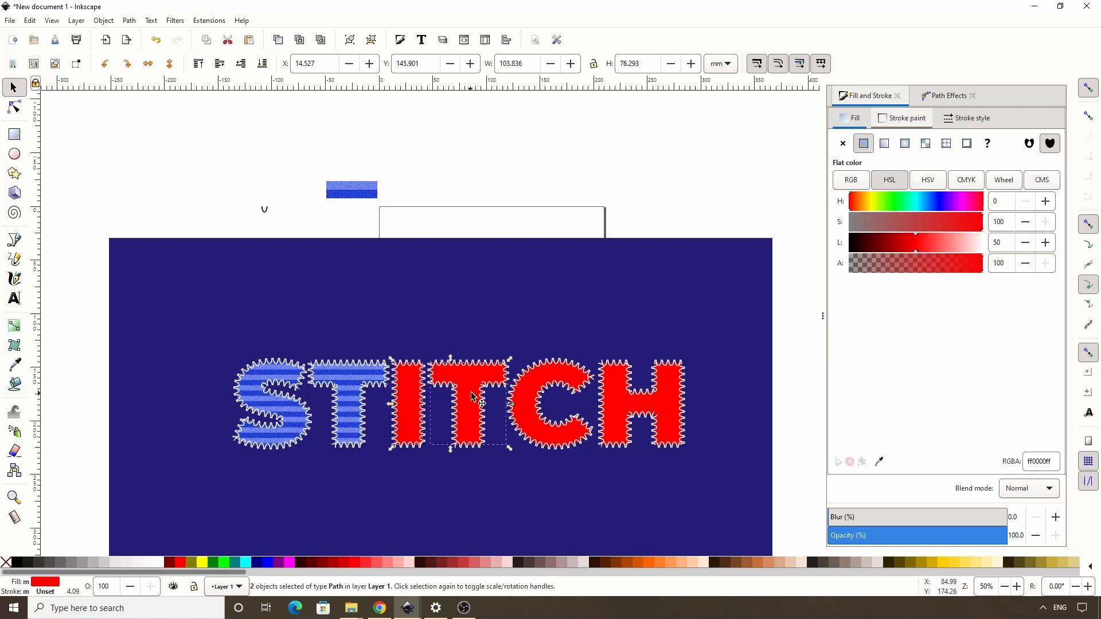
click(618, 404)
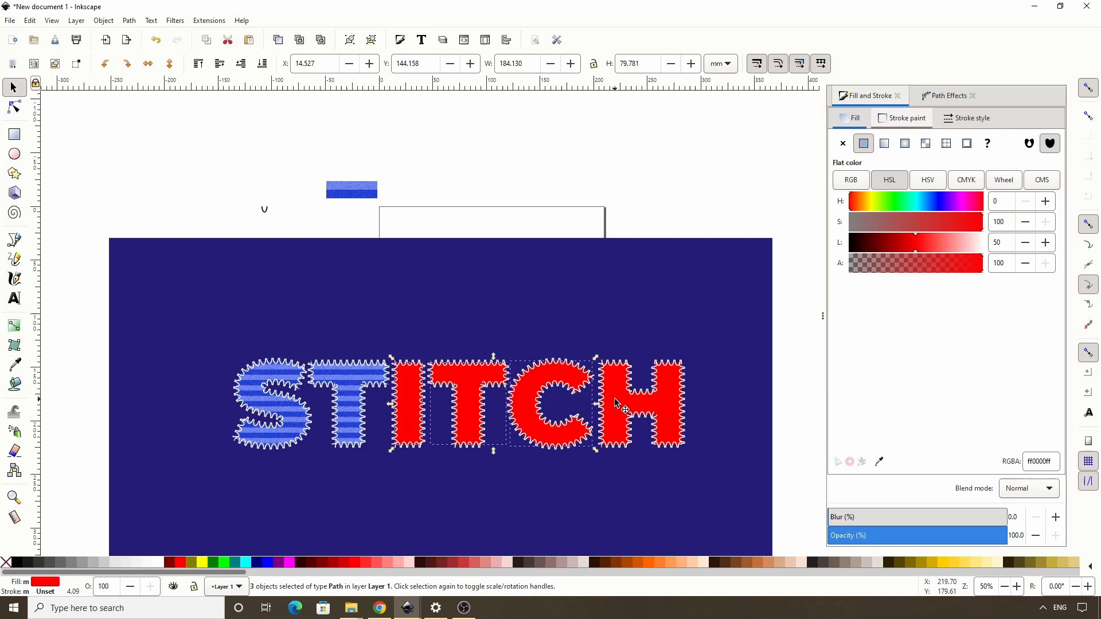
click(30, 20)
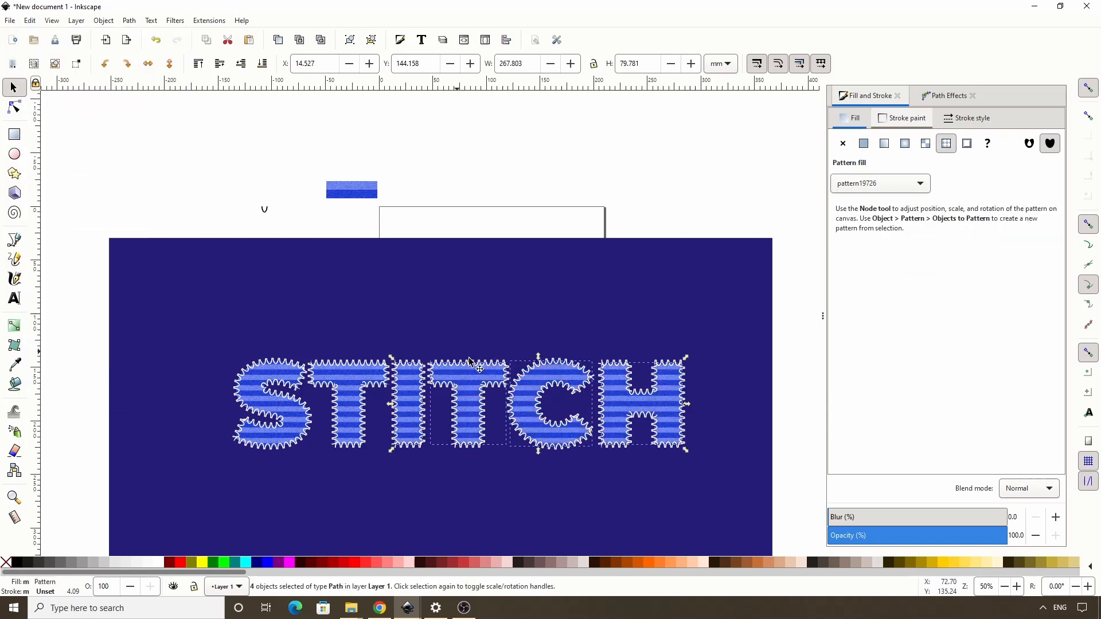
scroll(down, 3)
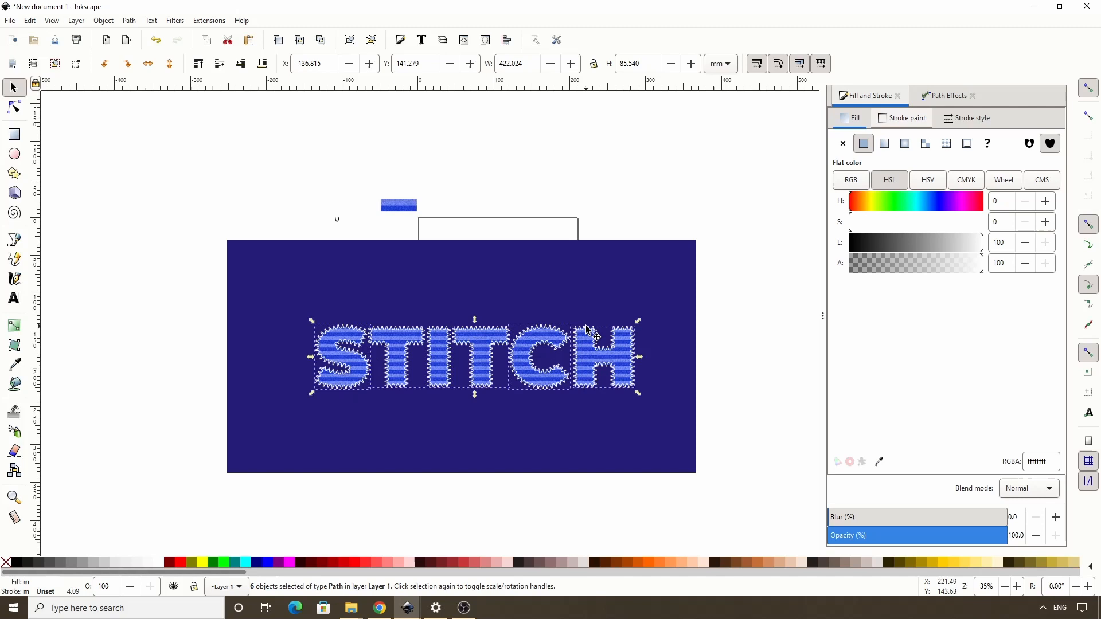
- Group the six patterned letters and rubber-band select the group with the background rectangle
click(129, 20)
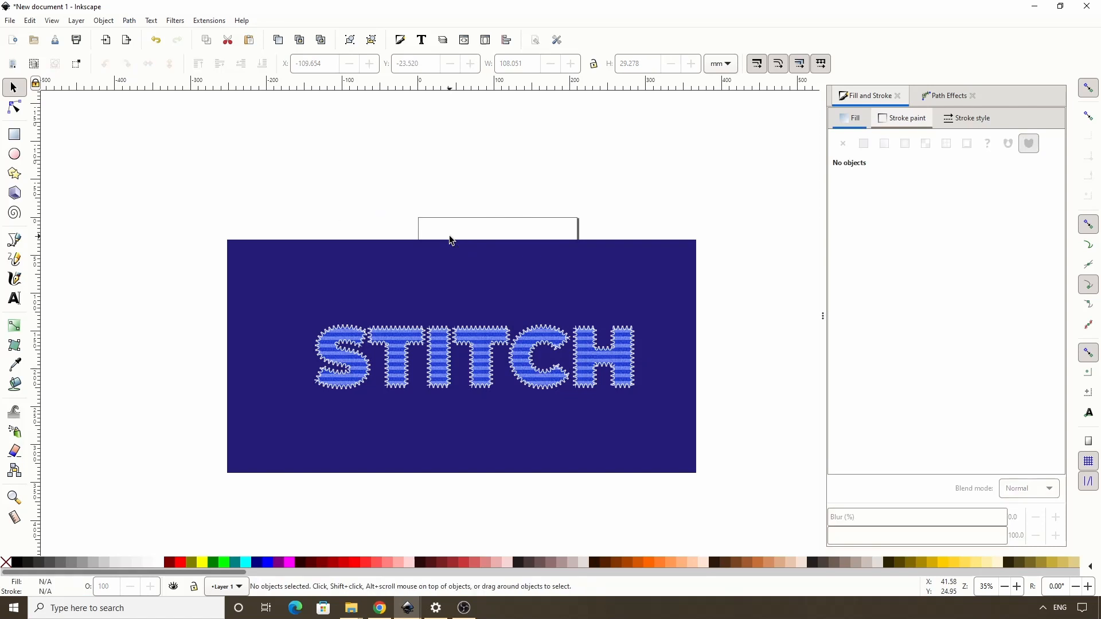
drag(450, 239, 645, 414)
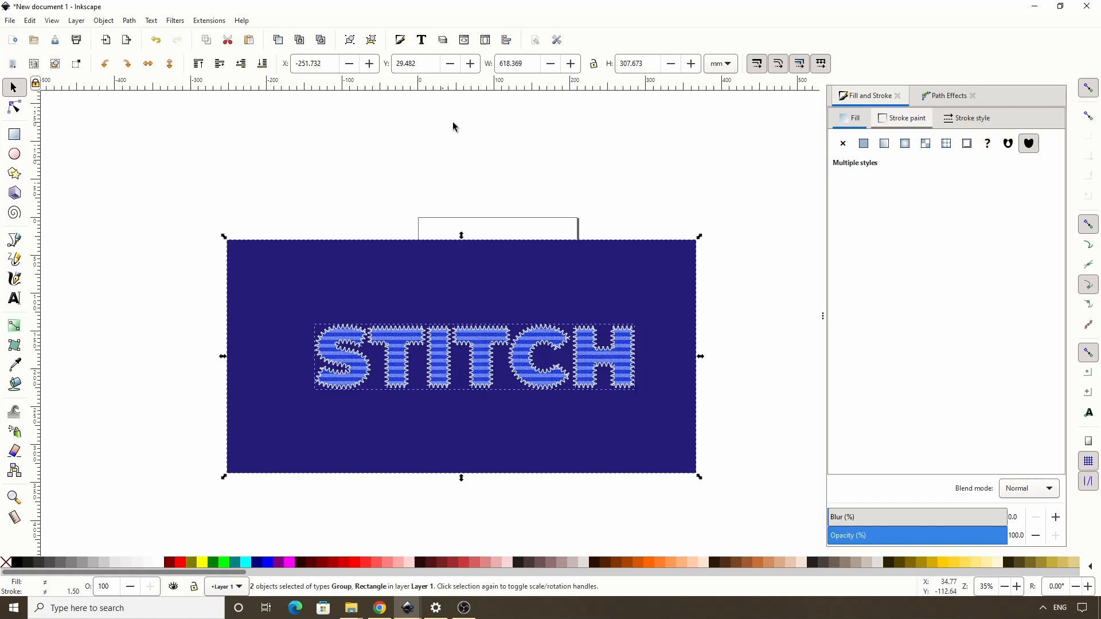
- Centre the STITCH group on the rectangle's vertical axis via Align and Distribute, then select the rectangle alone
click(505, 39)
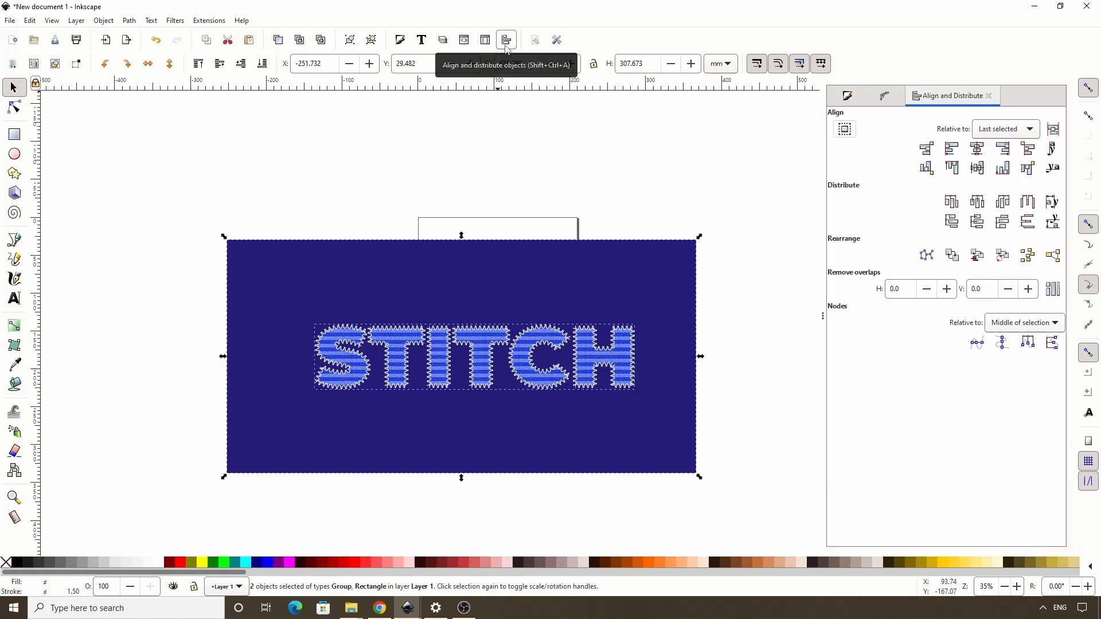
click(975, 147)
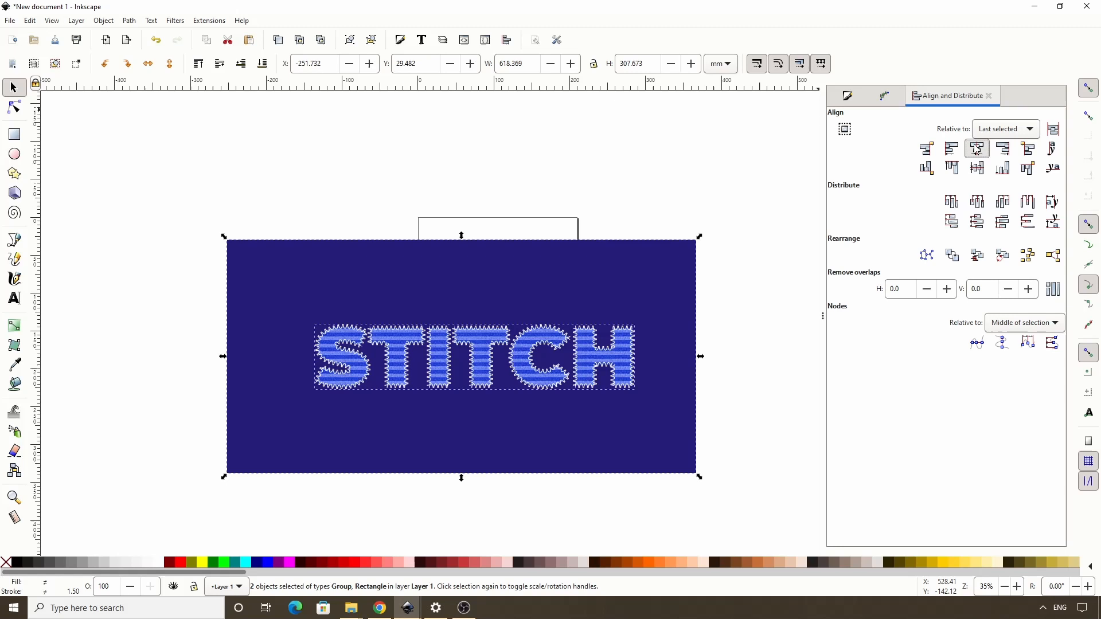
click(976, 168)
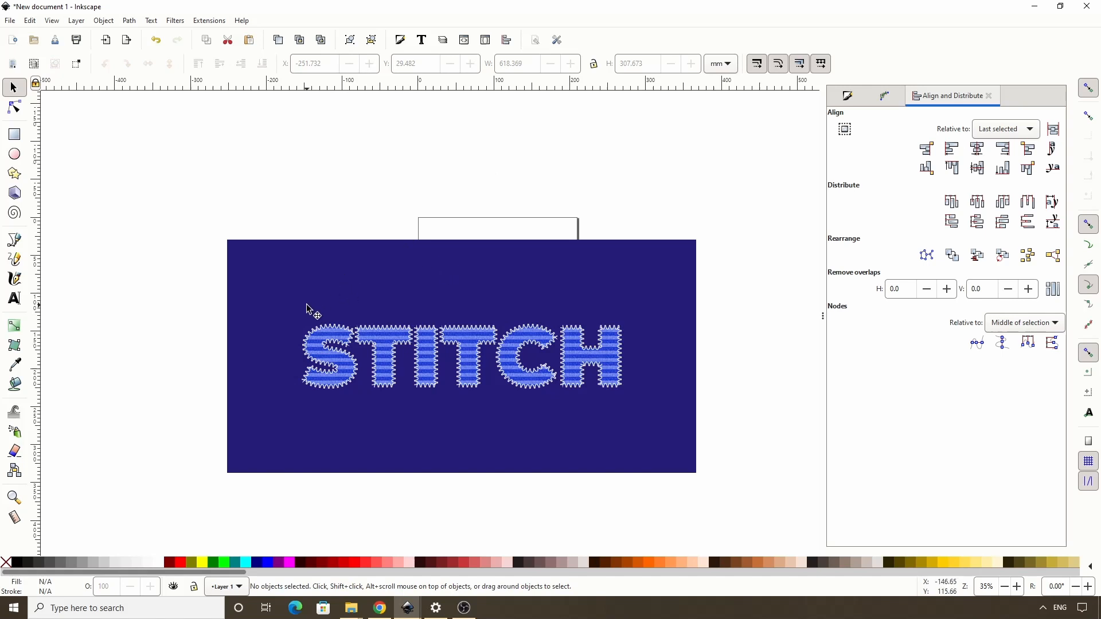
mouse_move(310, 299)
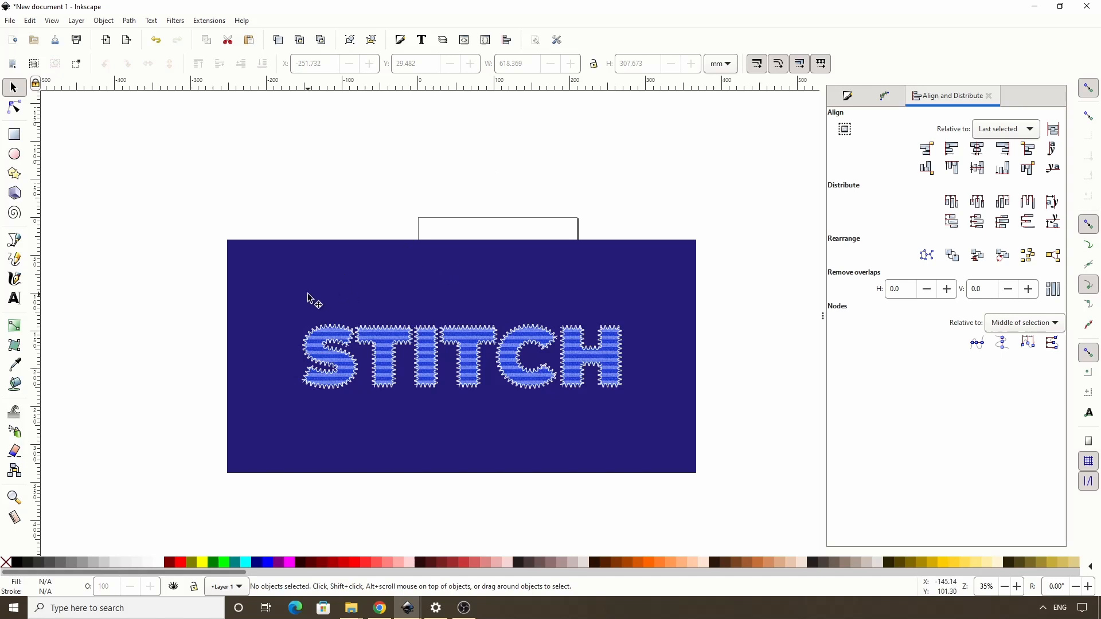
click(459, 357)
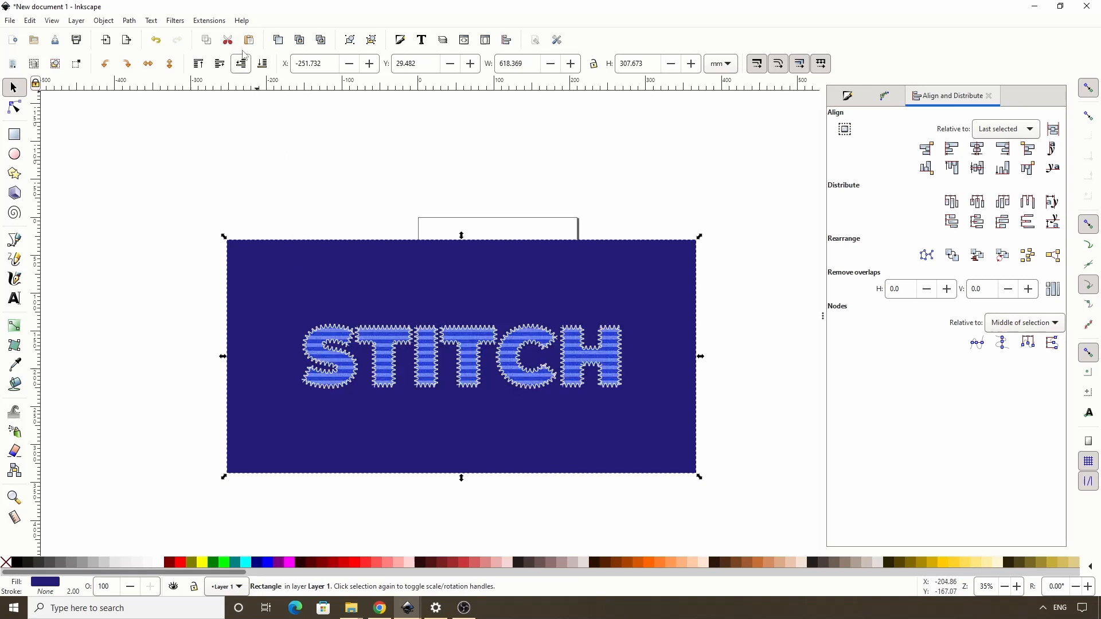
- Add a Noise Fill overlay to the navy rectangle with live preview of the noise colour
click(174, 19)
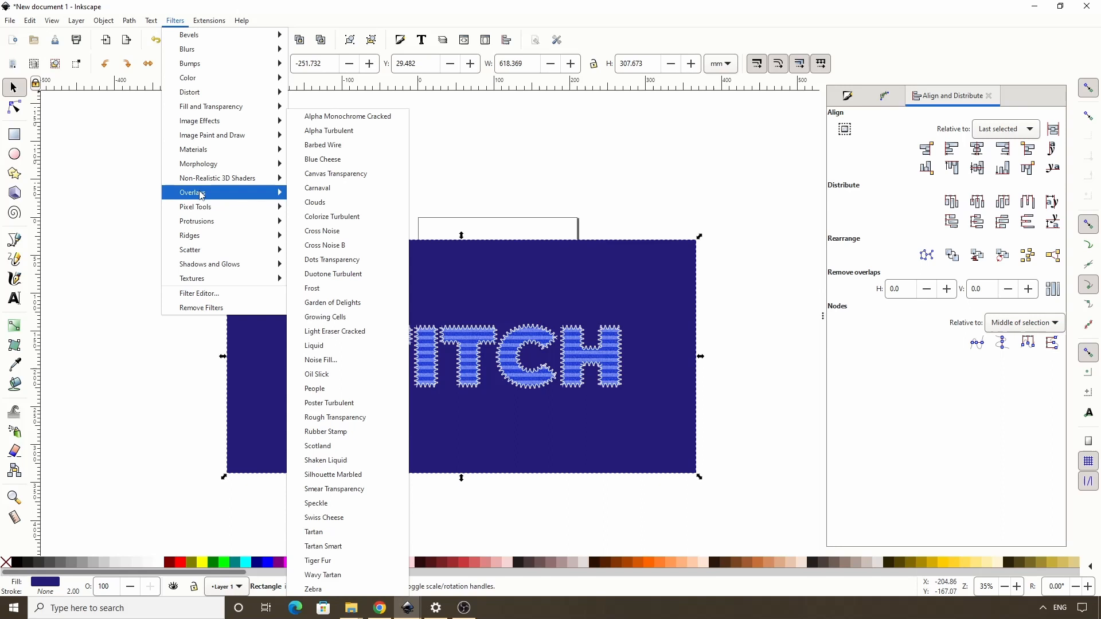
click(321, 360)
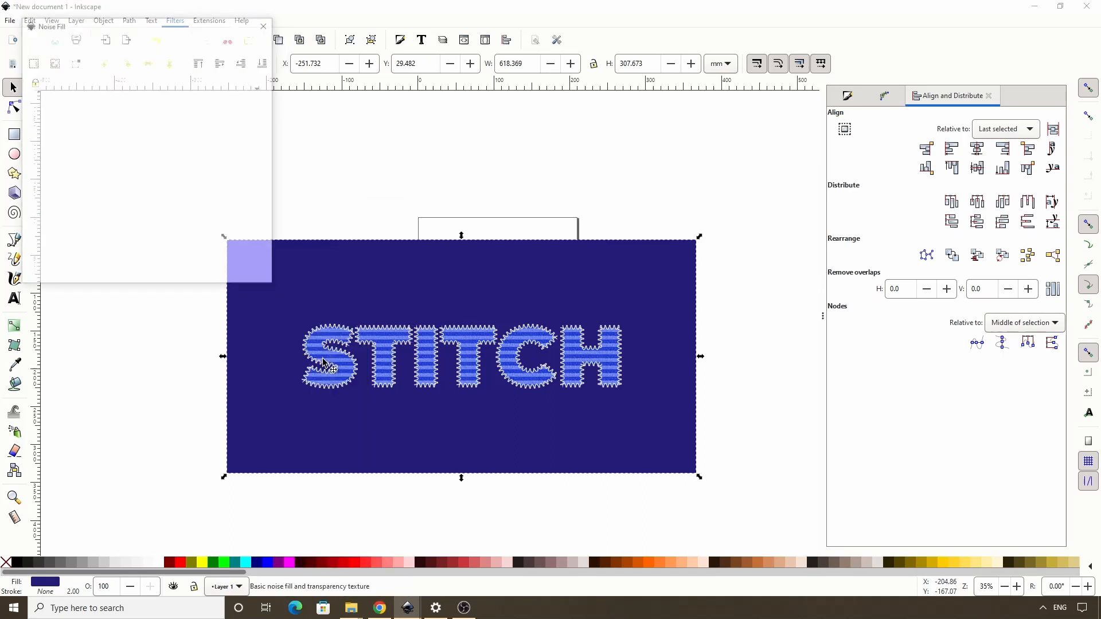
click(97, 50)
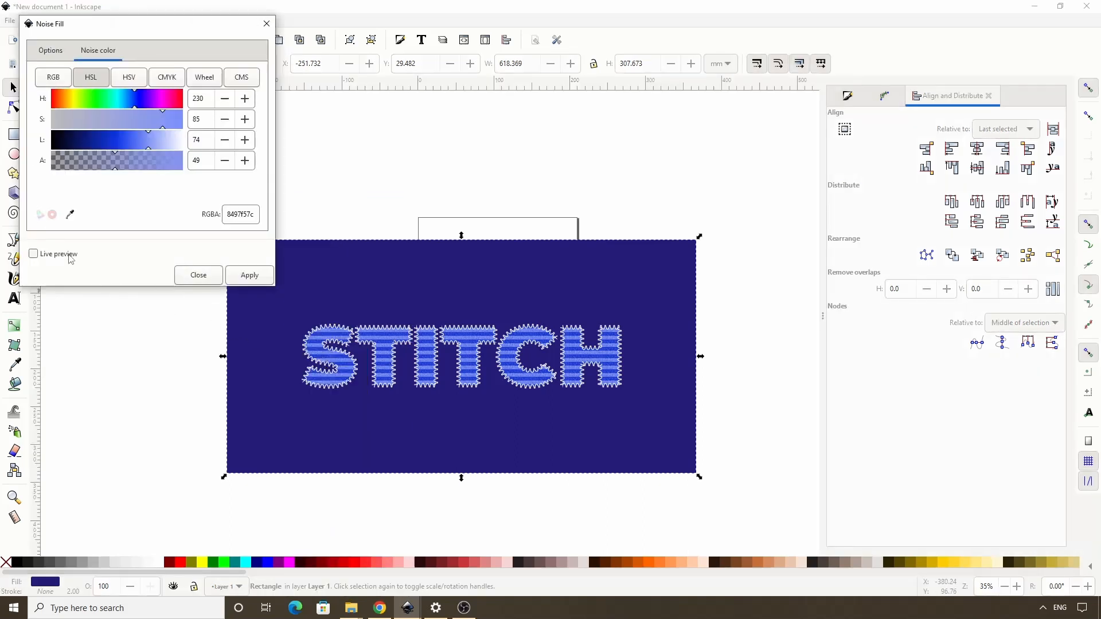
click(33, 255)
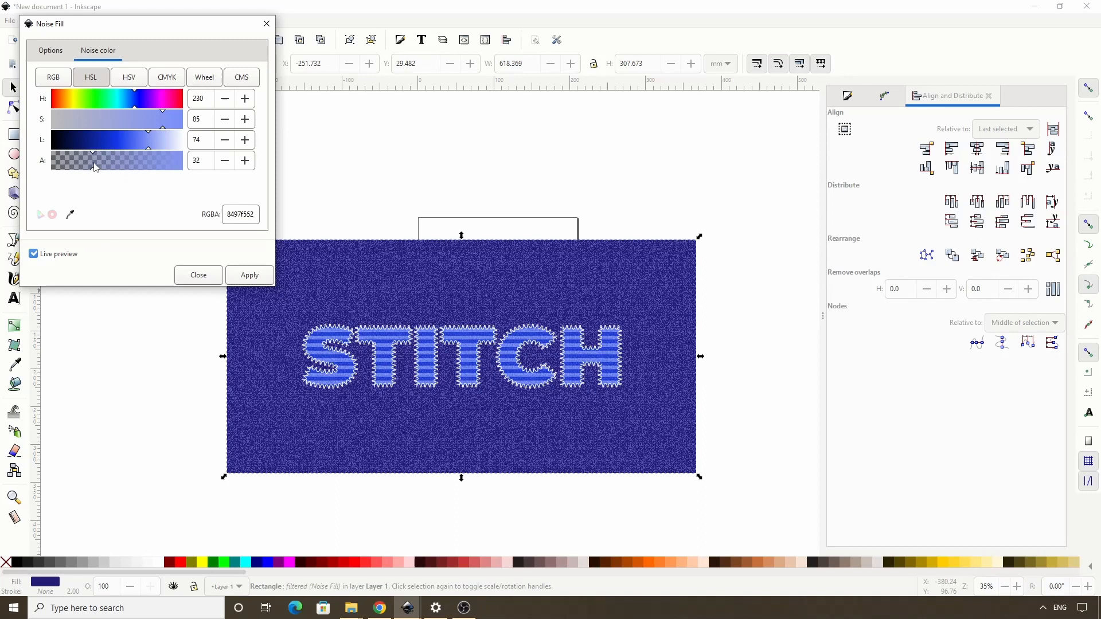
- Lower the noise colour alpha for a subtle speckle, apply the filter and close it
drag(95, 162, 79, 162)
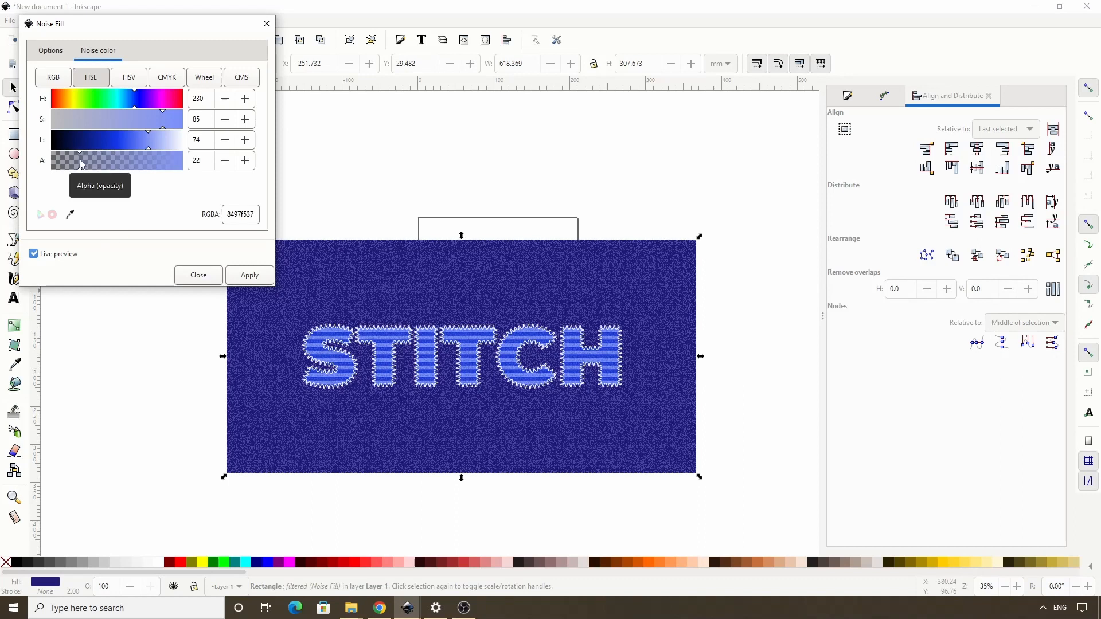
drag(80, 159, 72, 159)
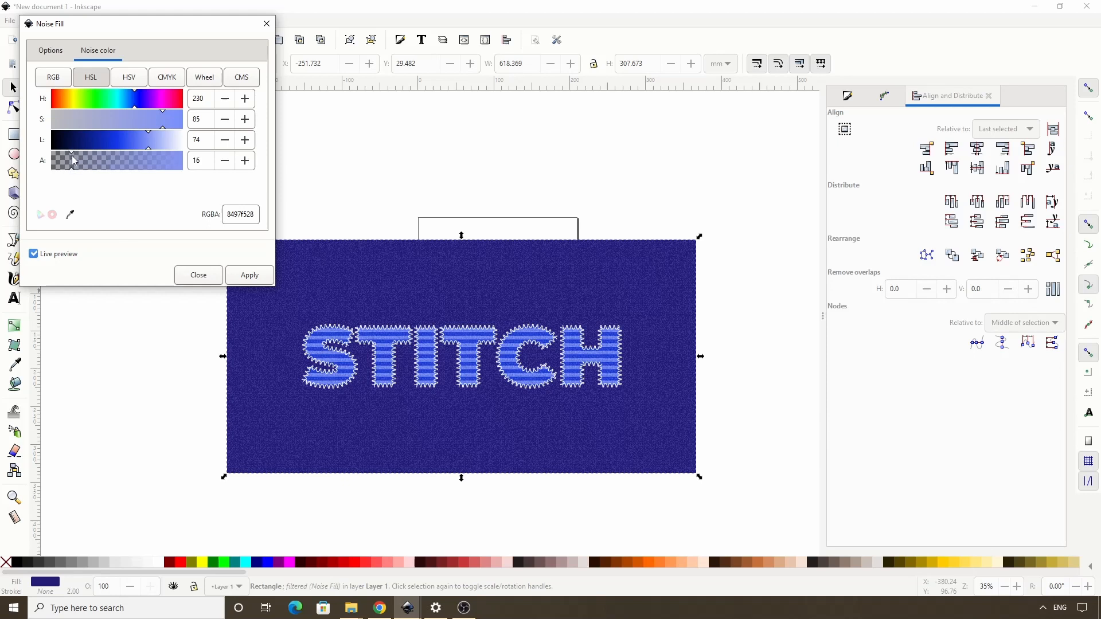
click(33, 253)
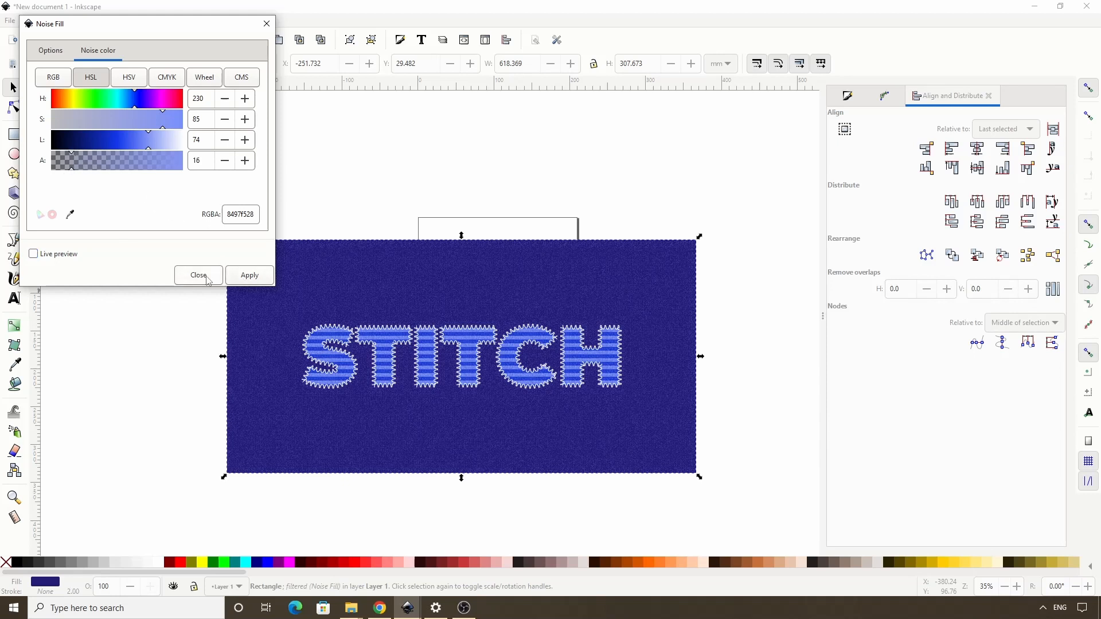
click(198, 274)
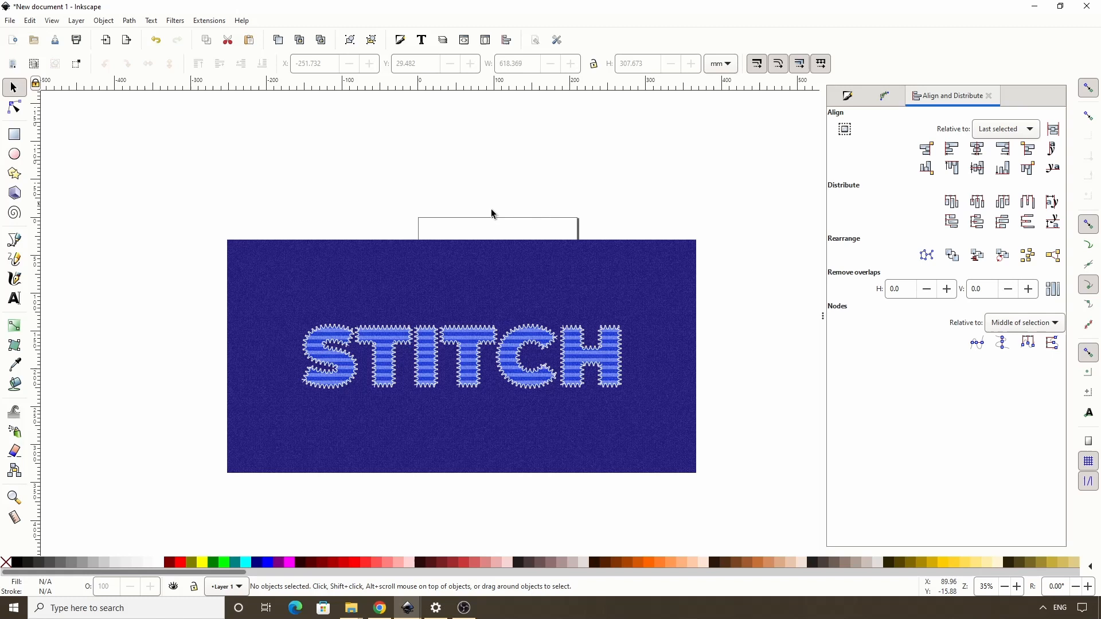
mouse_move(335, 156)
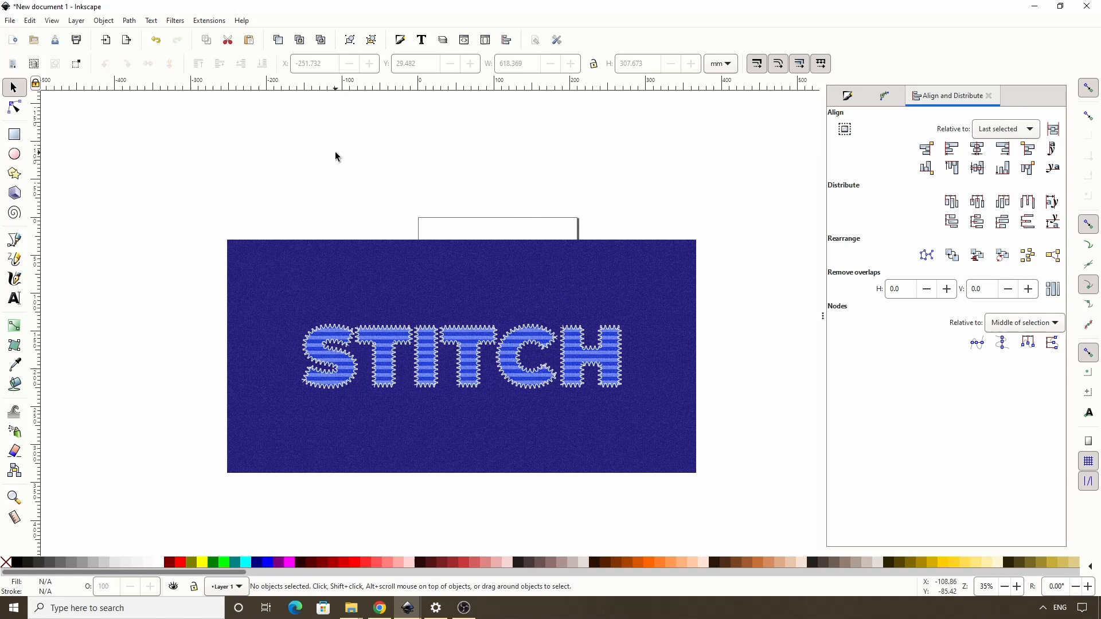